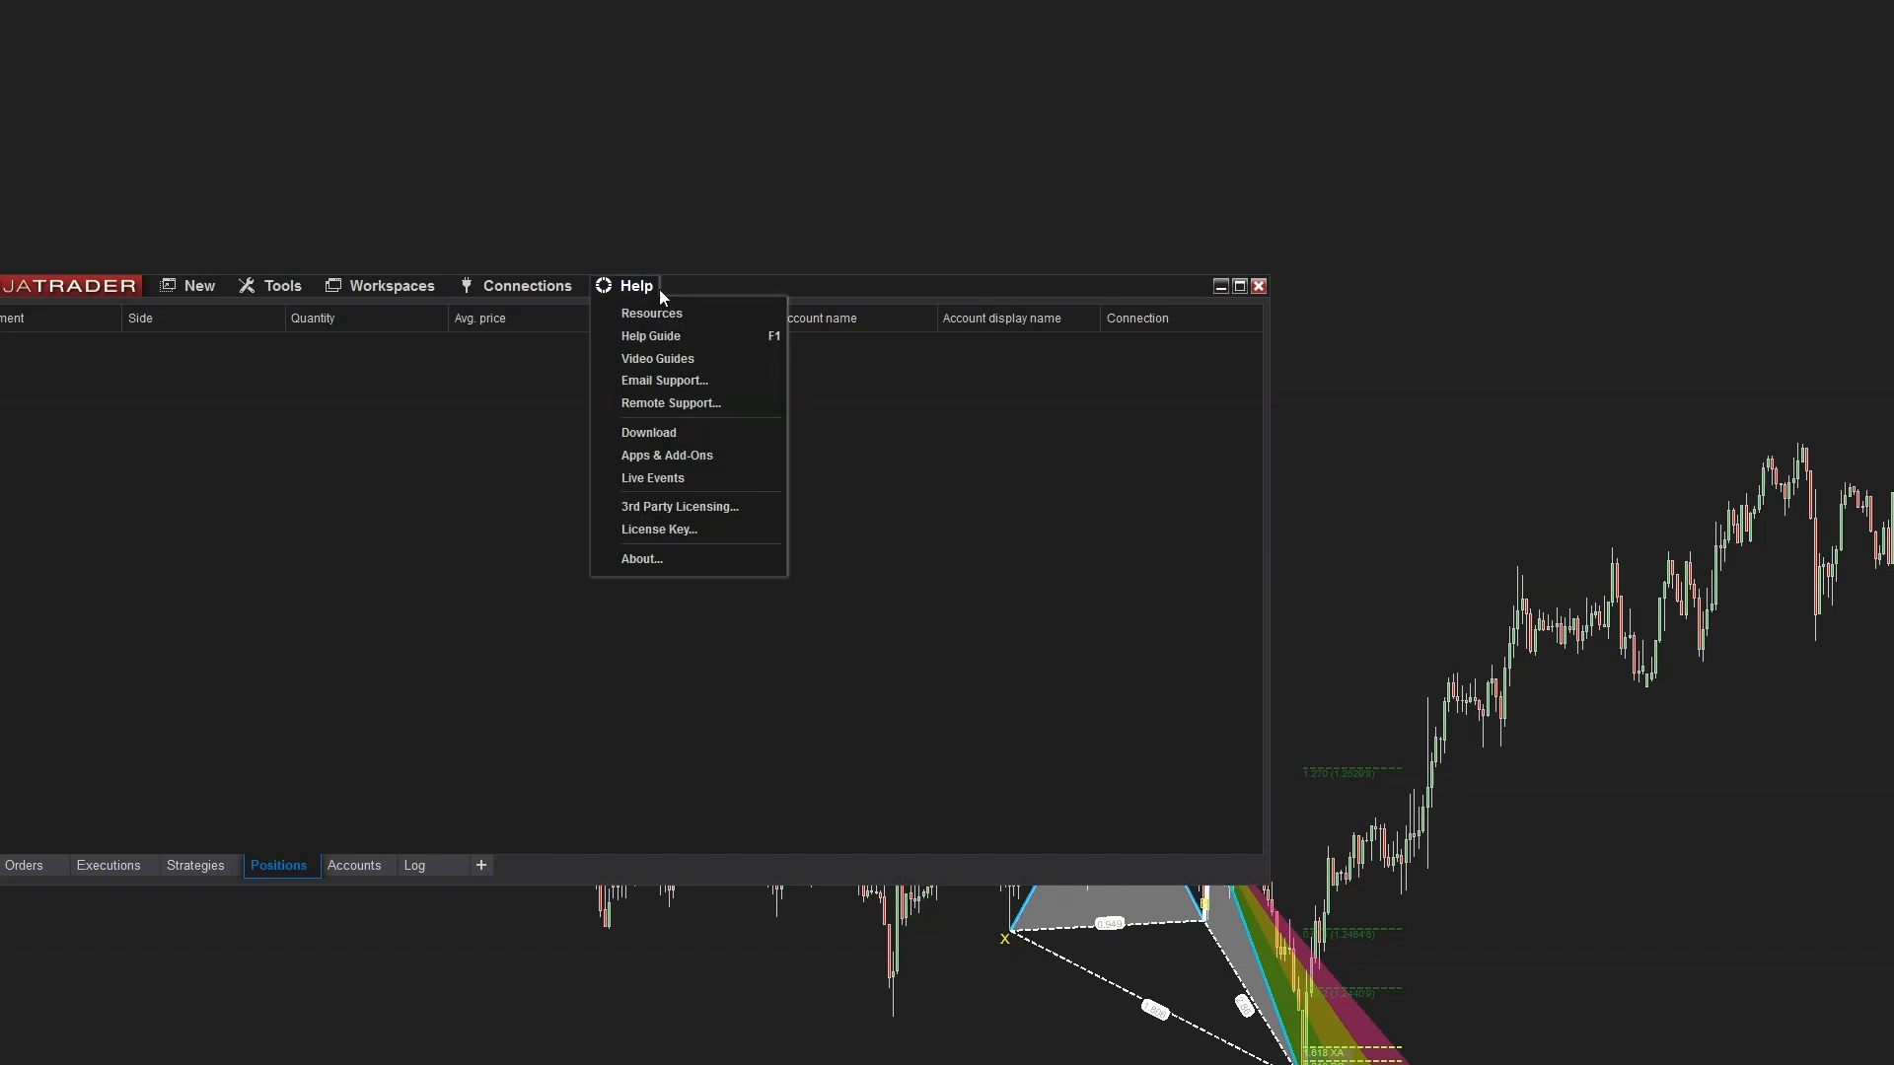
# Show the Tools > Import options, highlighting NinjaScript Add-On, over the USDCAD 60-minute chart.
pyautogui.click(641, 559)
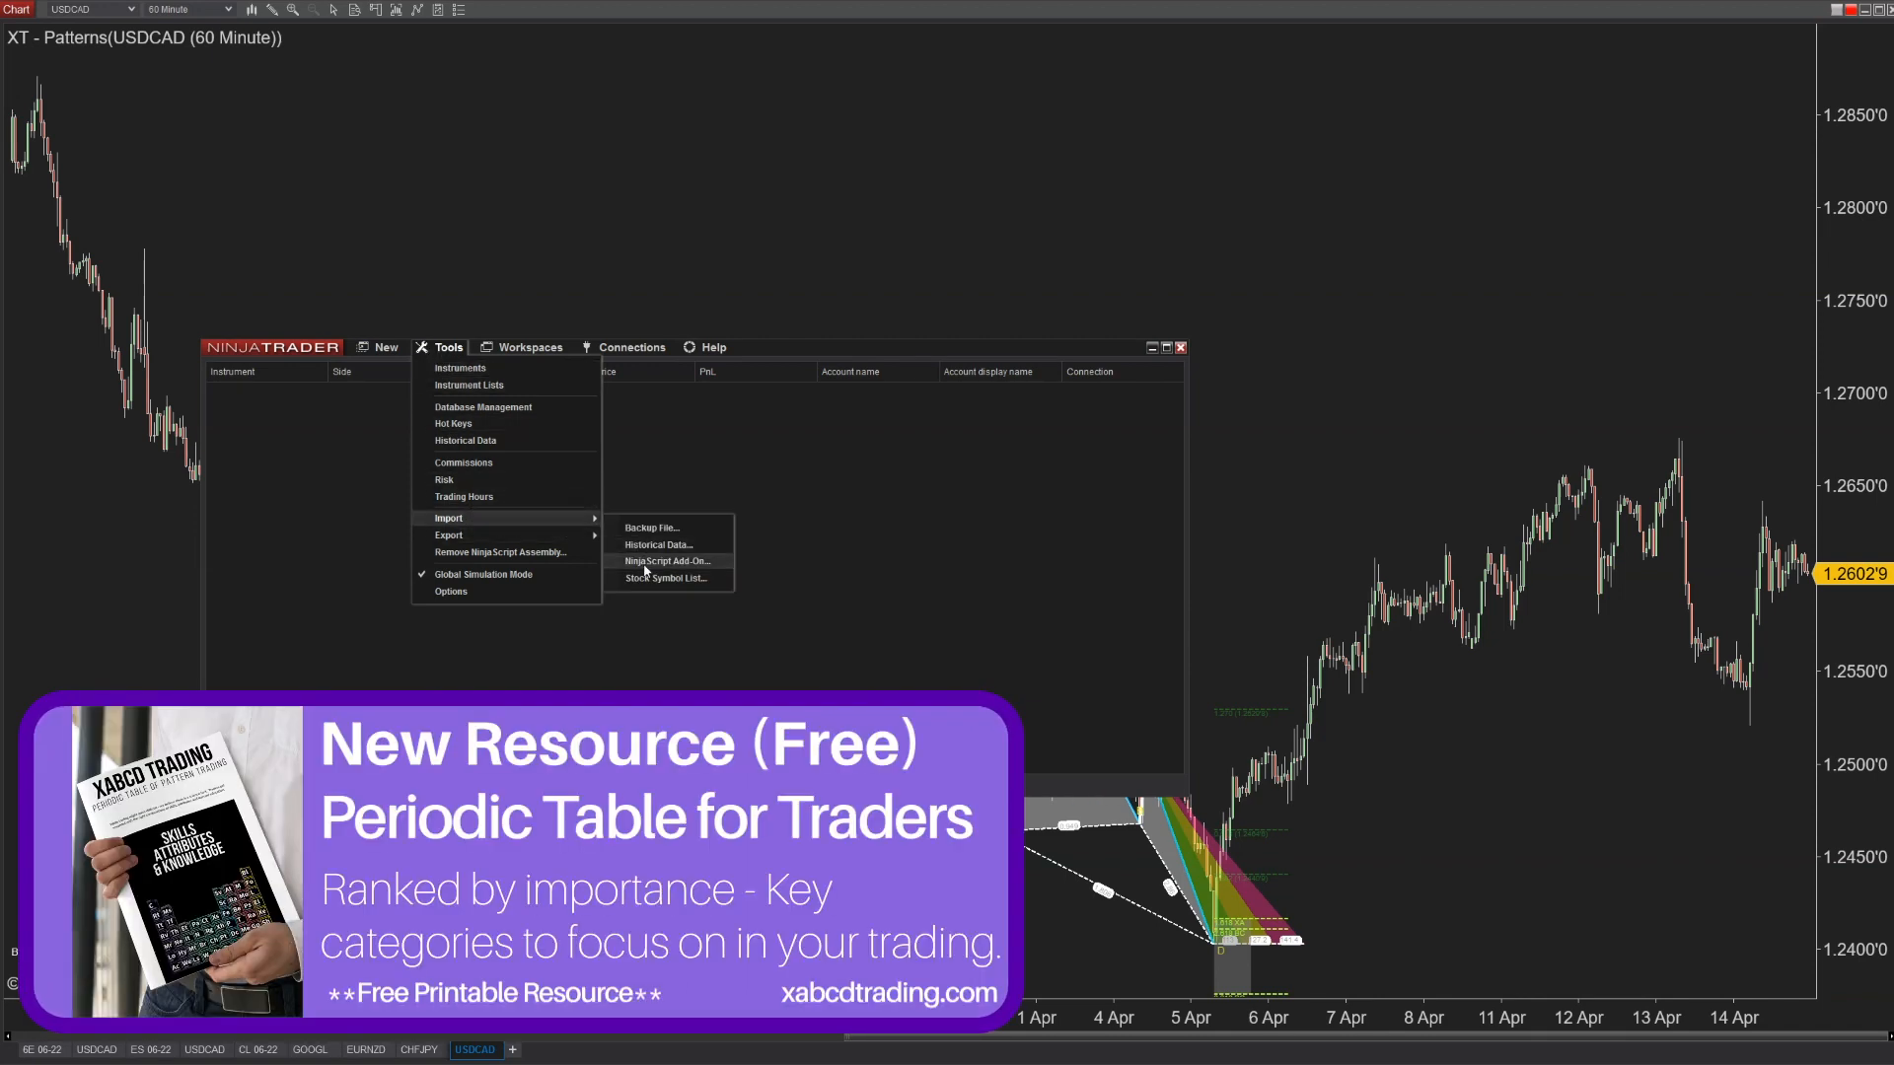
# Choose Tools > Import > NinjaScript Add-On to attempt importing the add-on file.
pyautogui.click(644, 570)
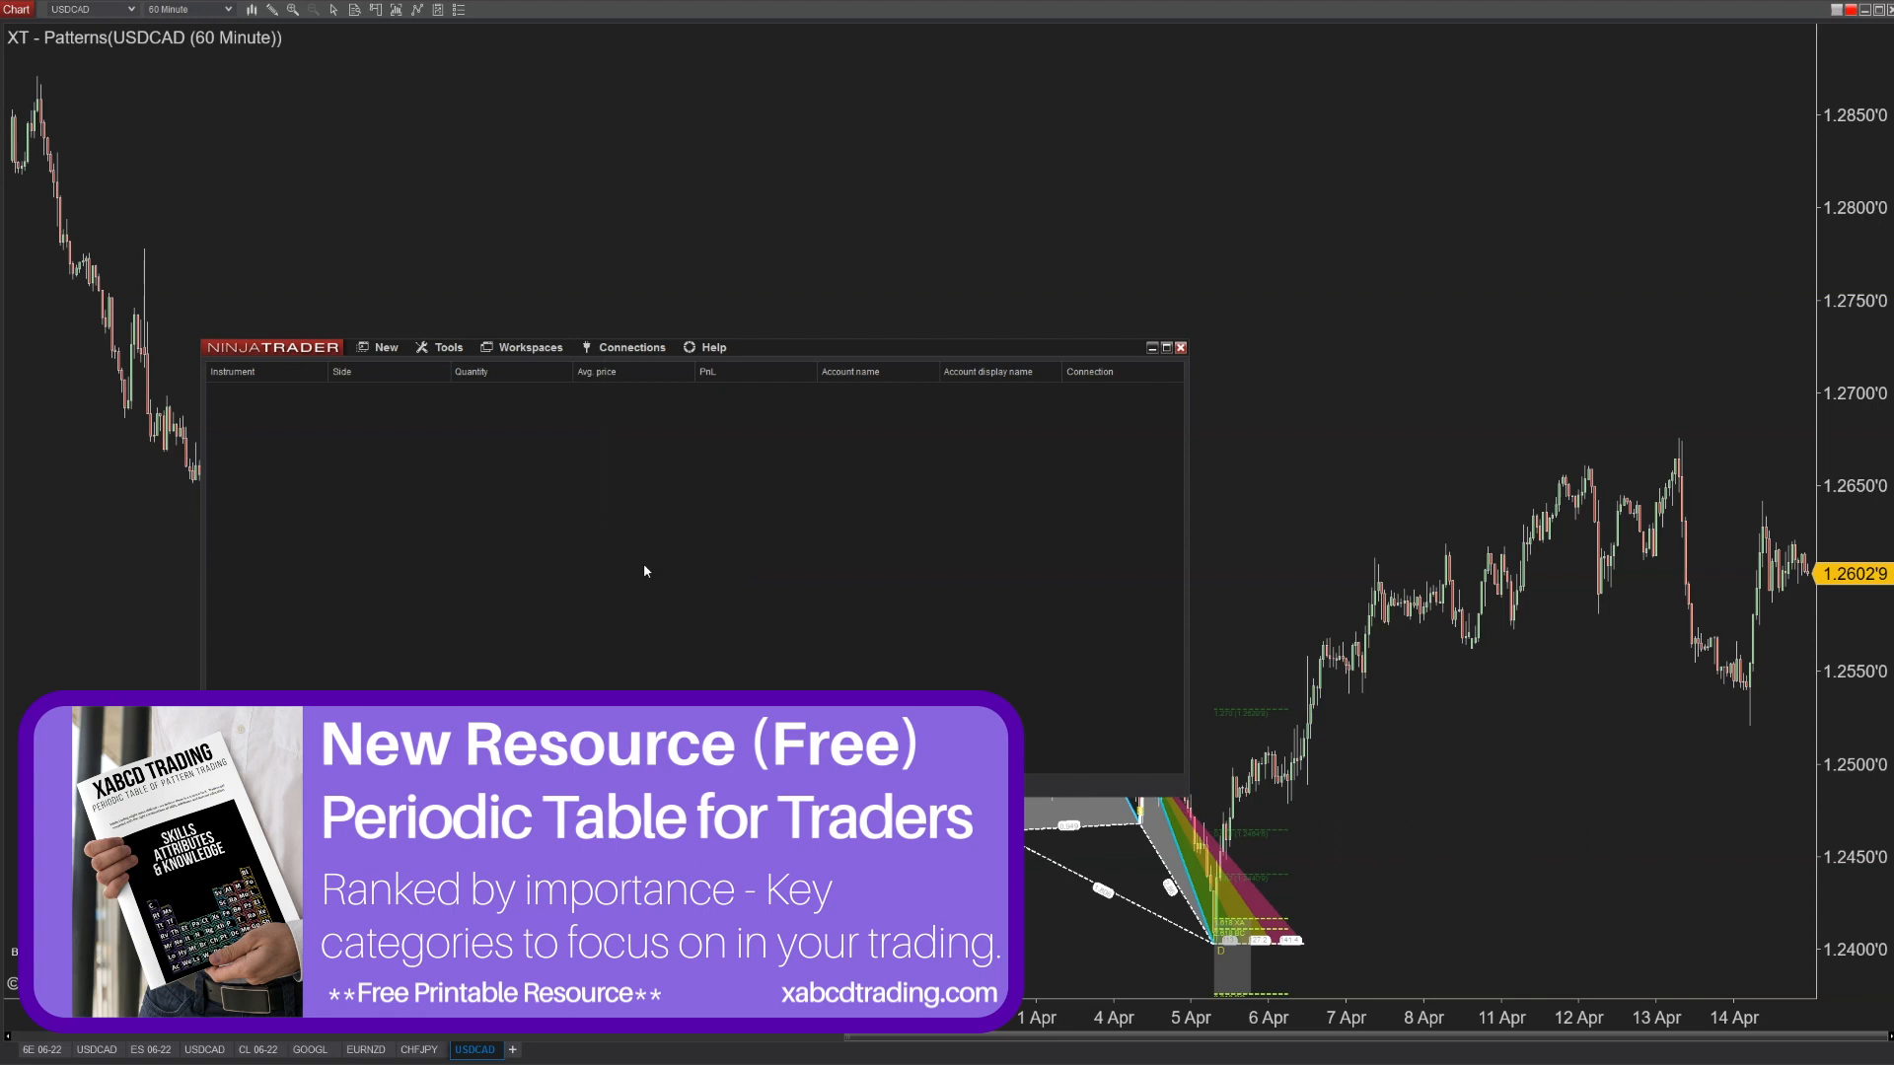
pyautogui.moveTo(594, 577)
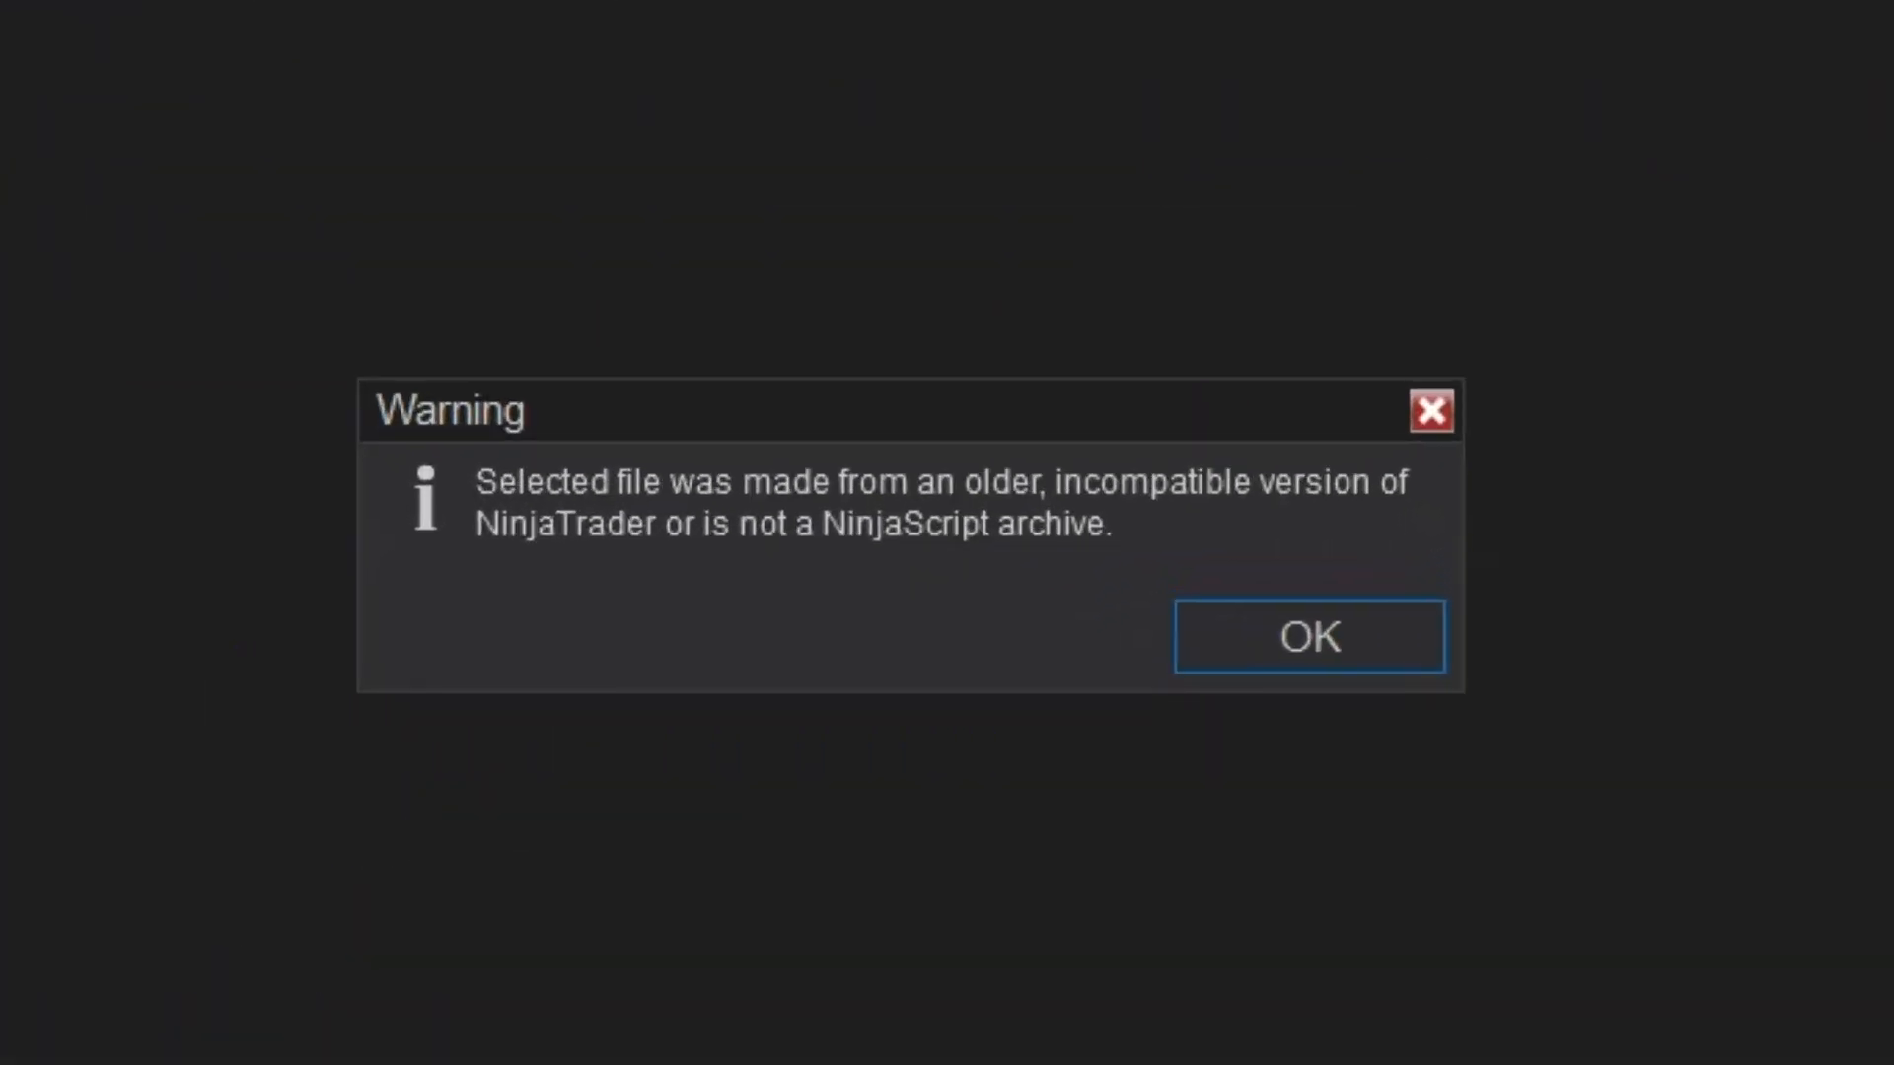
pyautogui.moveTo(1352, 622)
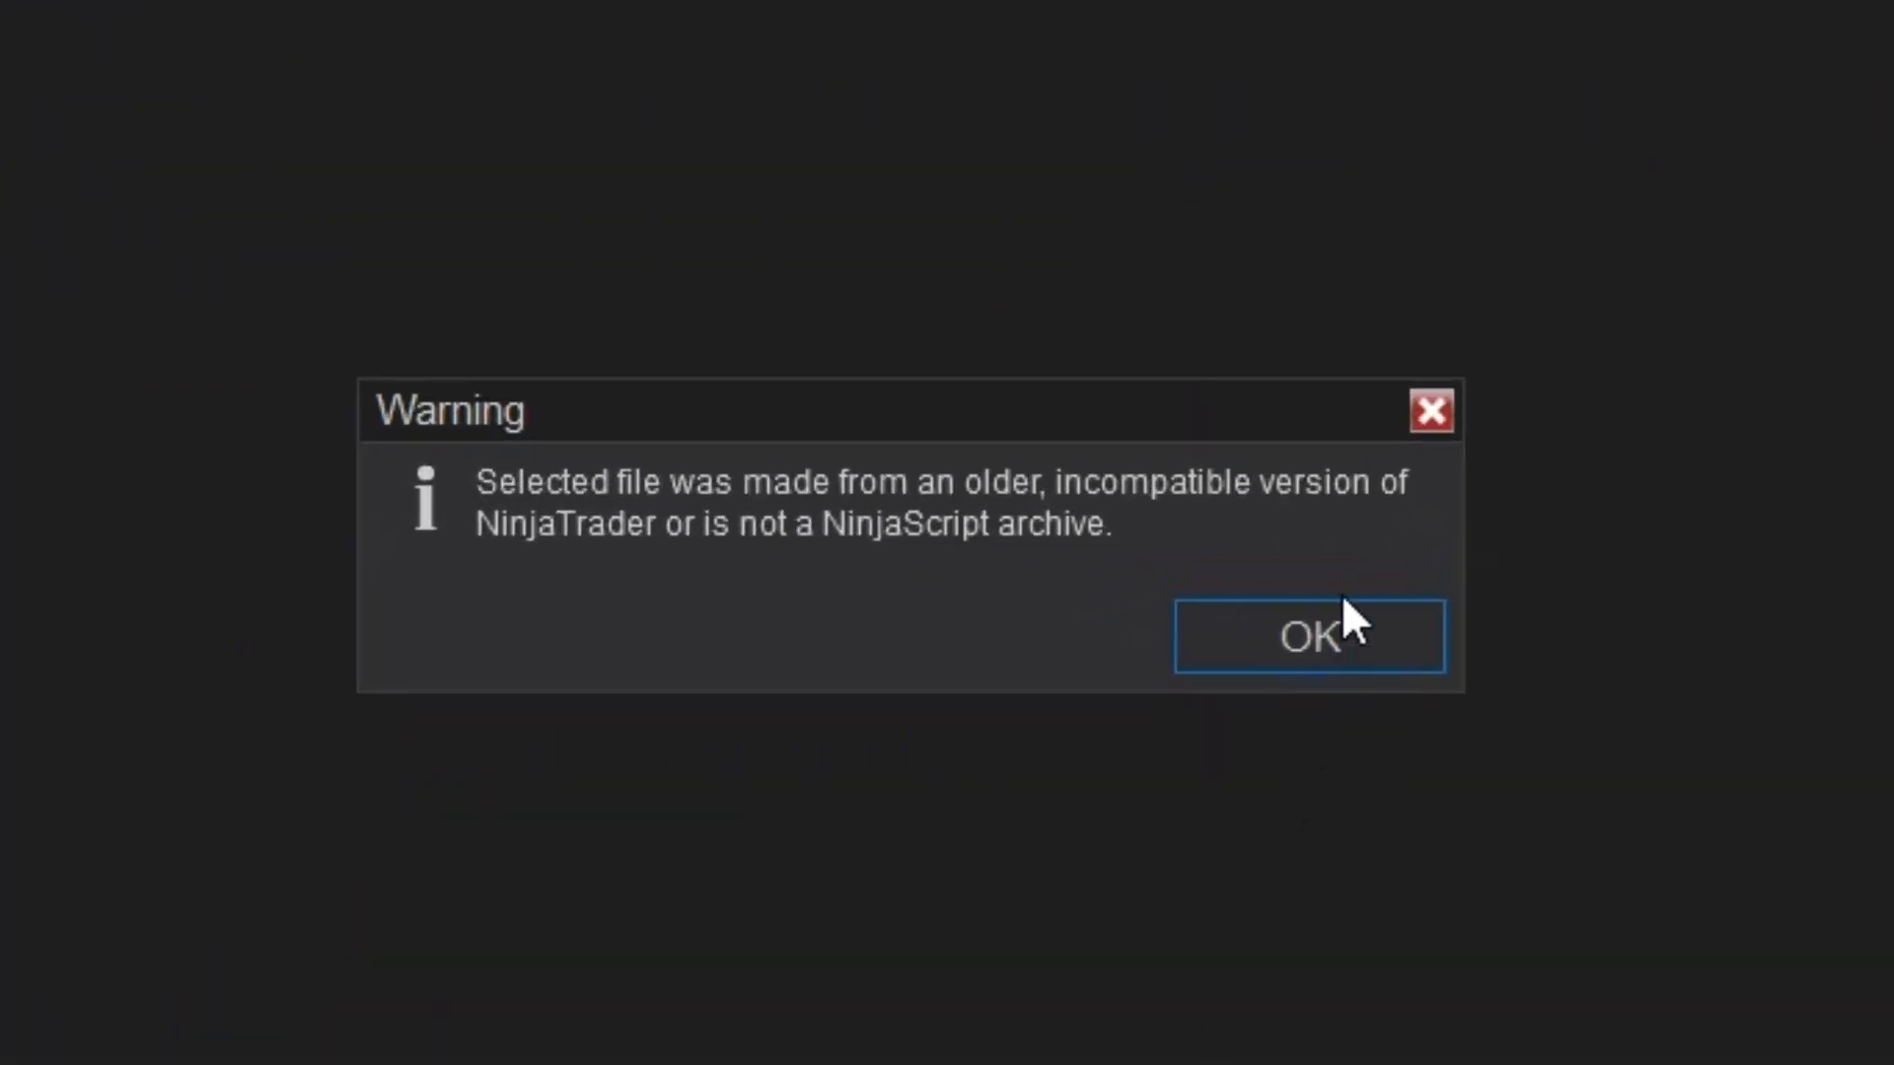
# Dismiss the warning that the file is incompatible or not a NinjaScript archive.
pyautogui.click(1308, 637)
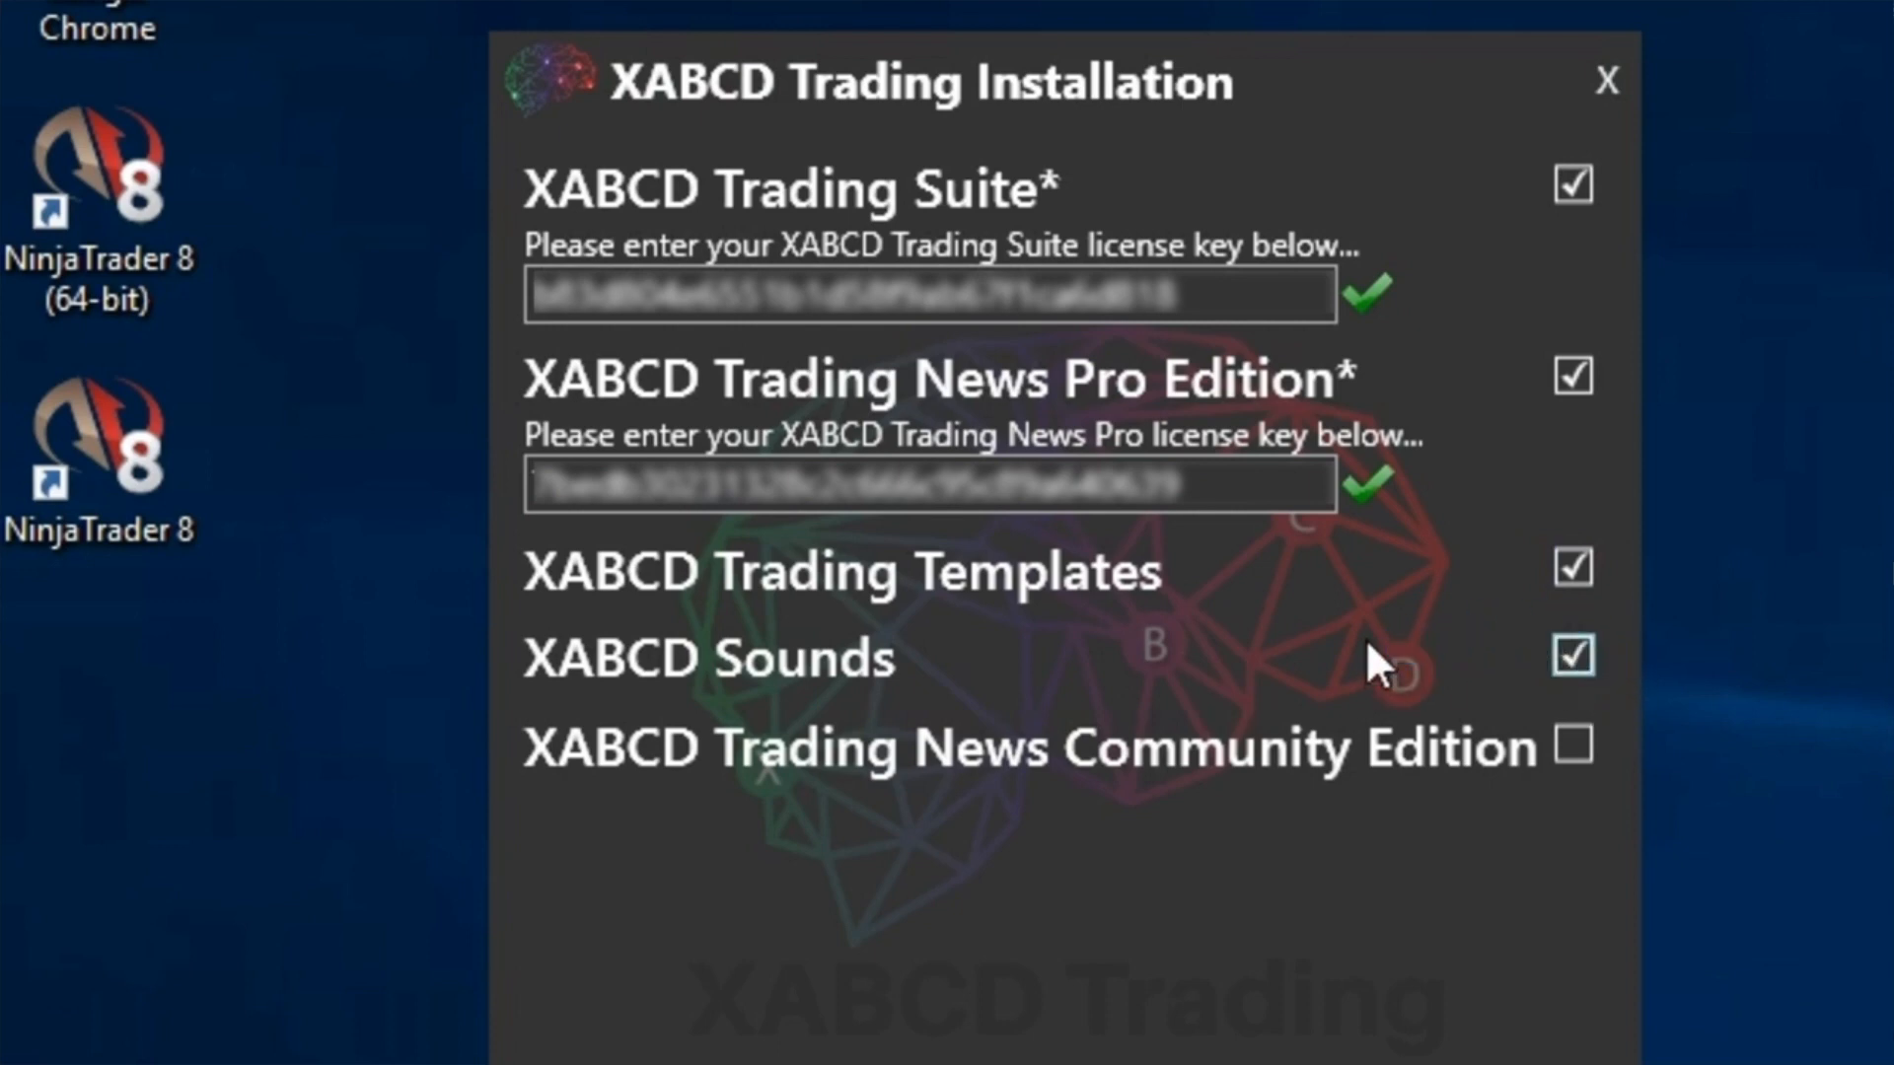
pyautogui.moveTo(1407, 663)
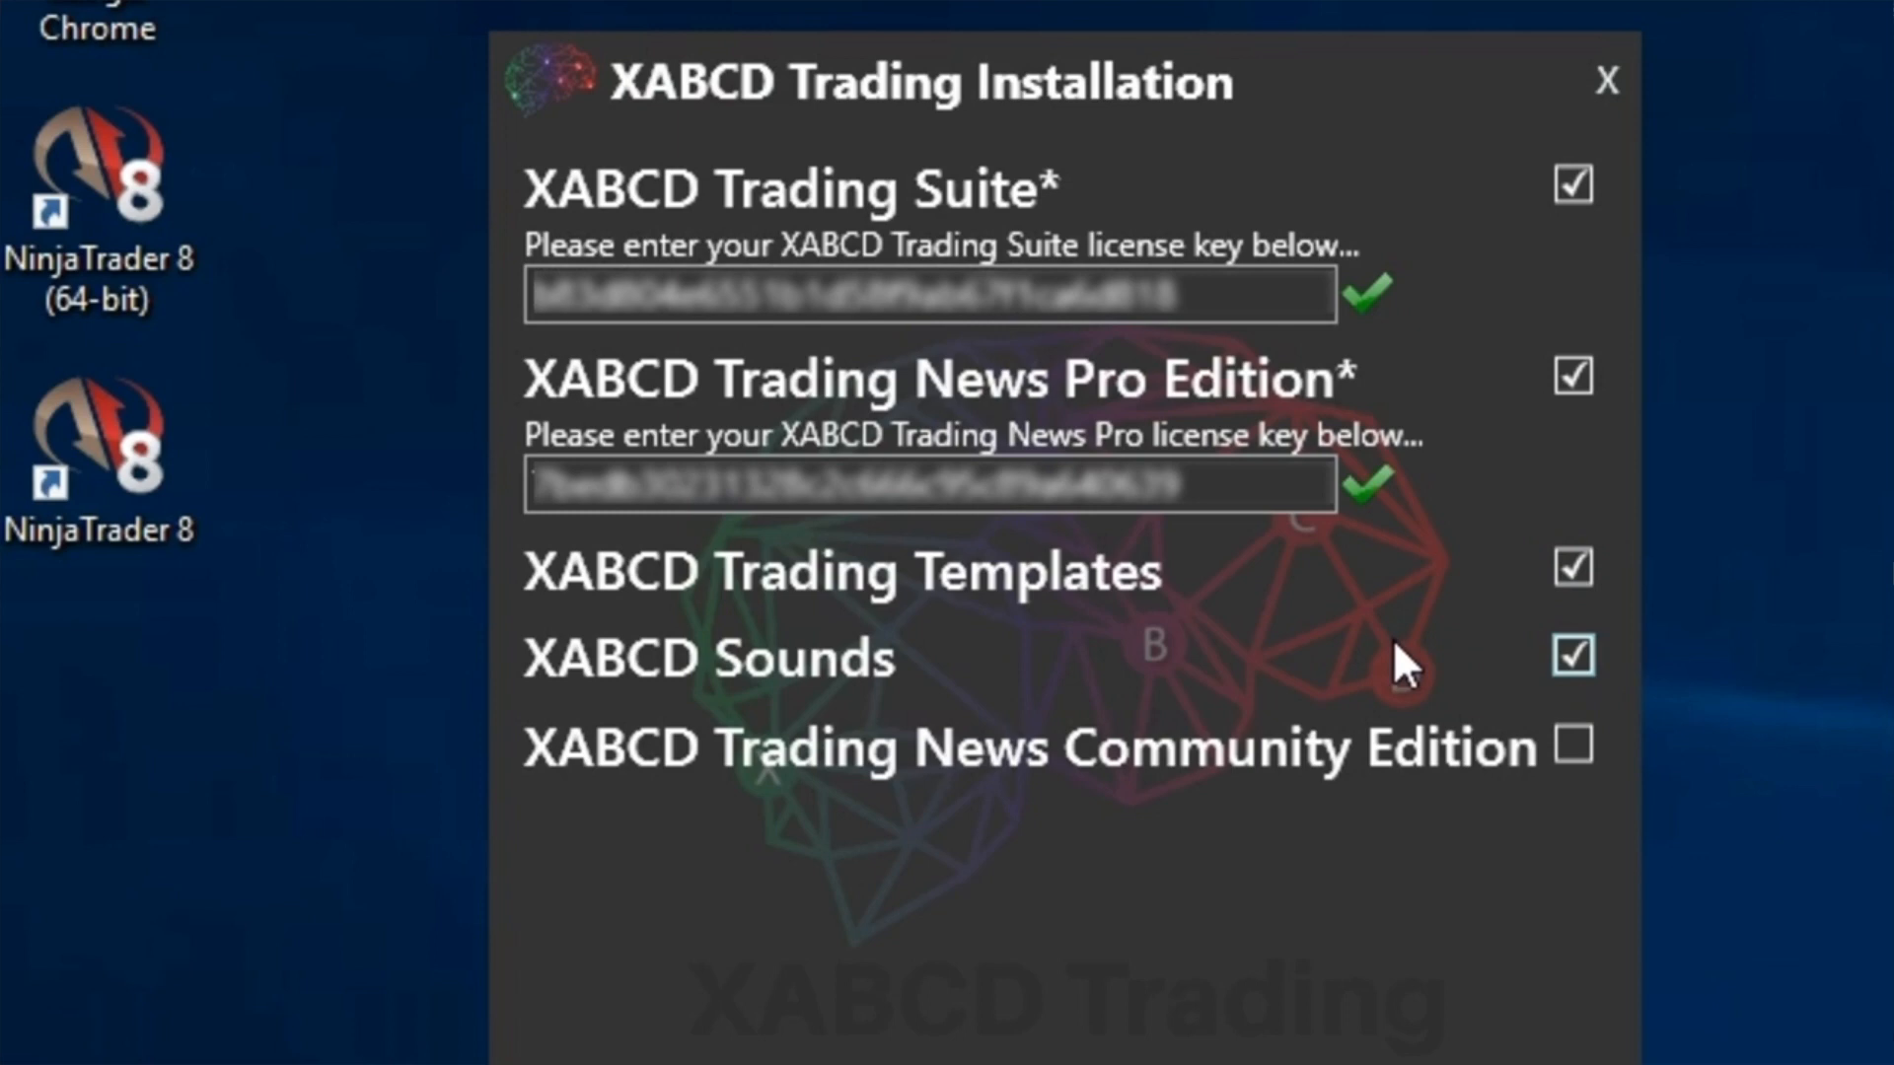
pyautogui.moveTo(1207, 1020)
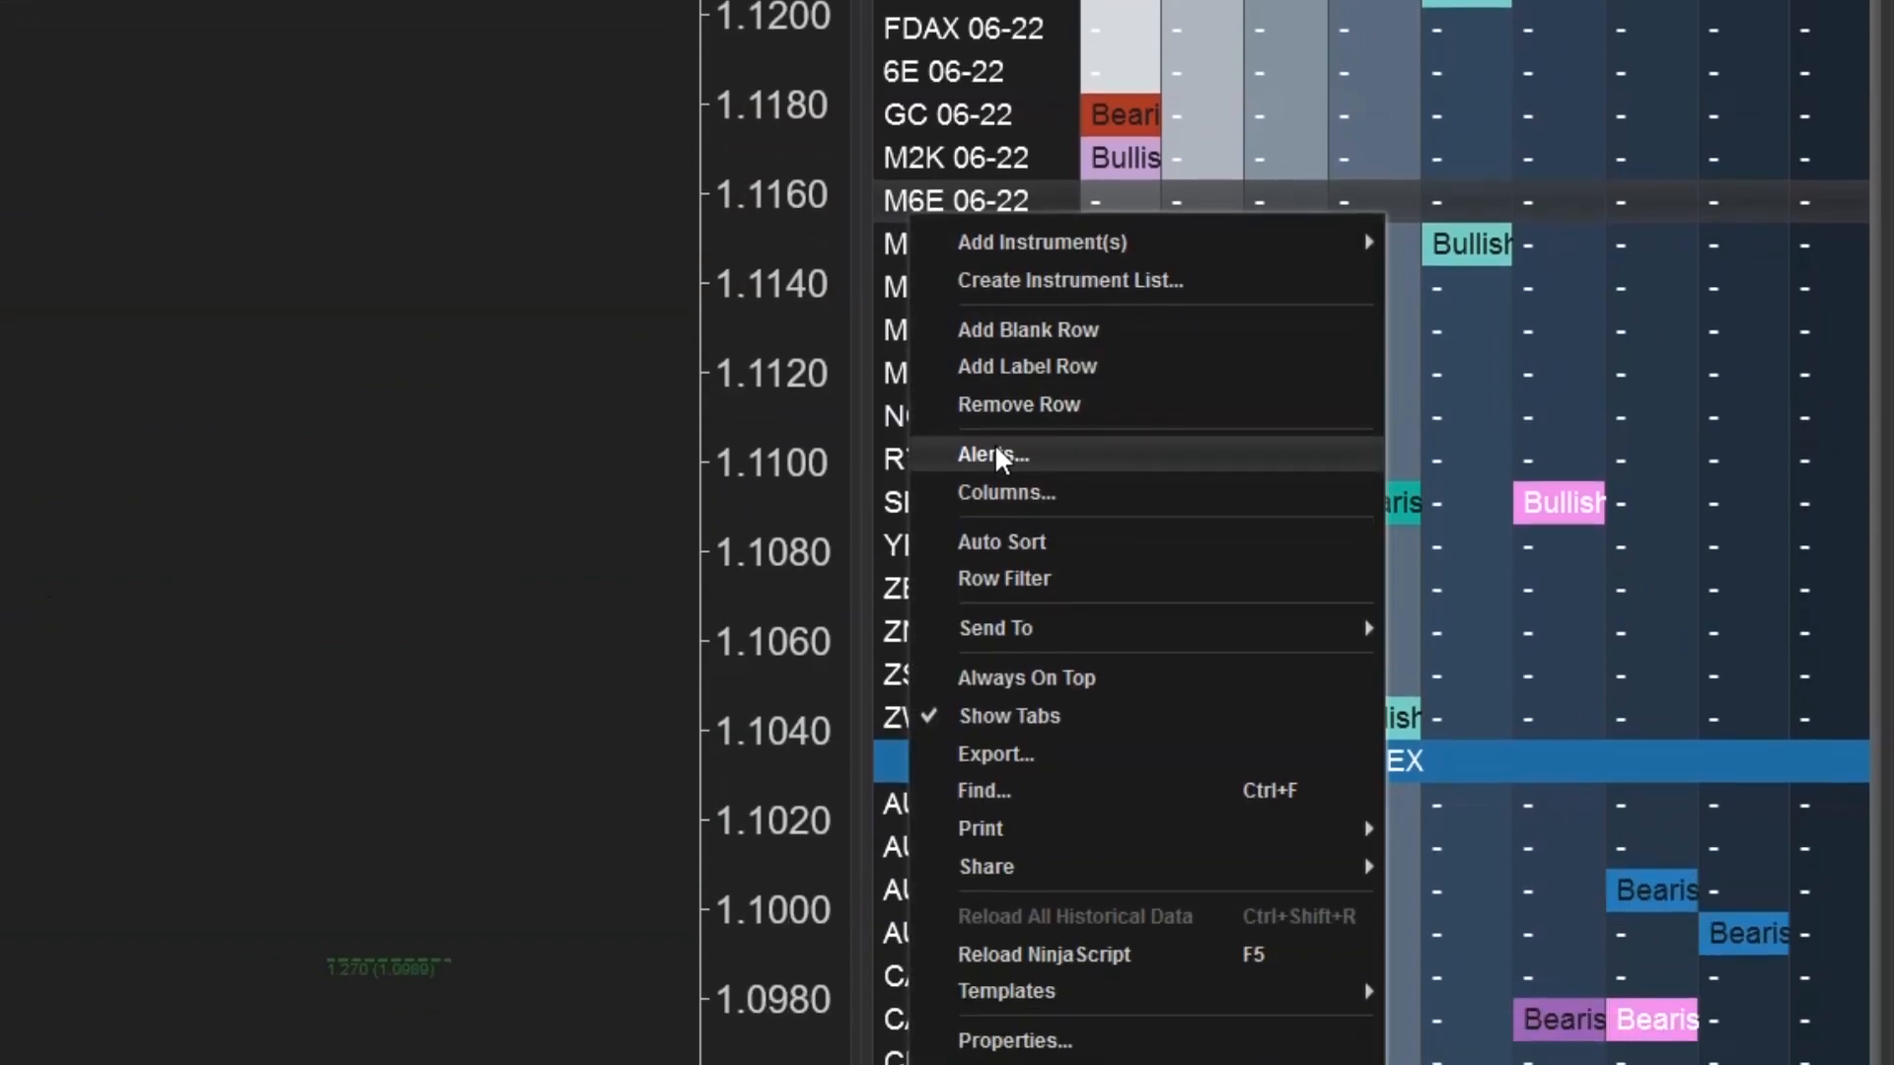
# Open the Market Analyzer's Alerts window and scroll the configured bullish and bearish pattern alerts.
pyautogui.click(990, 456)
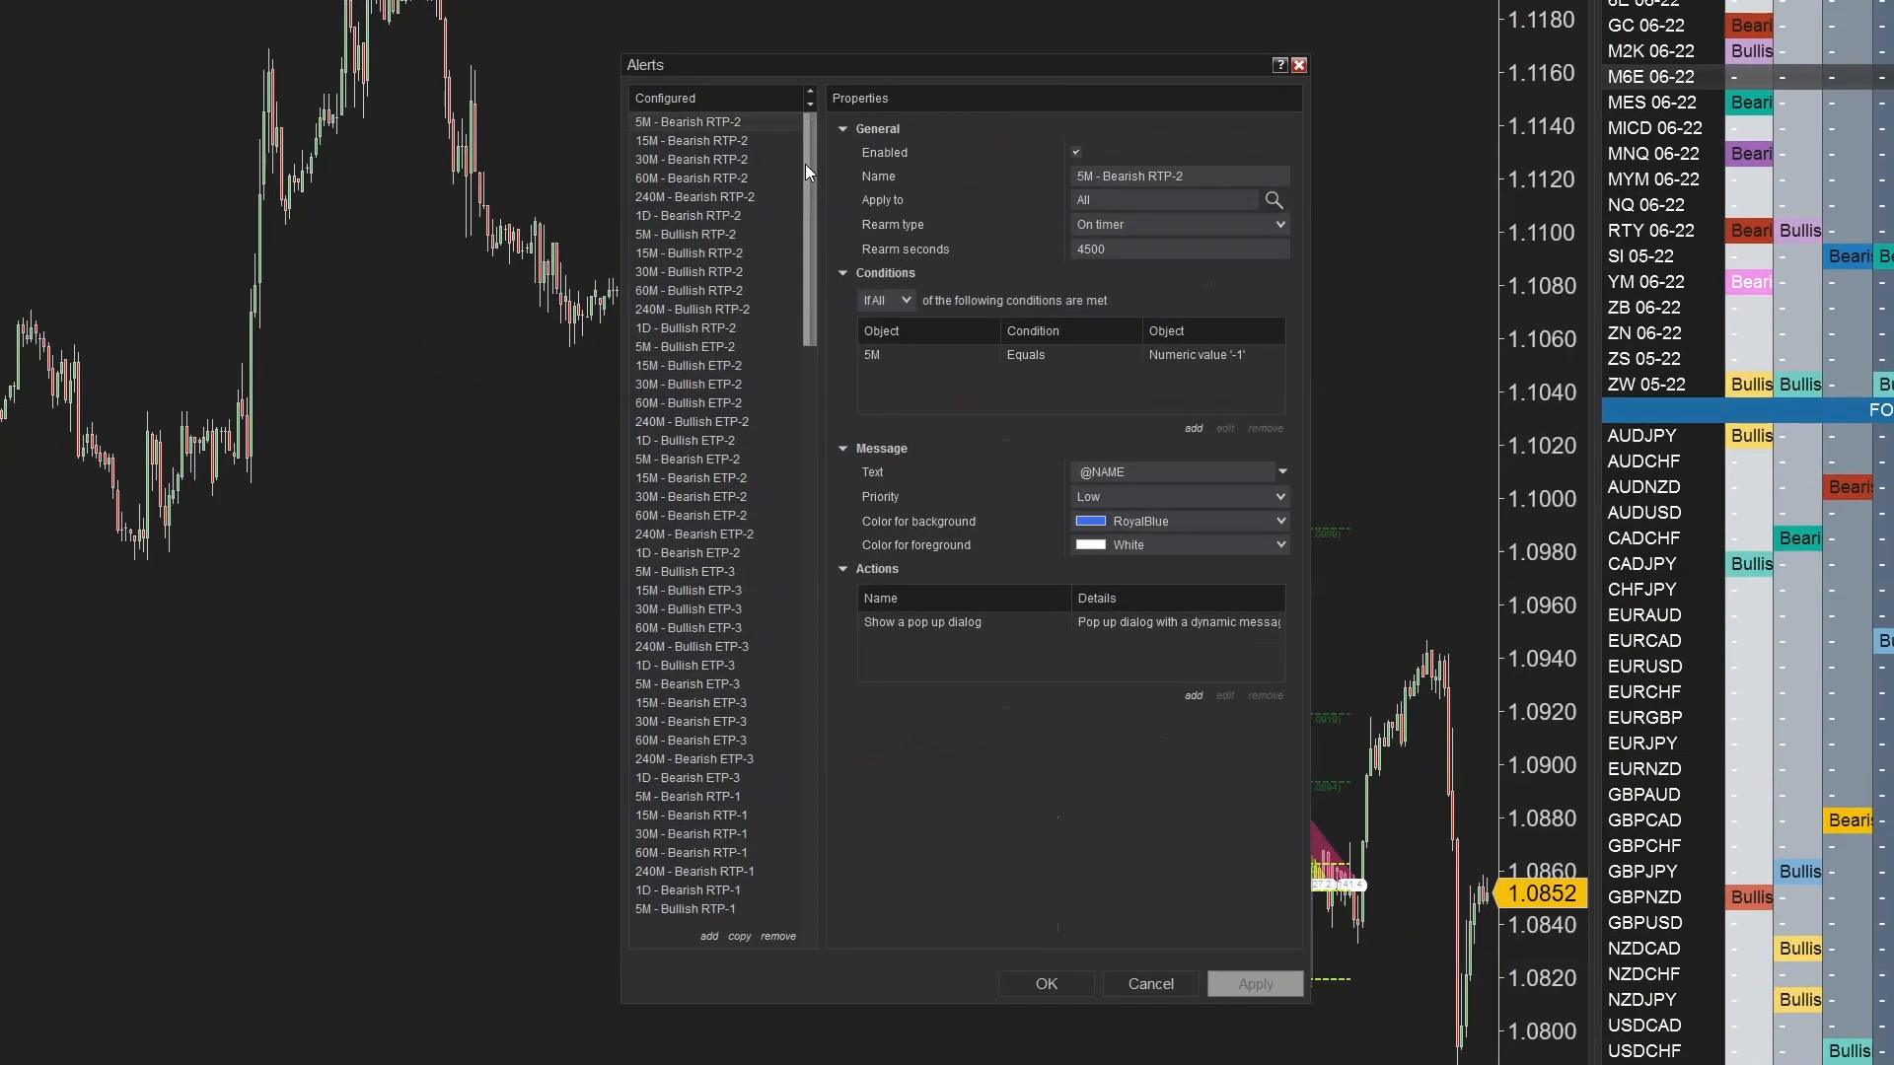
pyautogui.scroll(-3)
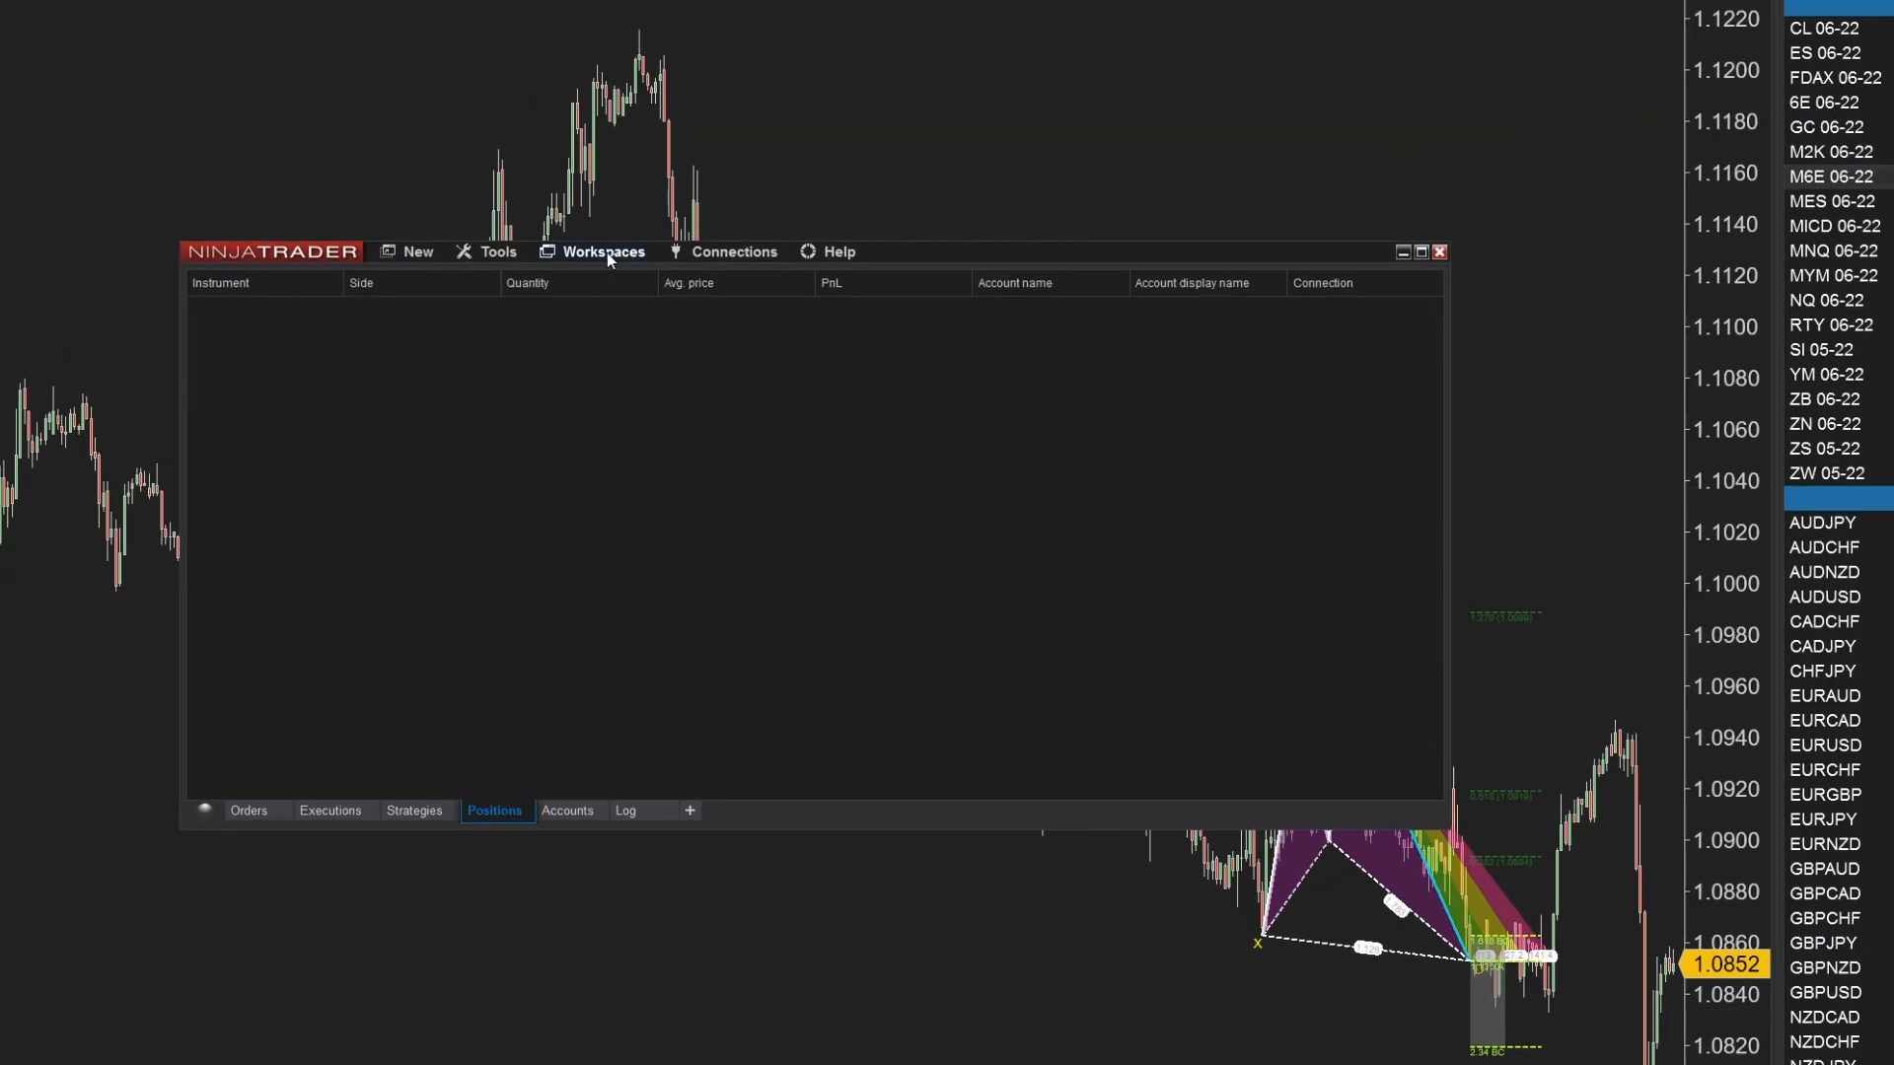
# Load the XABCD-v1.6-Audio workspace and switch the top chart to Forex USDCAD.
pyautogui.click(603, 251)
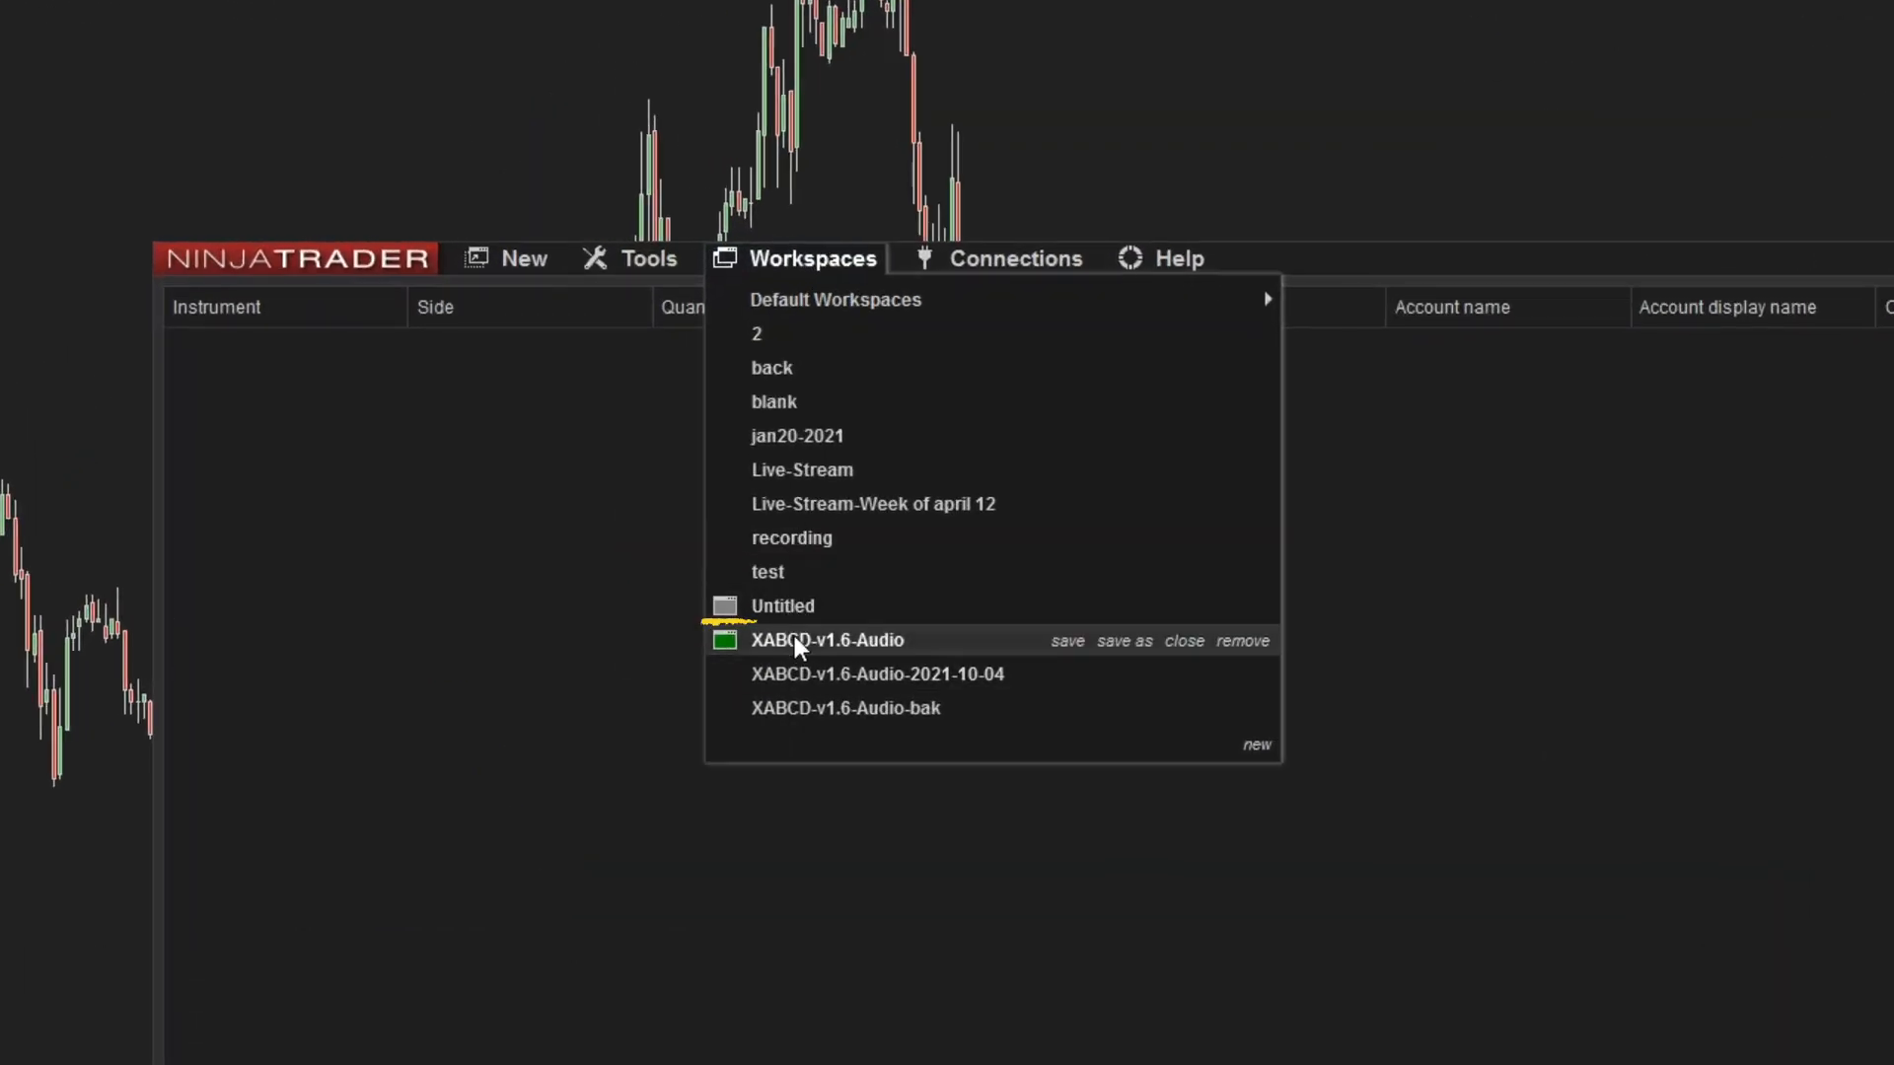
pyautogui.moveTo(737, 712)
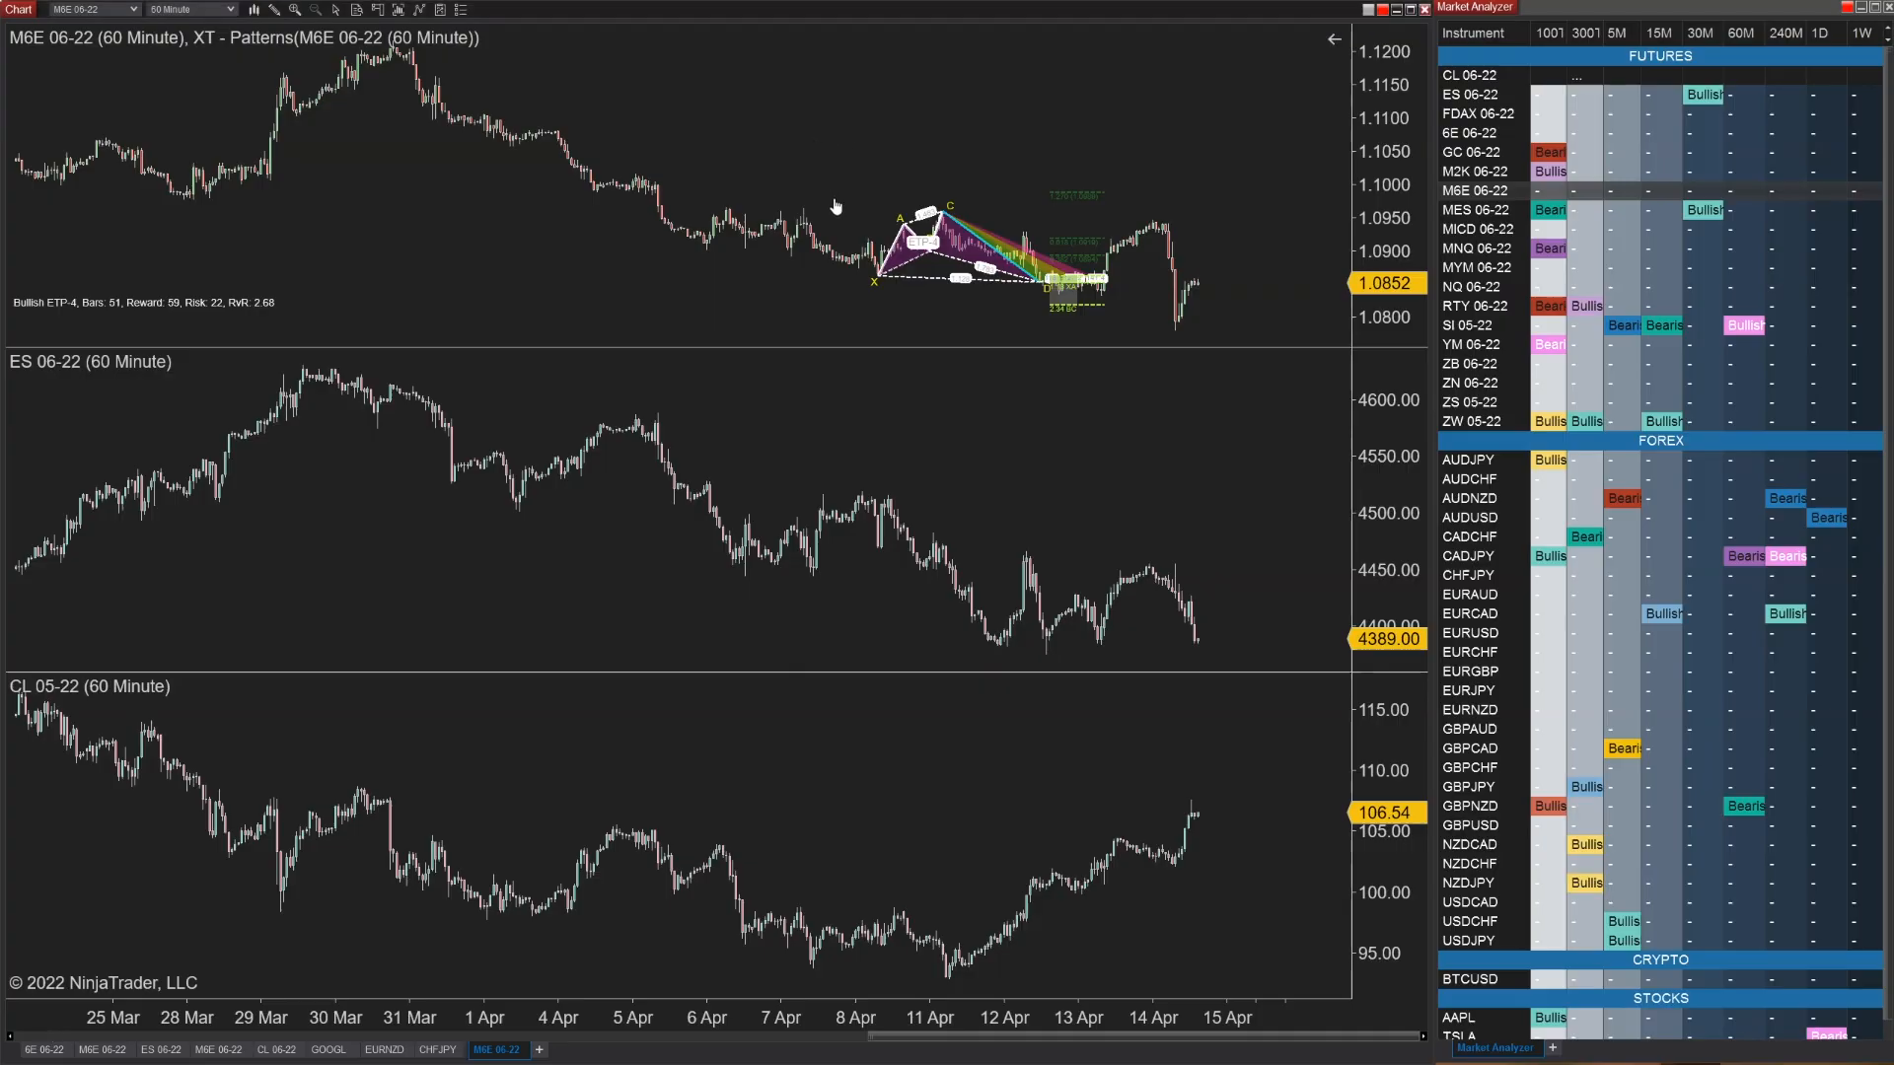
pyautogui.rightClick(833, 204)
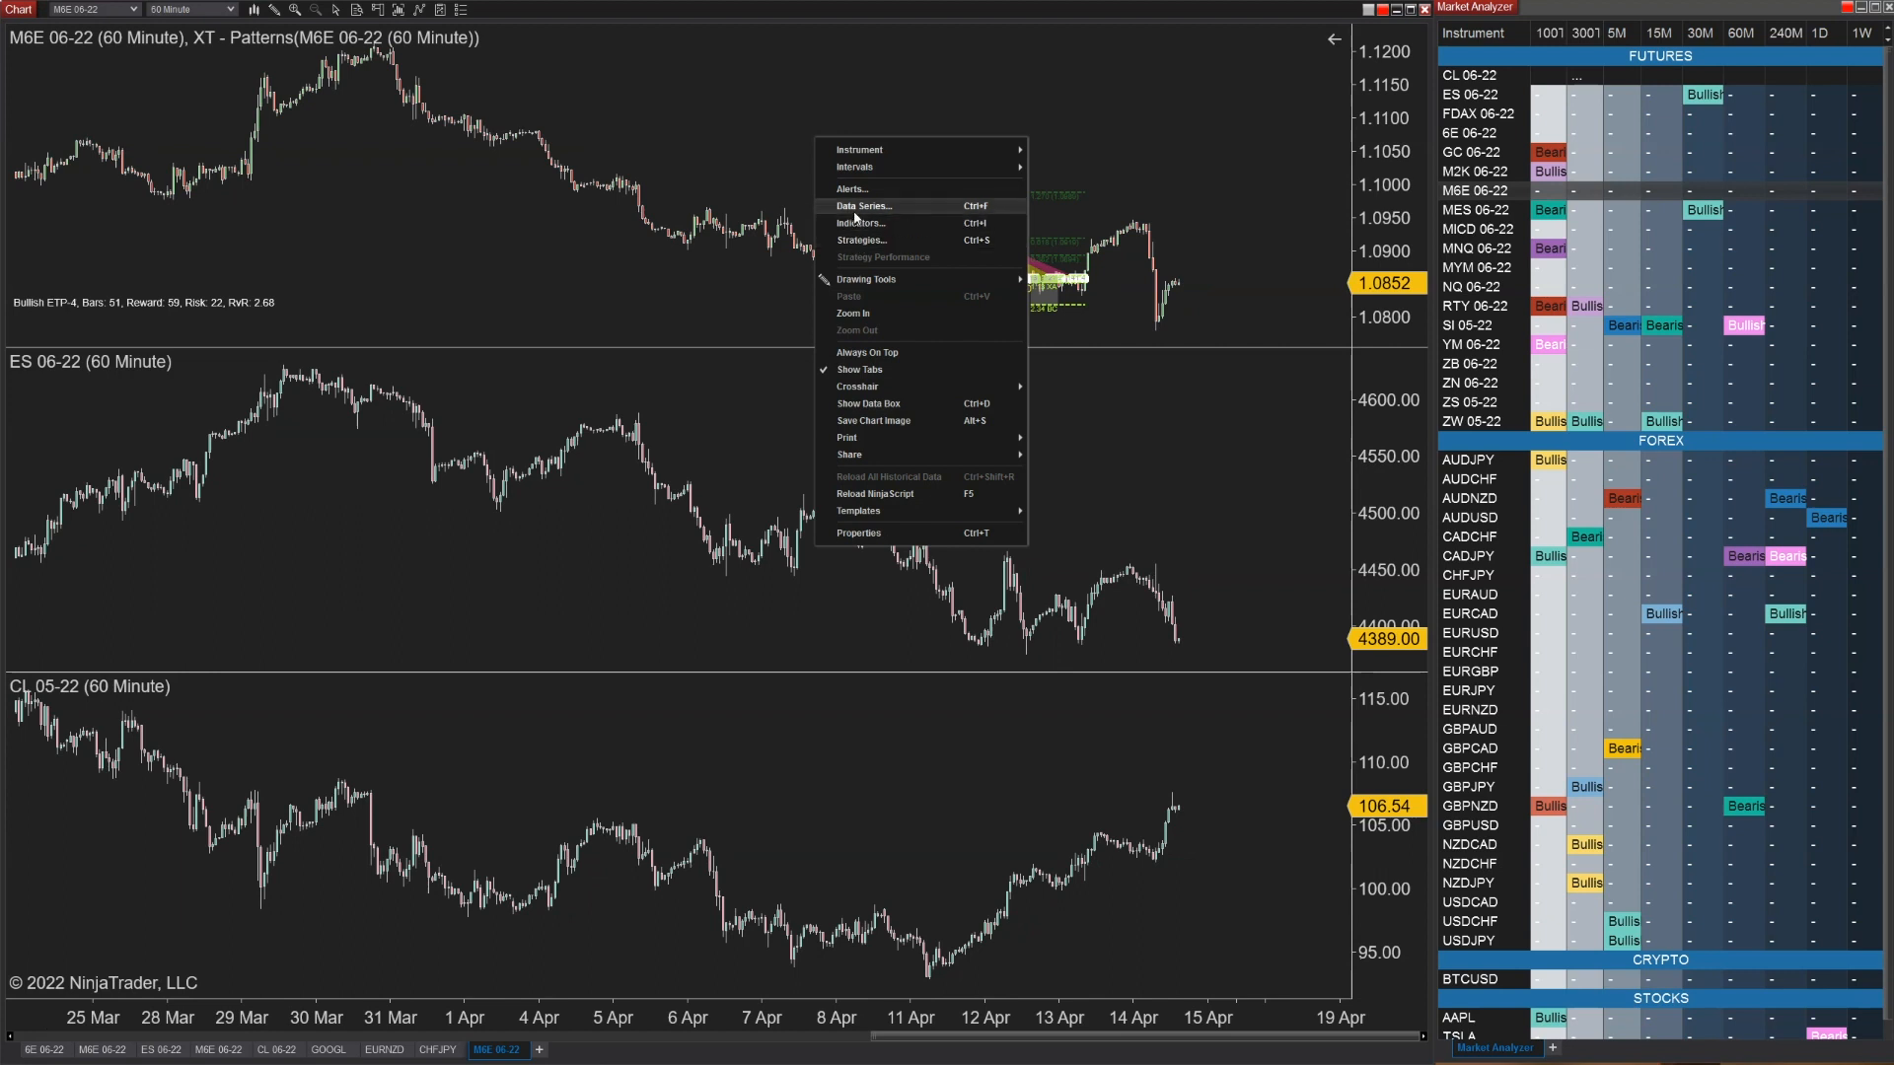
pyautogui.click(862, 205)
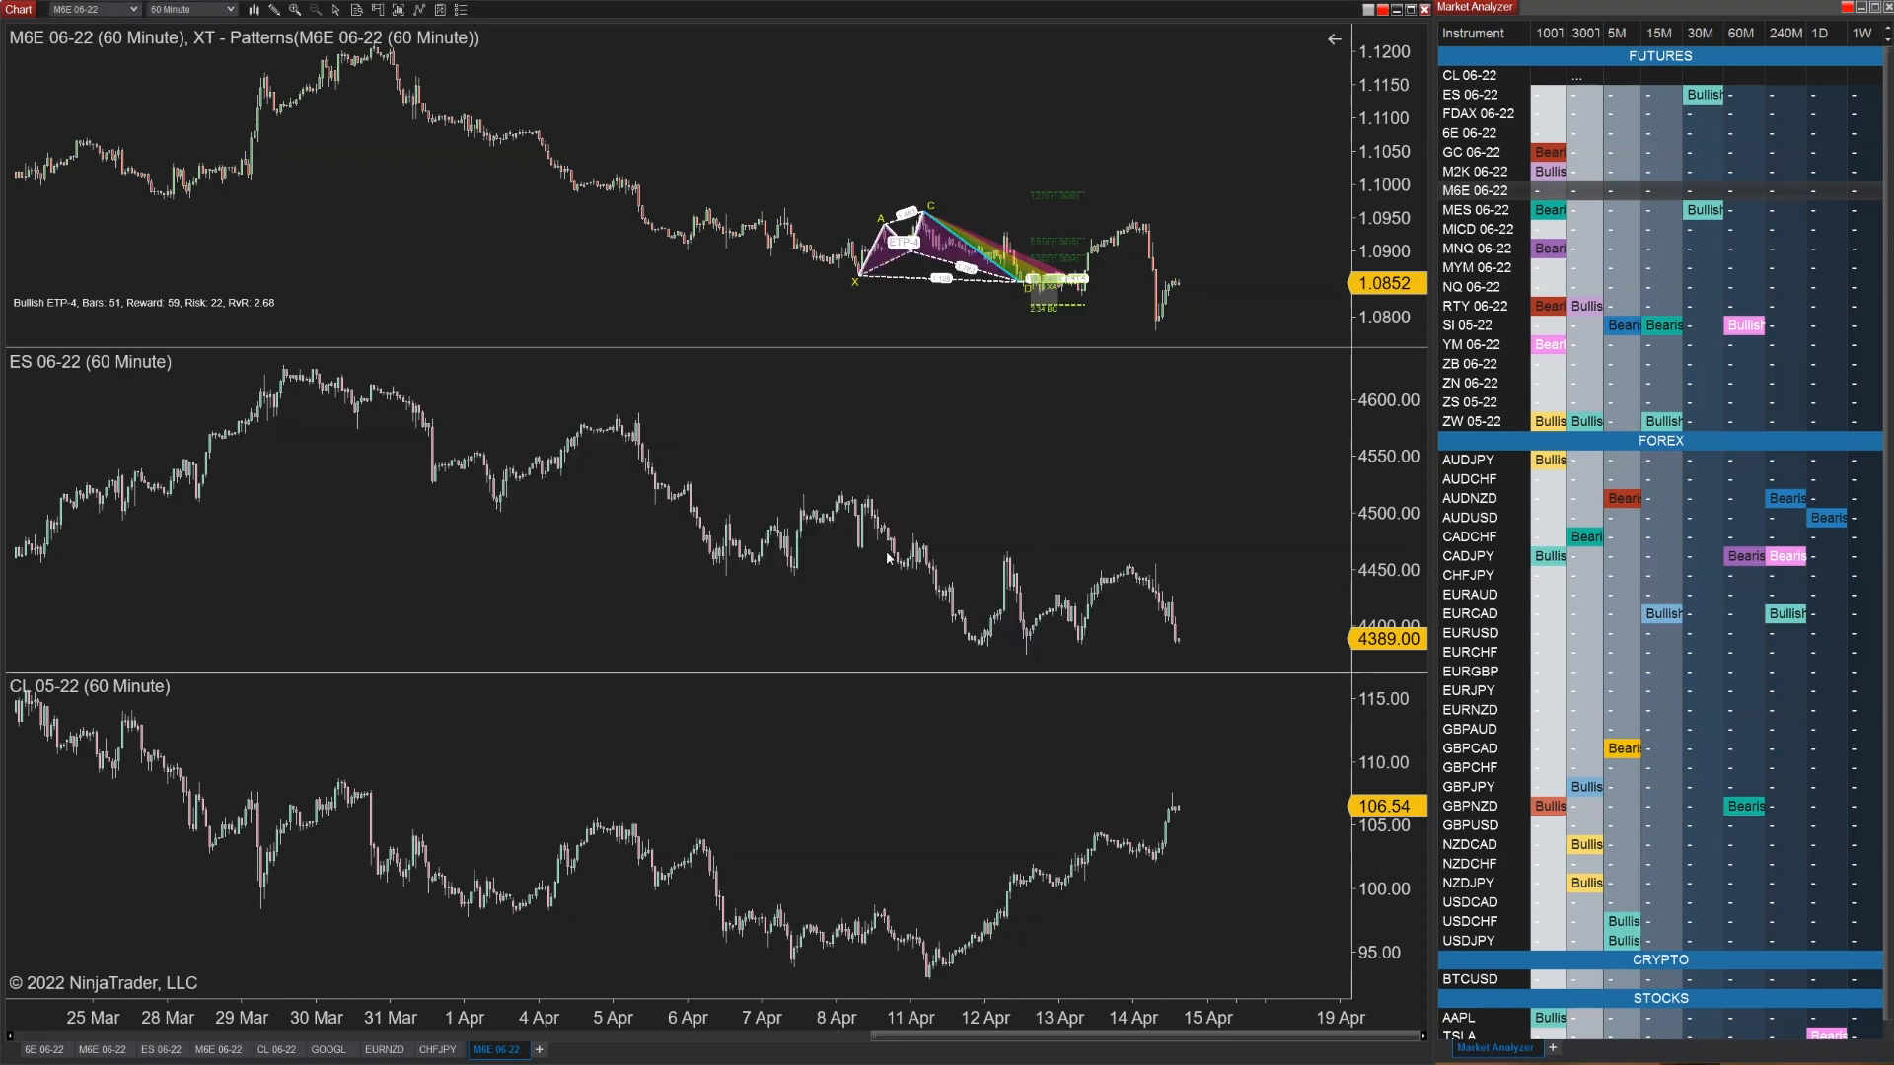
pyautogui.write('USDCAD')
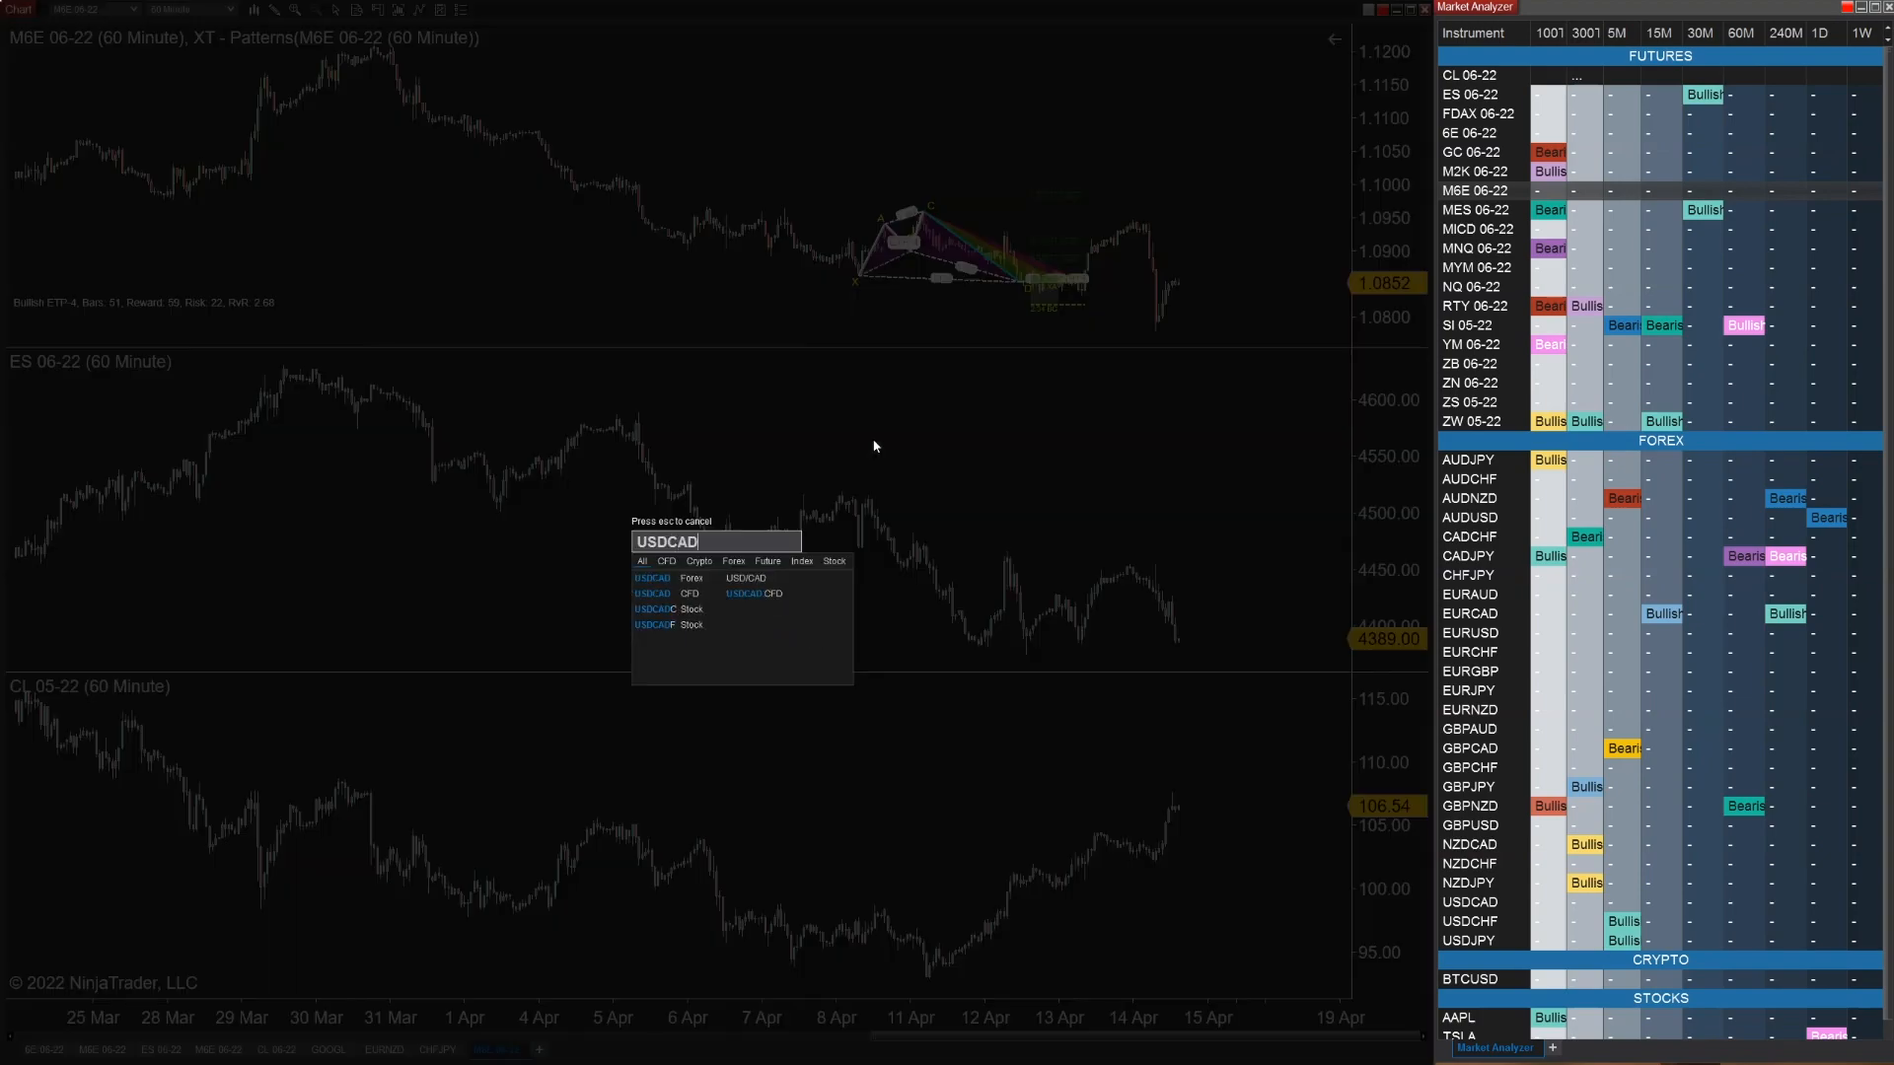
pyautogui.click(348, 9)
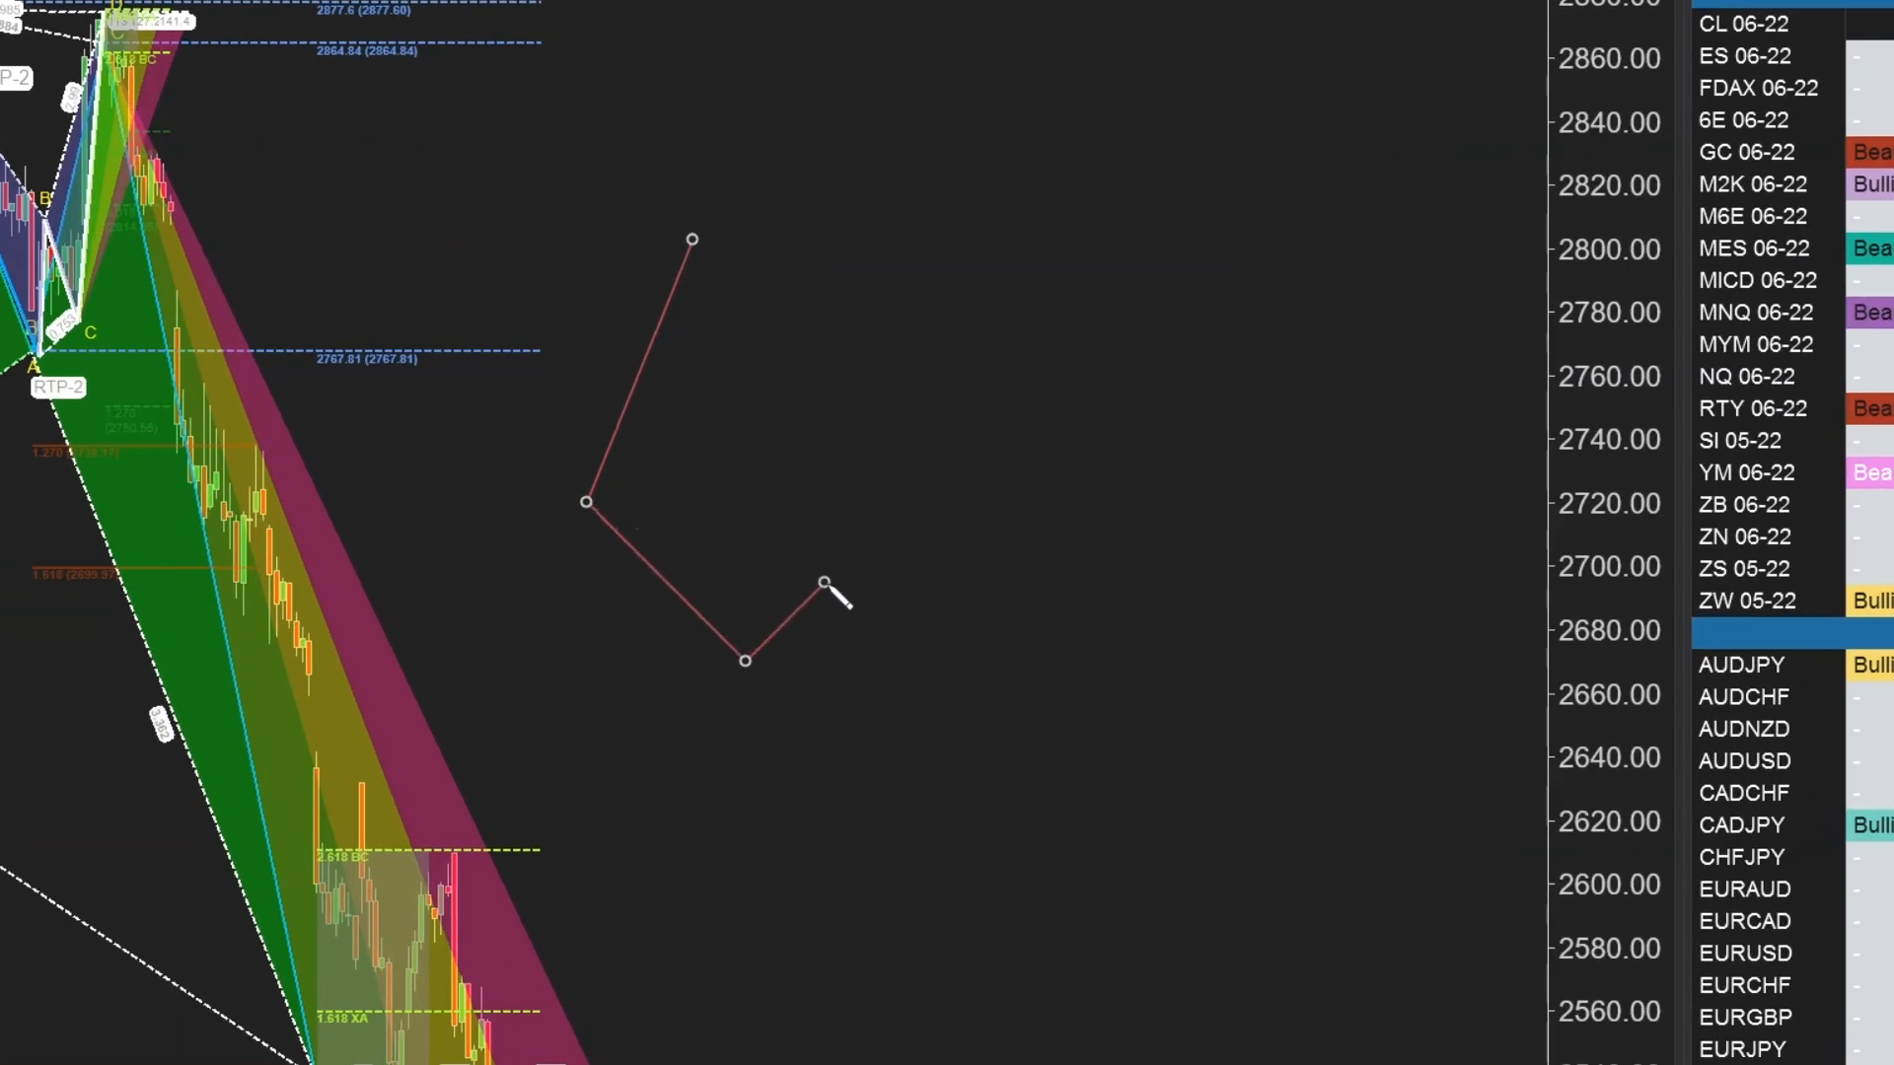
# Add another point to the Path drawing on the chart.
pyautogui.click(1262, 553)
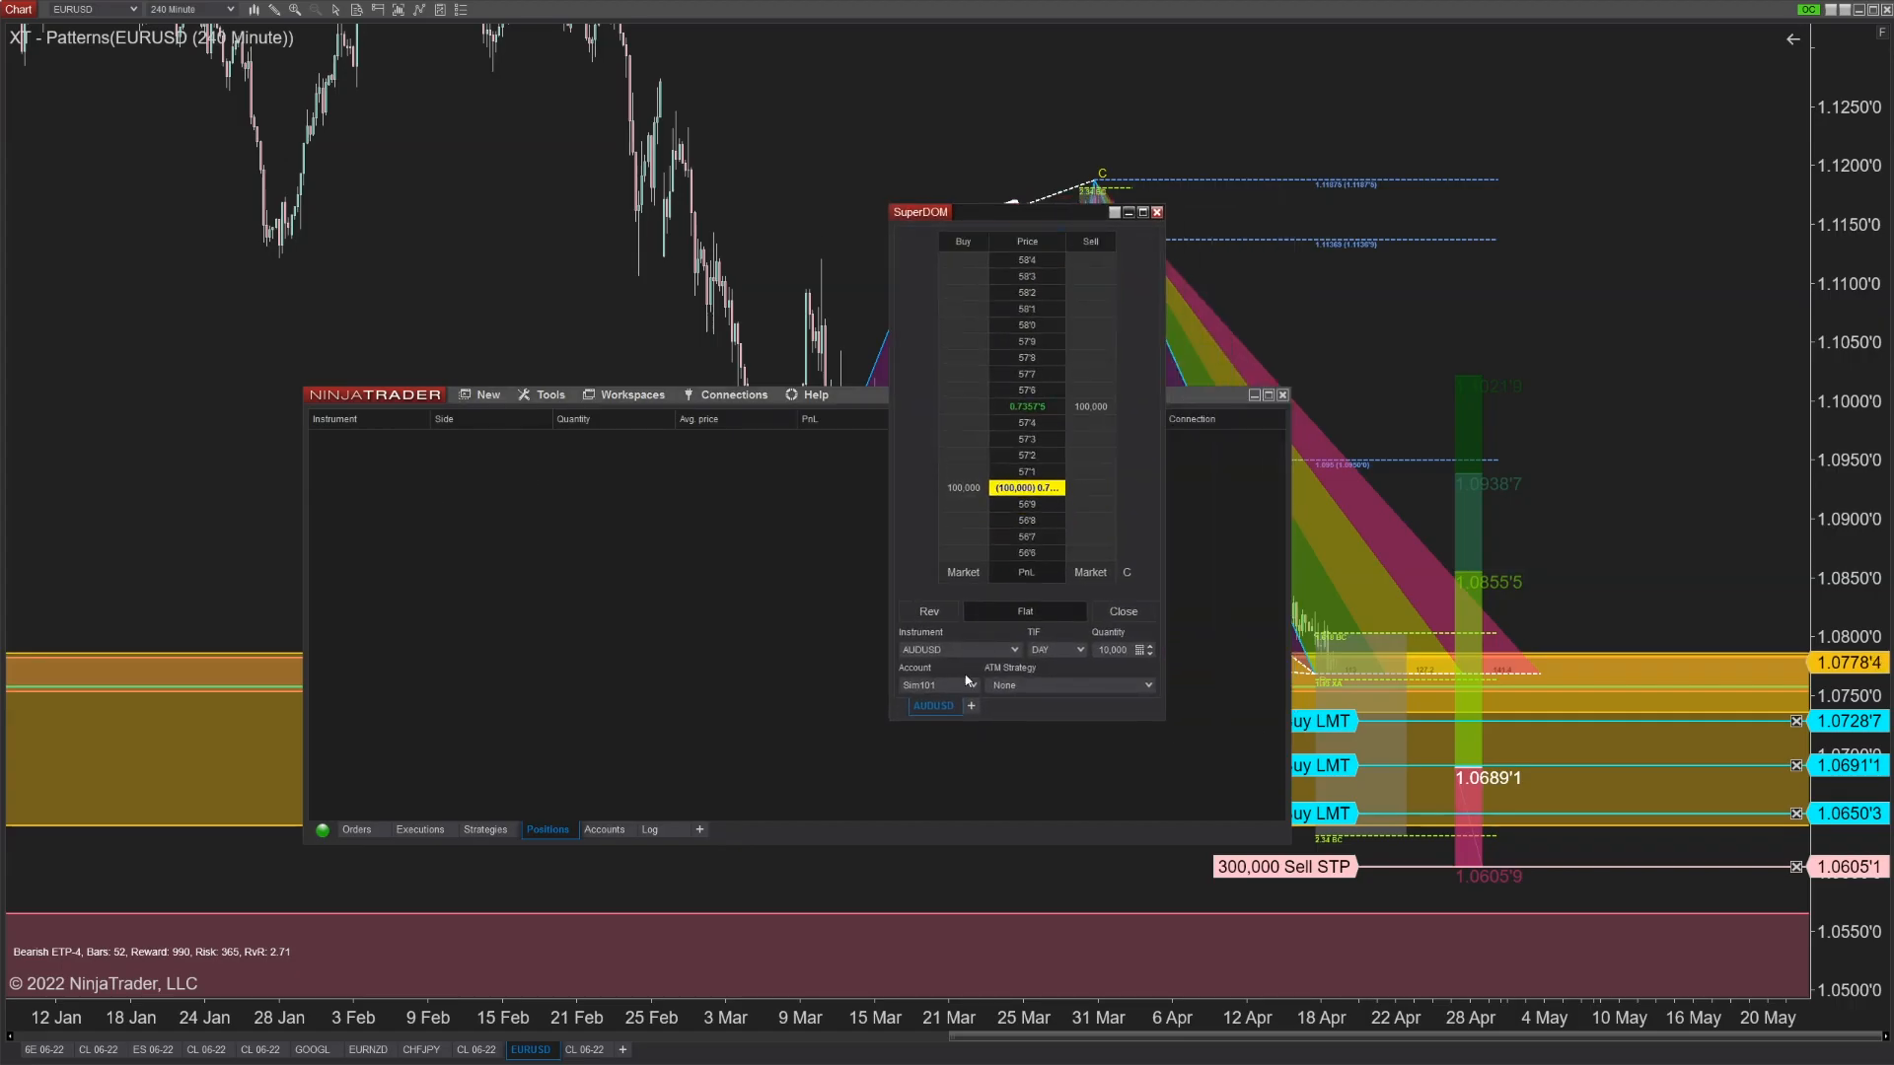
# Move the second AUDUSD SuperDOM tab into its own window.
pyautogui.rightClick(932, 706)
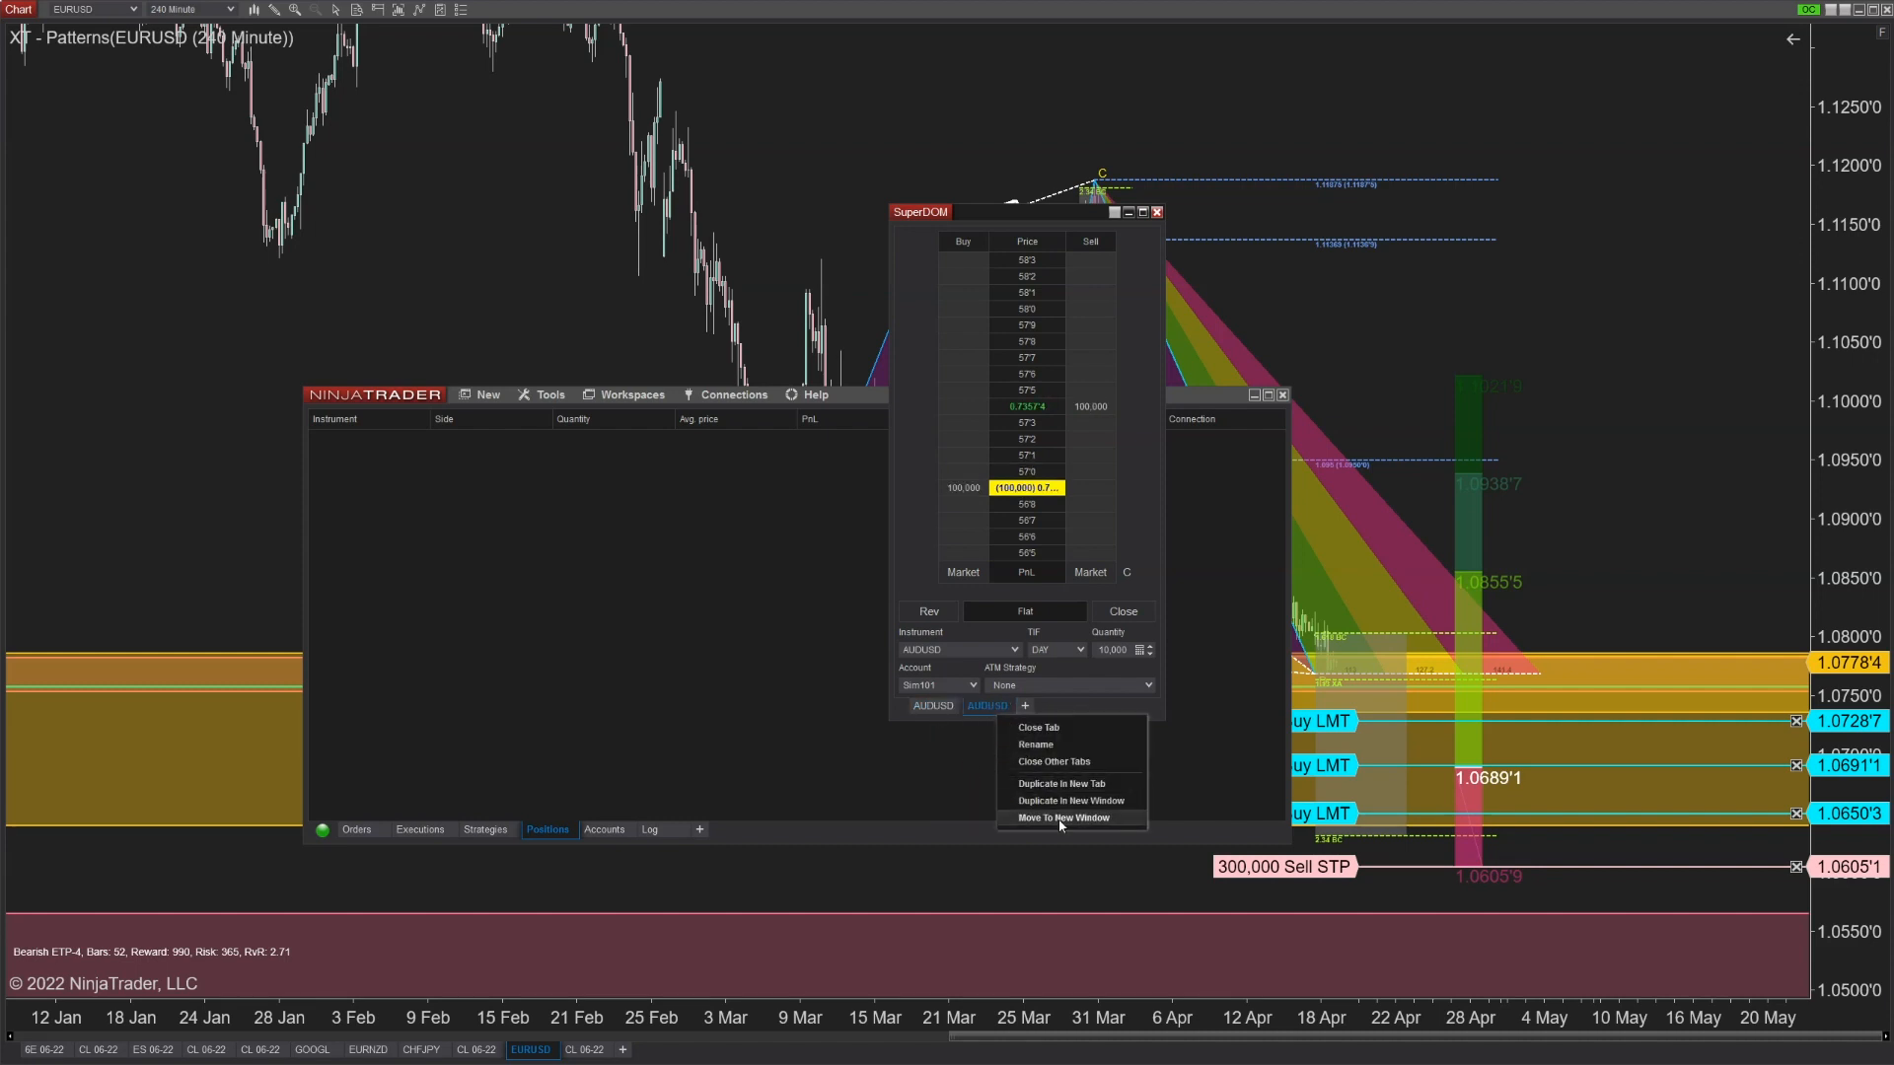
pyautogui.click(1061, 817)
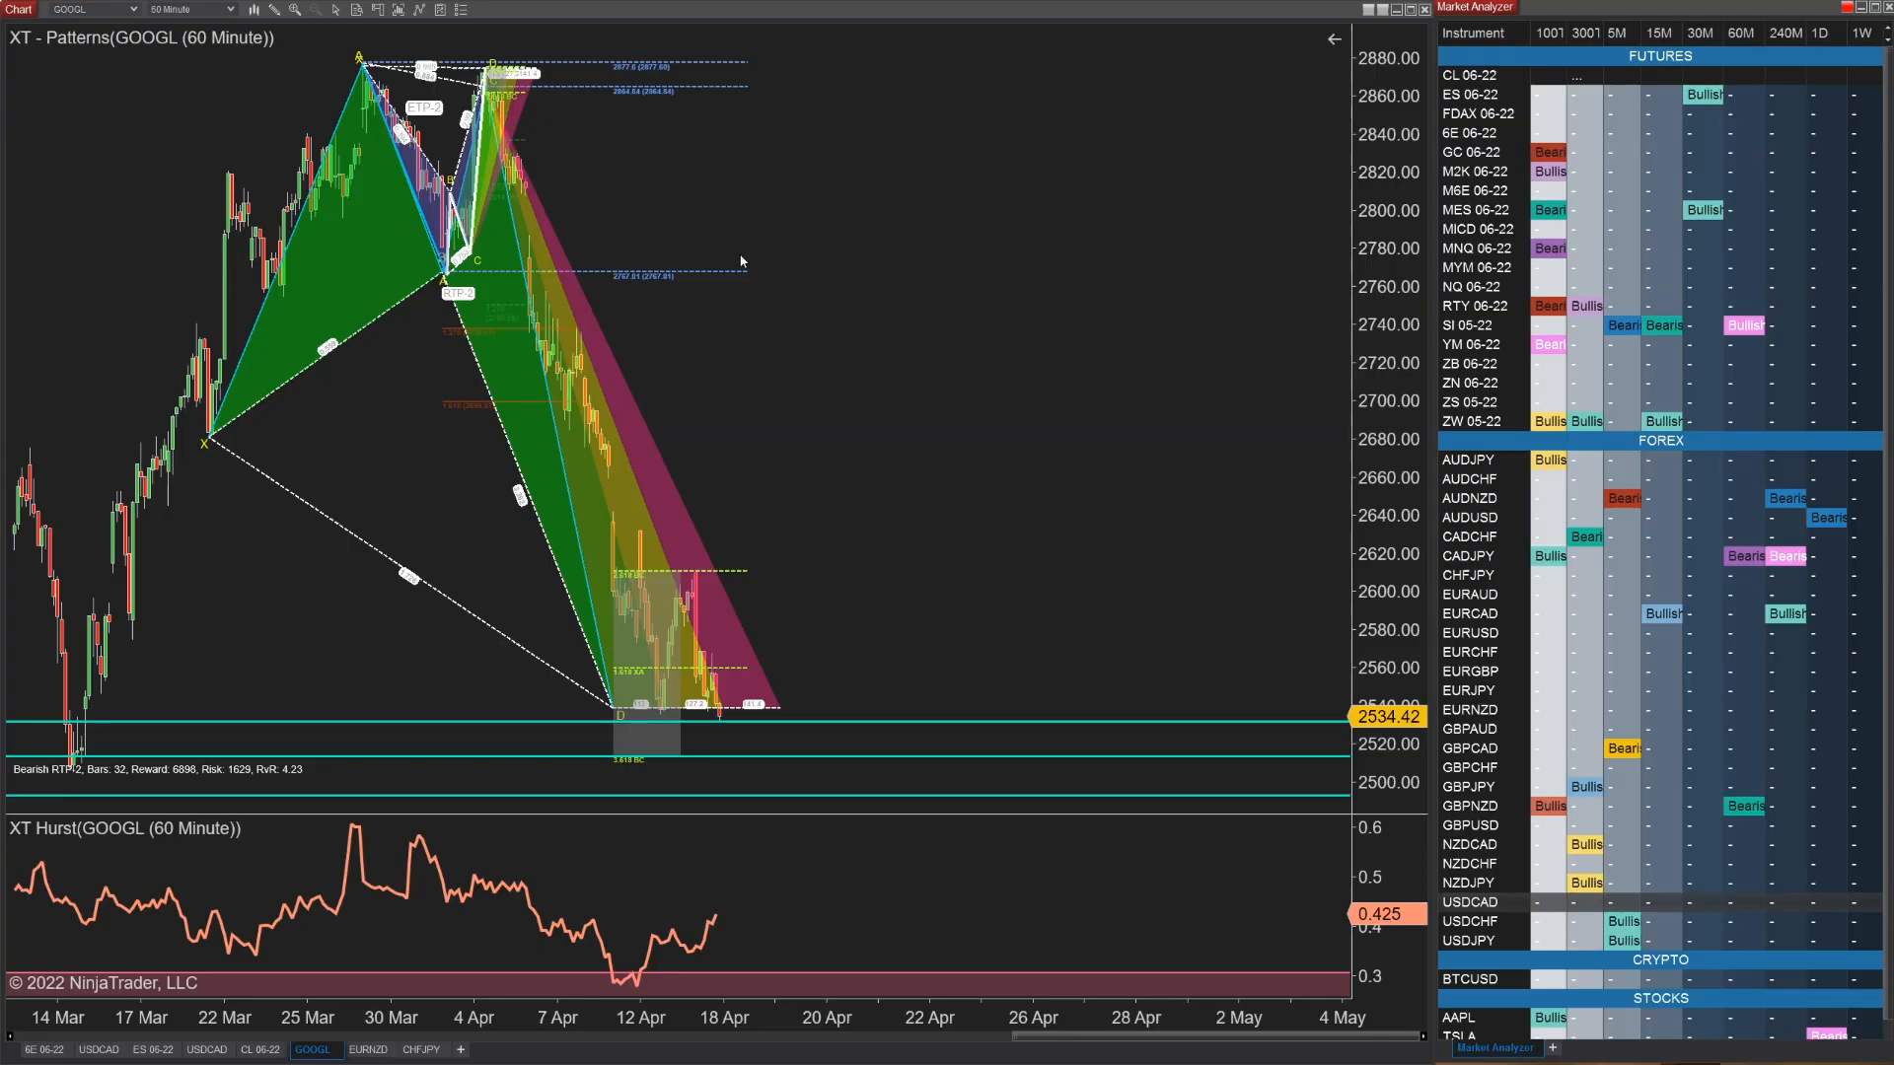
# Show the GOOGL chart's drawing tools list, including the XT pattern tools.
pyautogui.click(273, 10)
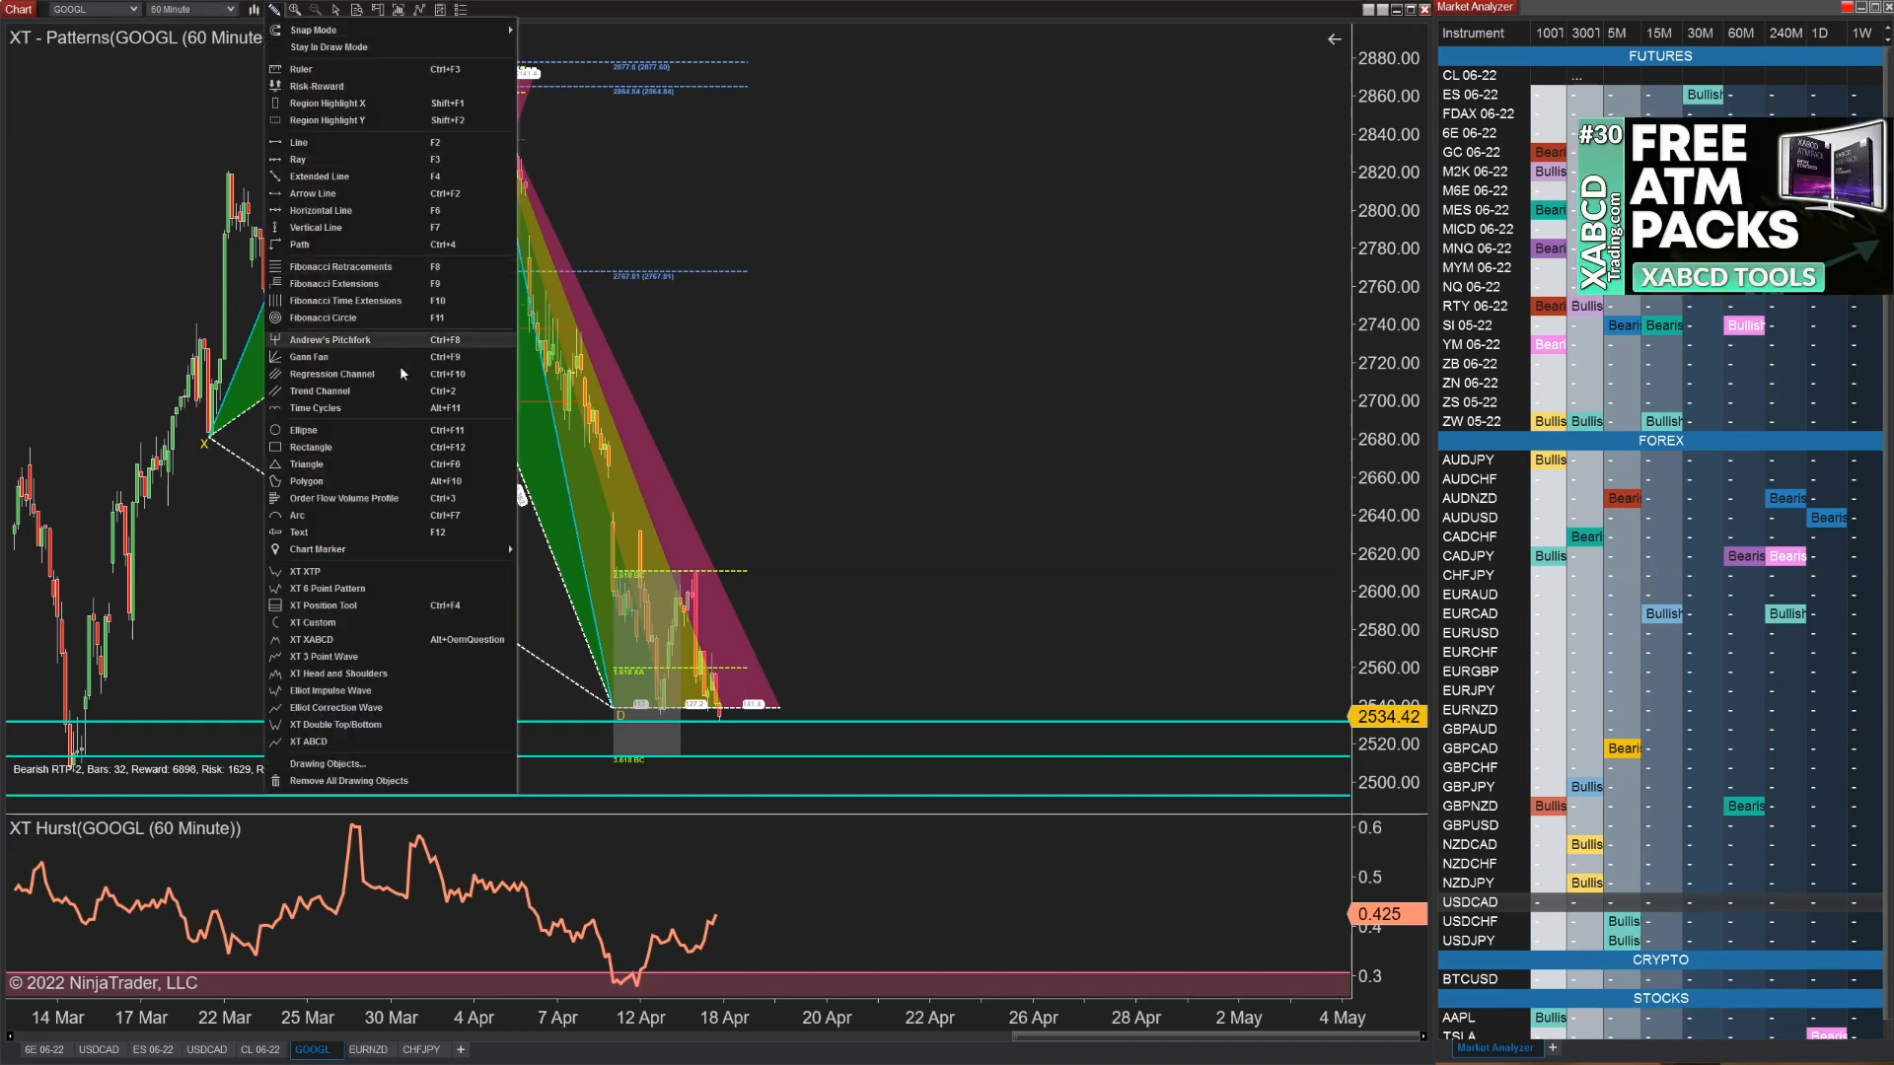
pyautogui.moveTo(344, 516)
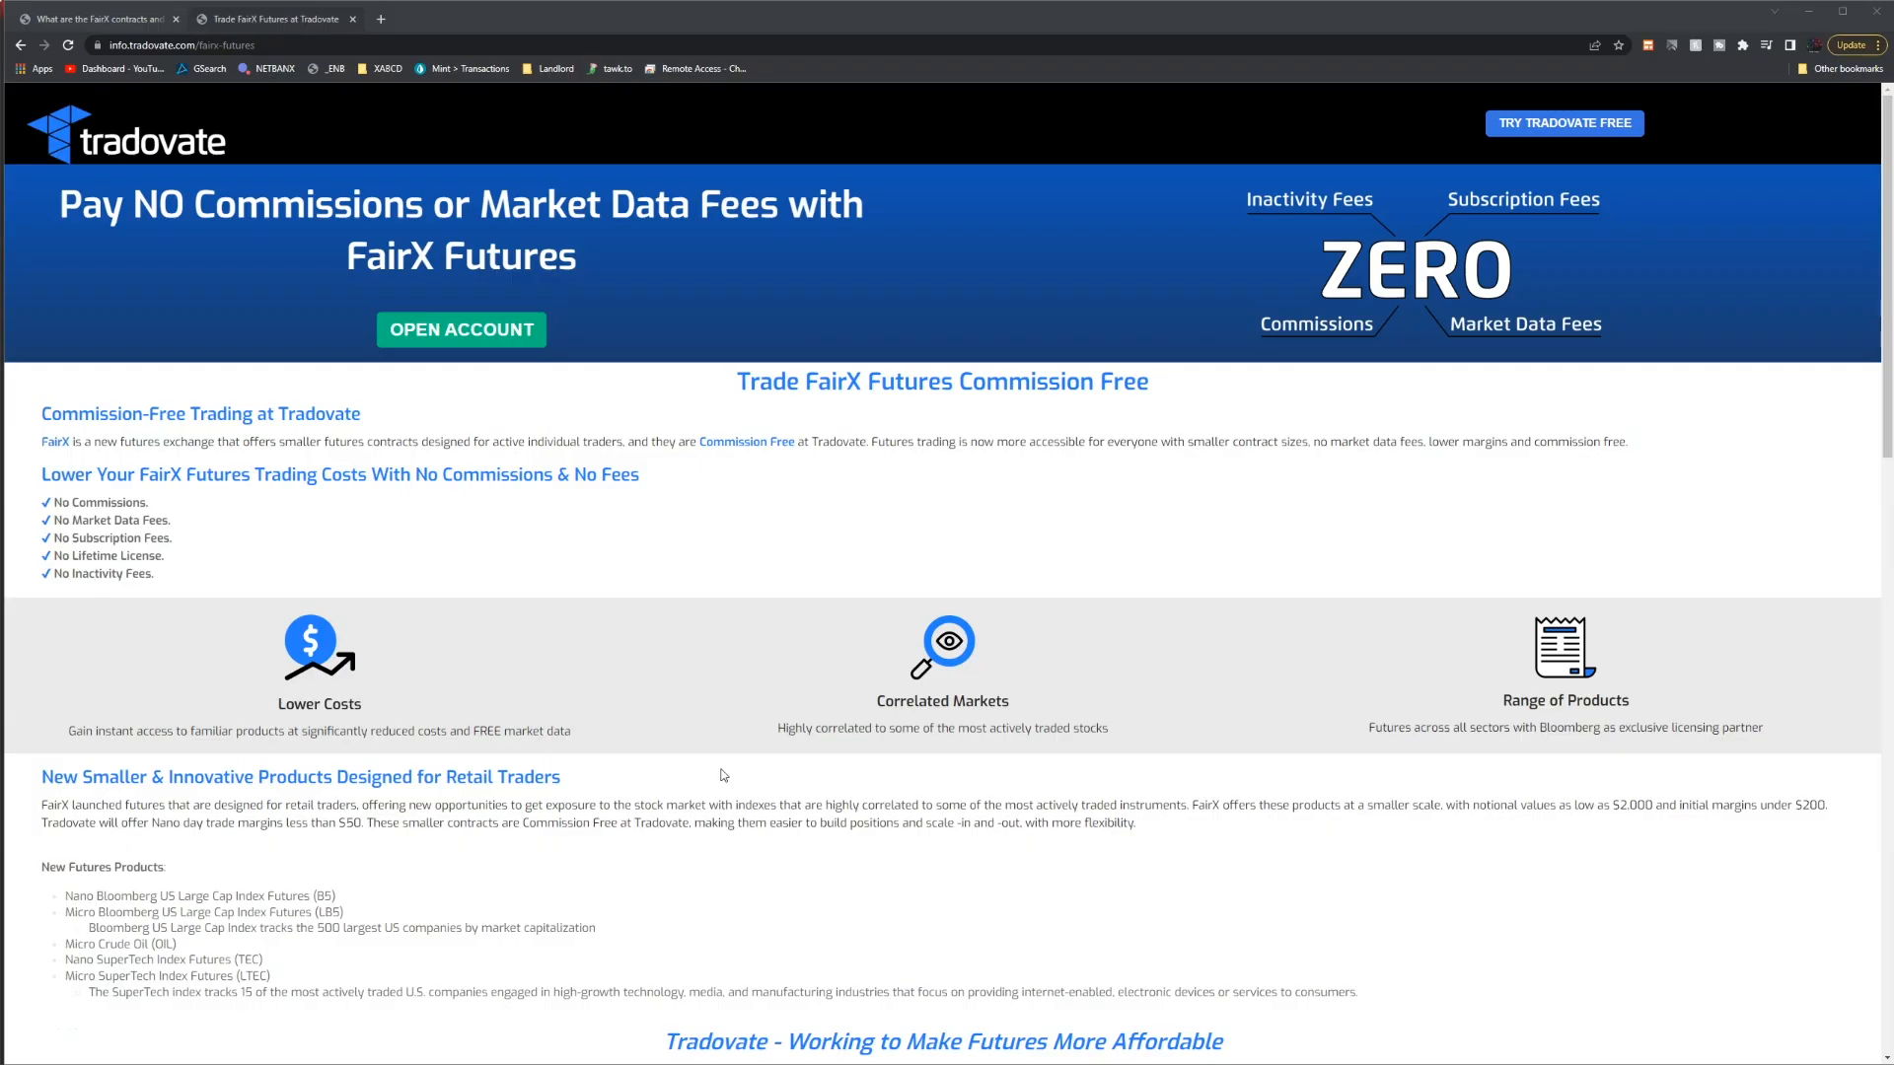
pyautogui.moveTo(717, 780)
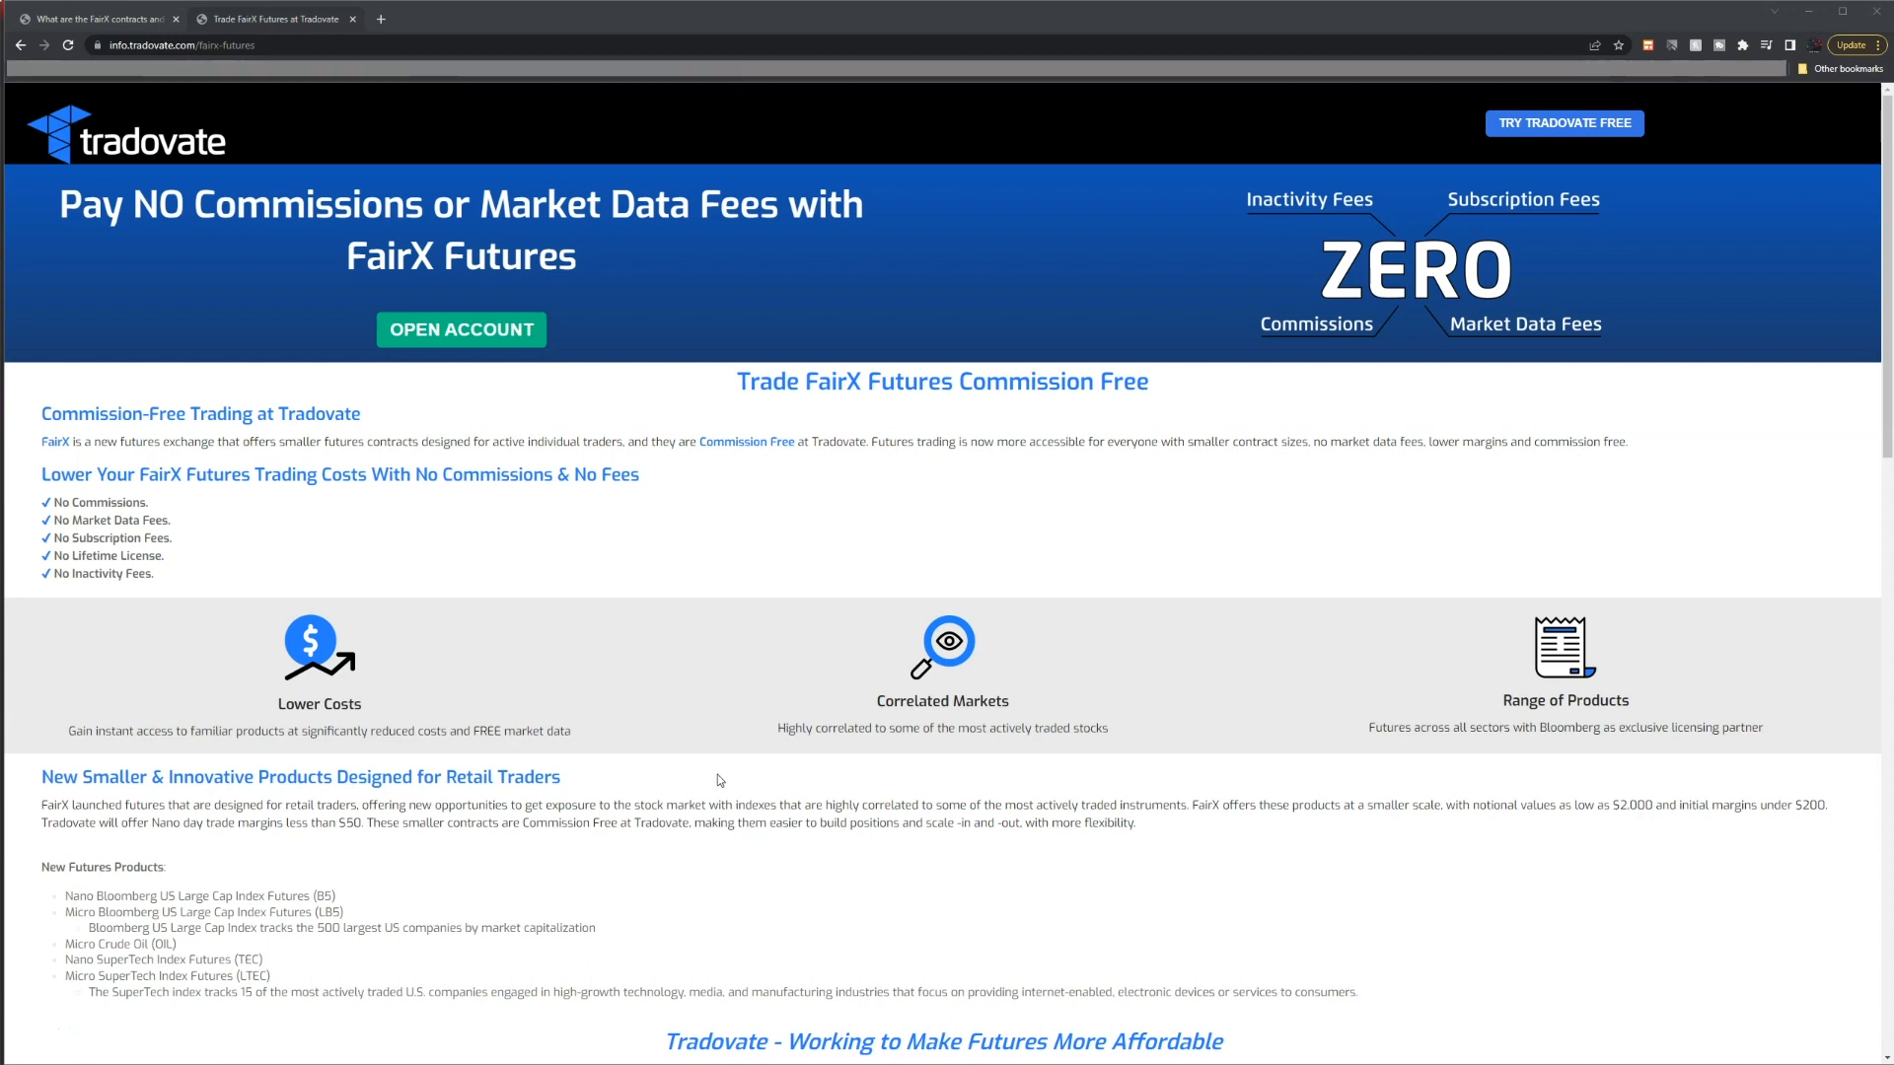
# Scroll the FairX Futures page through specifications, pricing table and platform section to the footer.
pyautogui.scroll(-3)
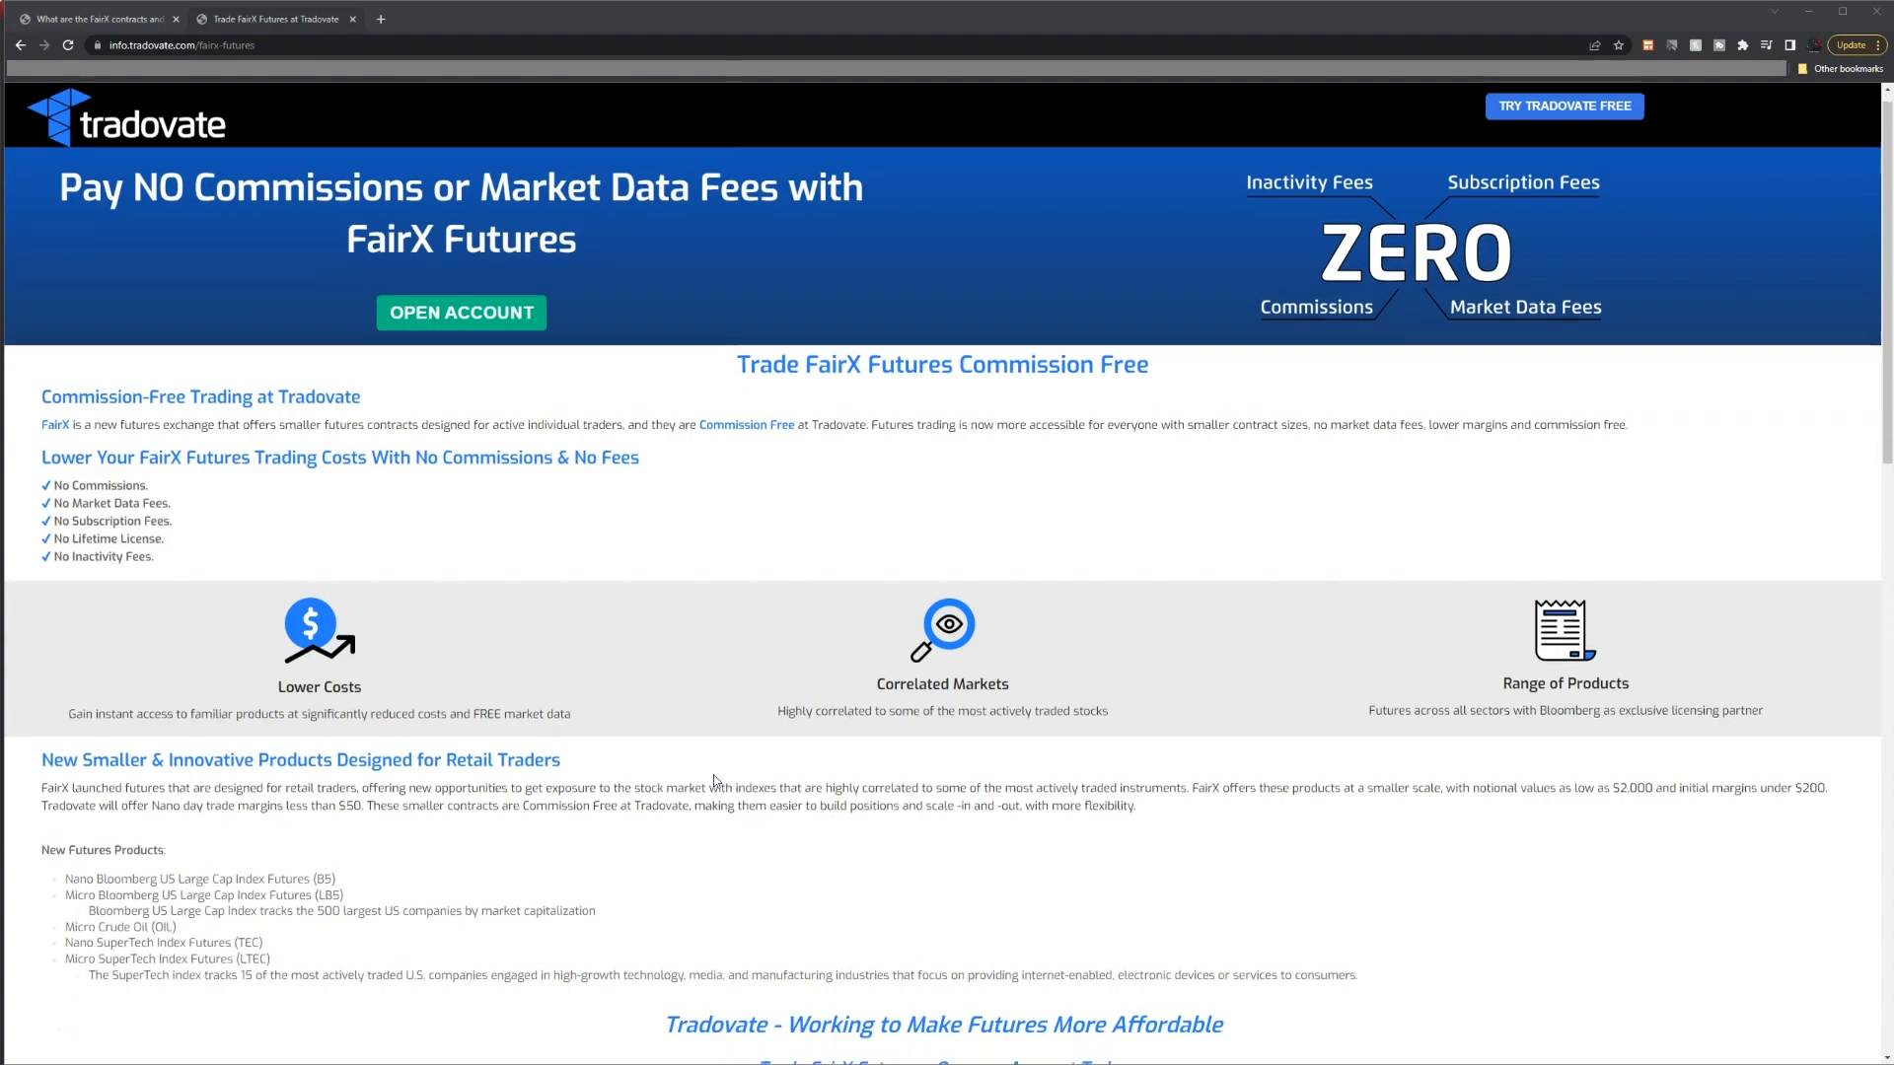
pyautogui.scroll(-3)
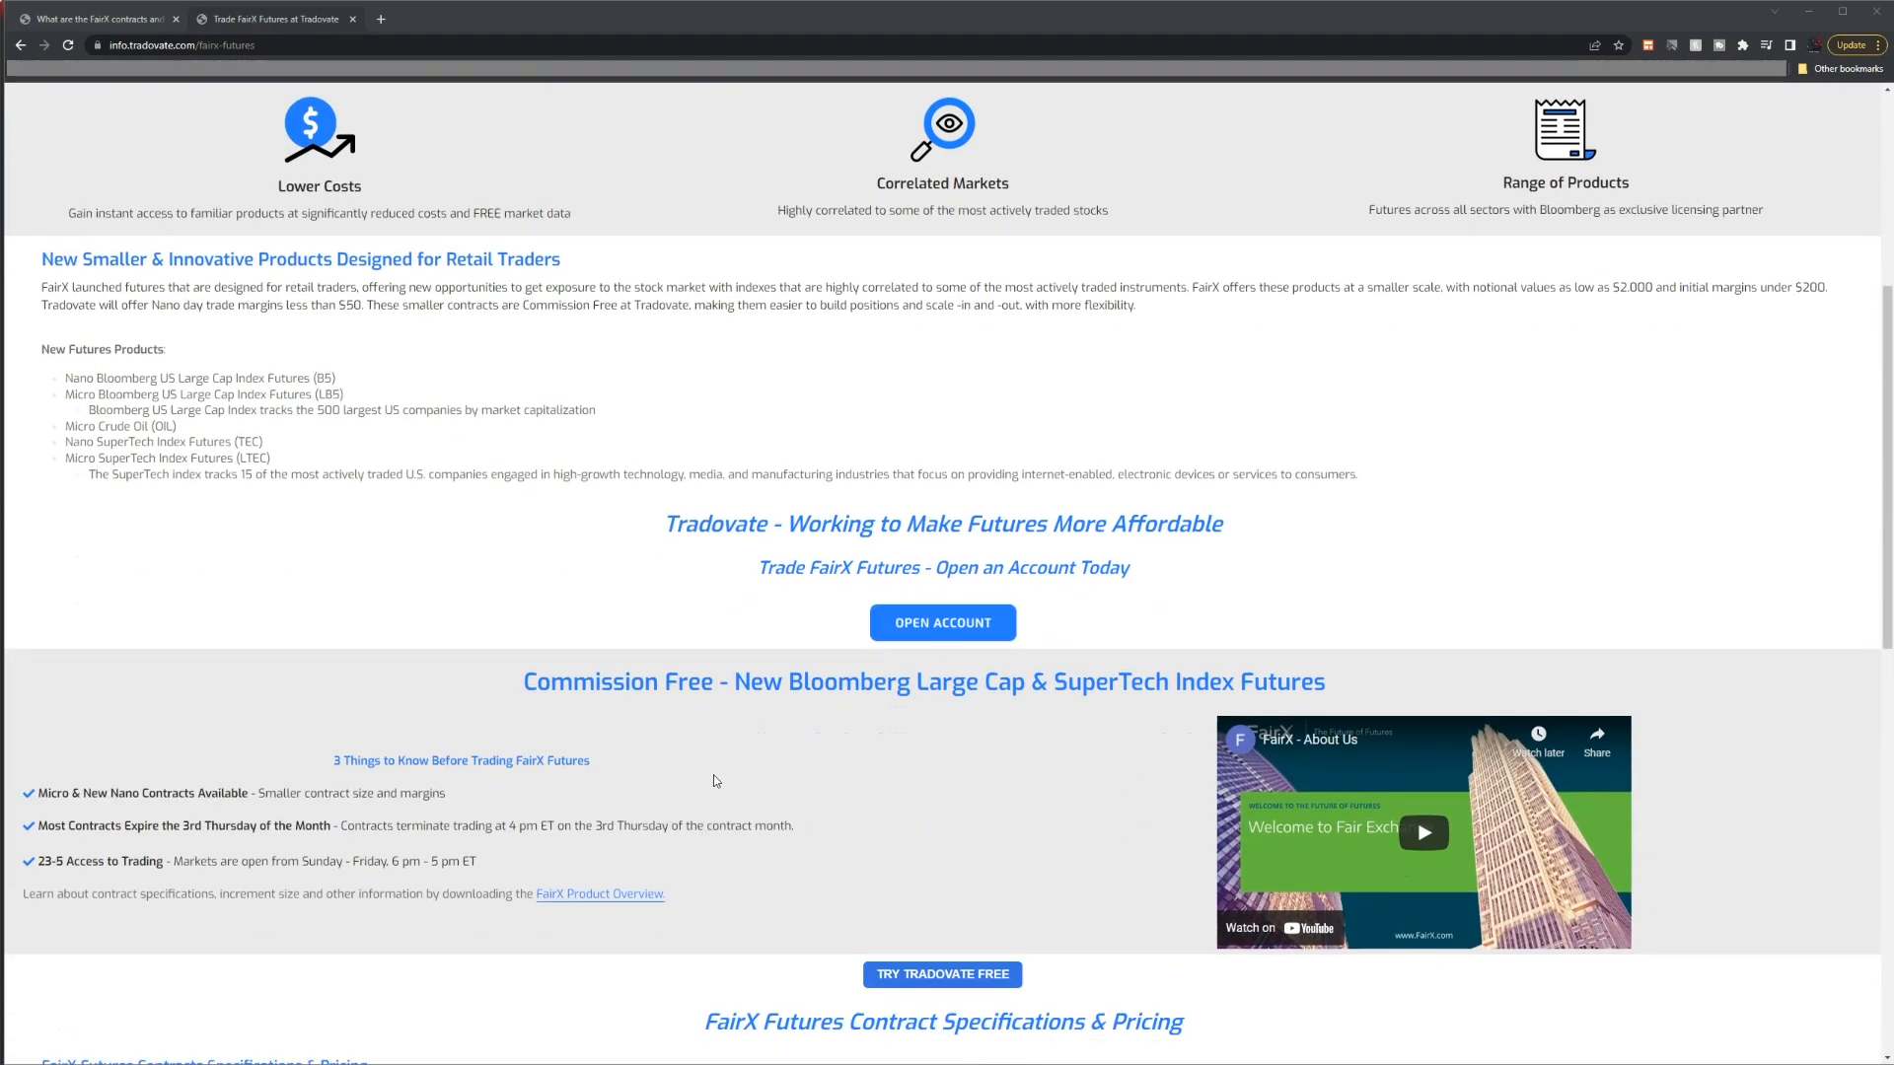
pyautogui.scroll(-3)
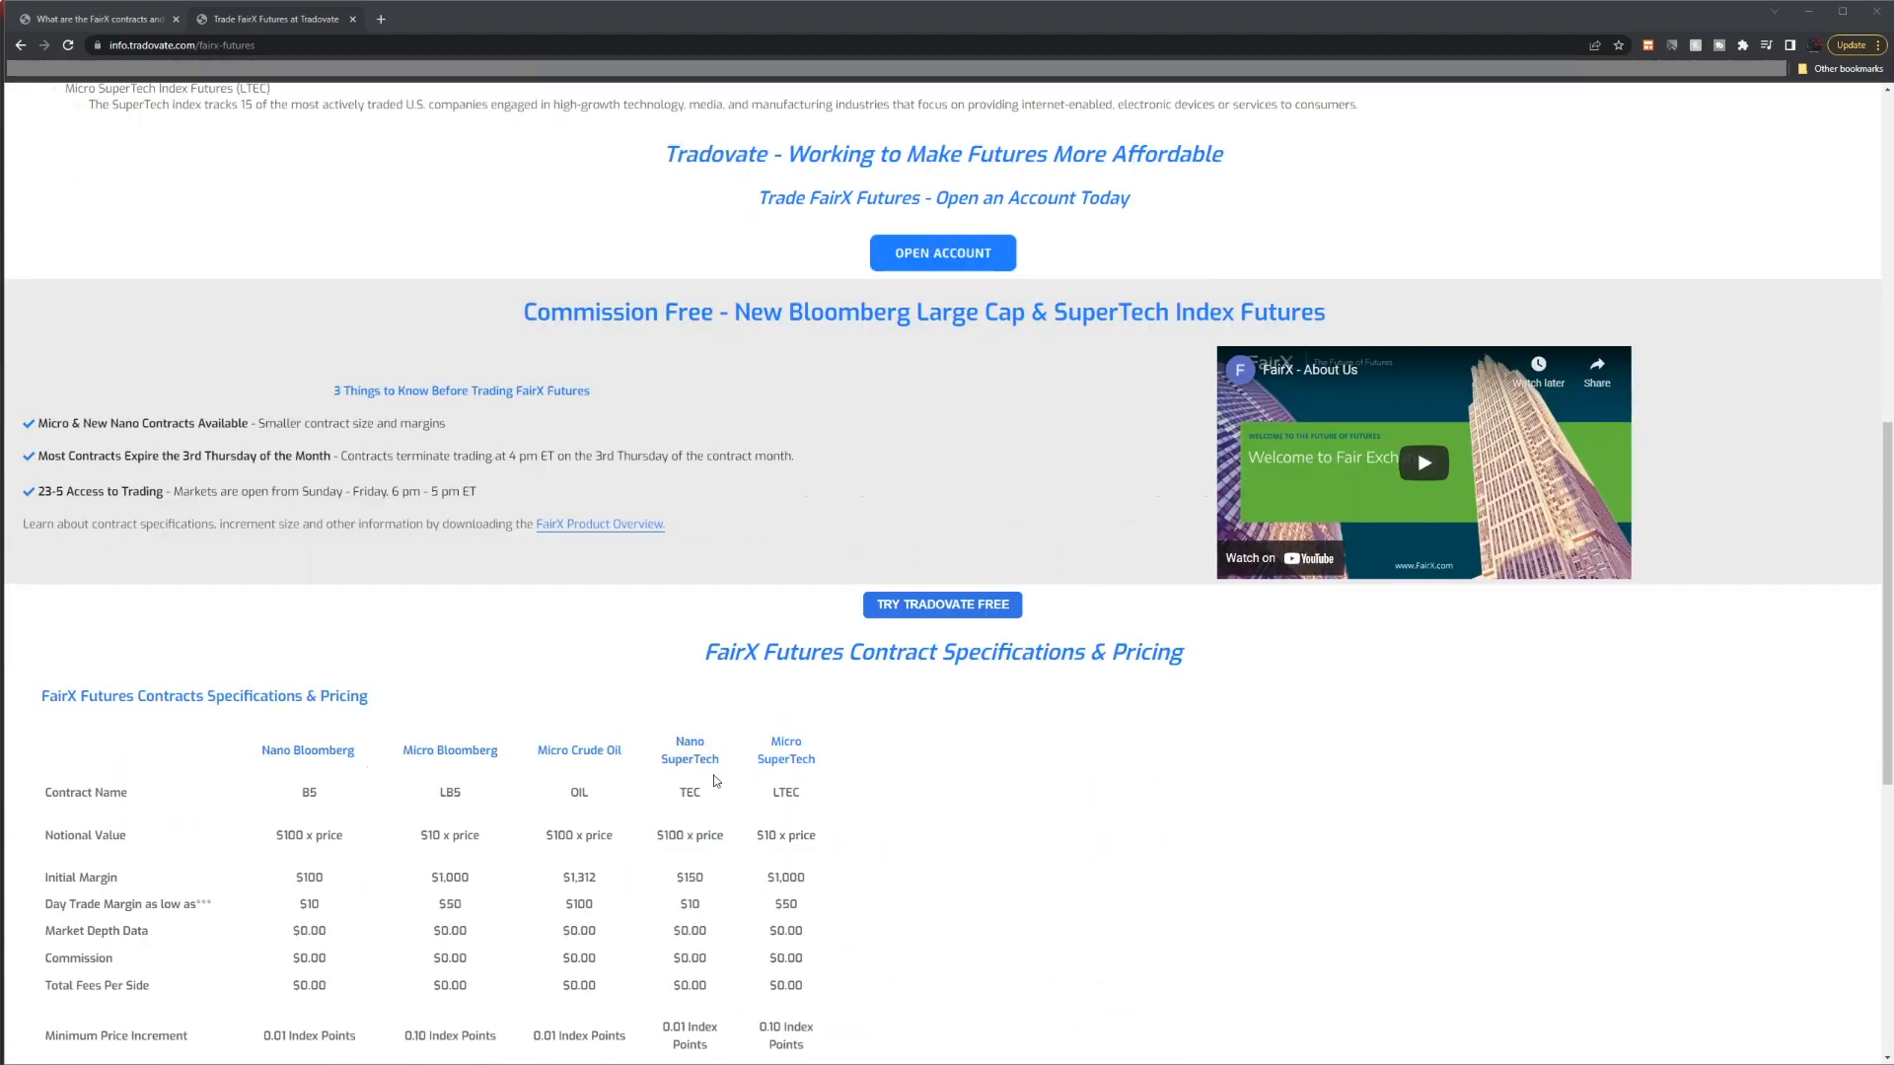
pyautogui.scroll(-3)
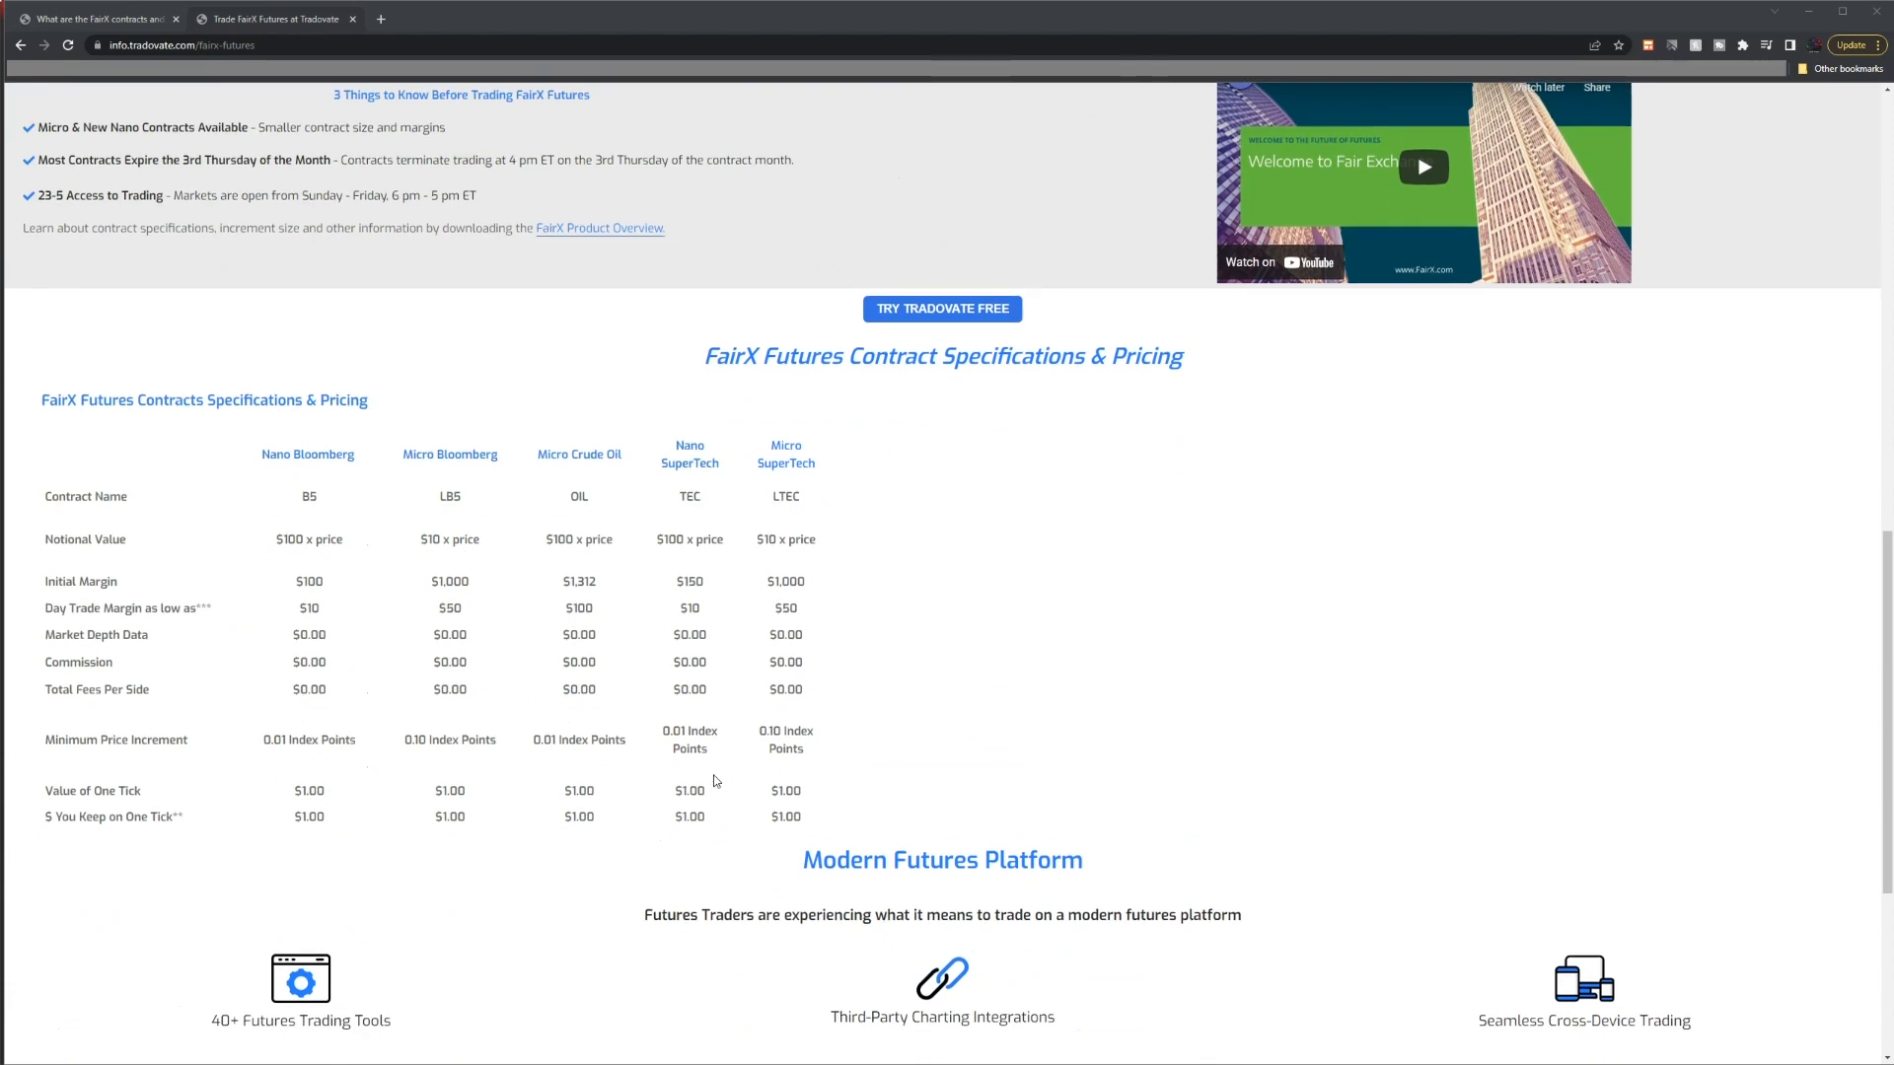
pyautogui.scroll(-3)
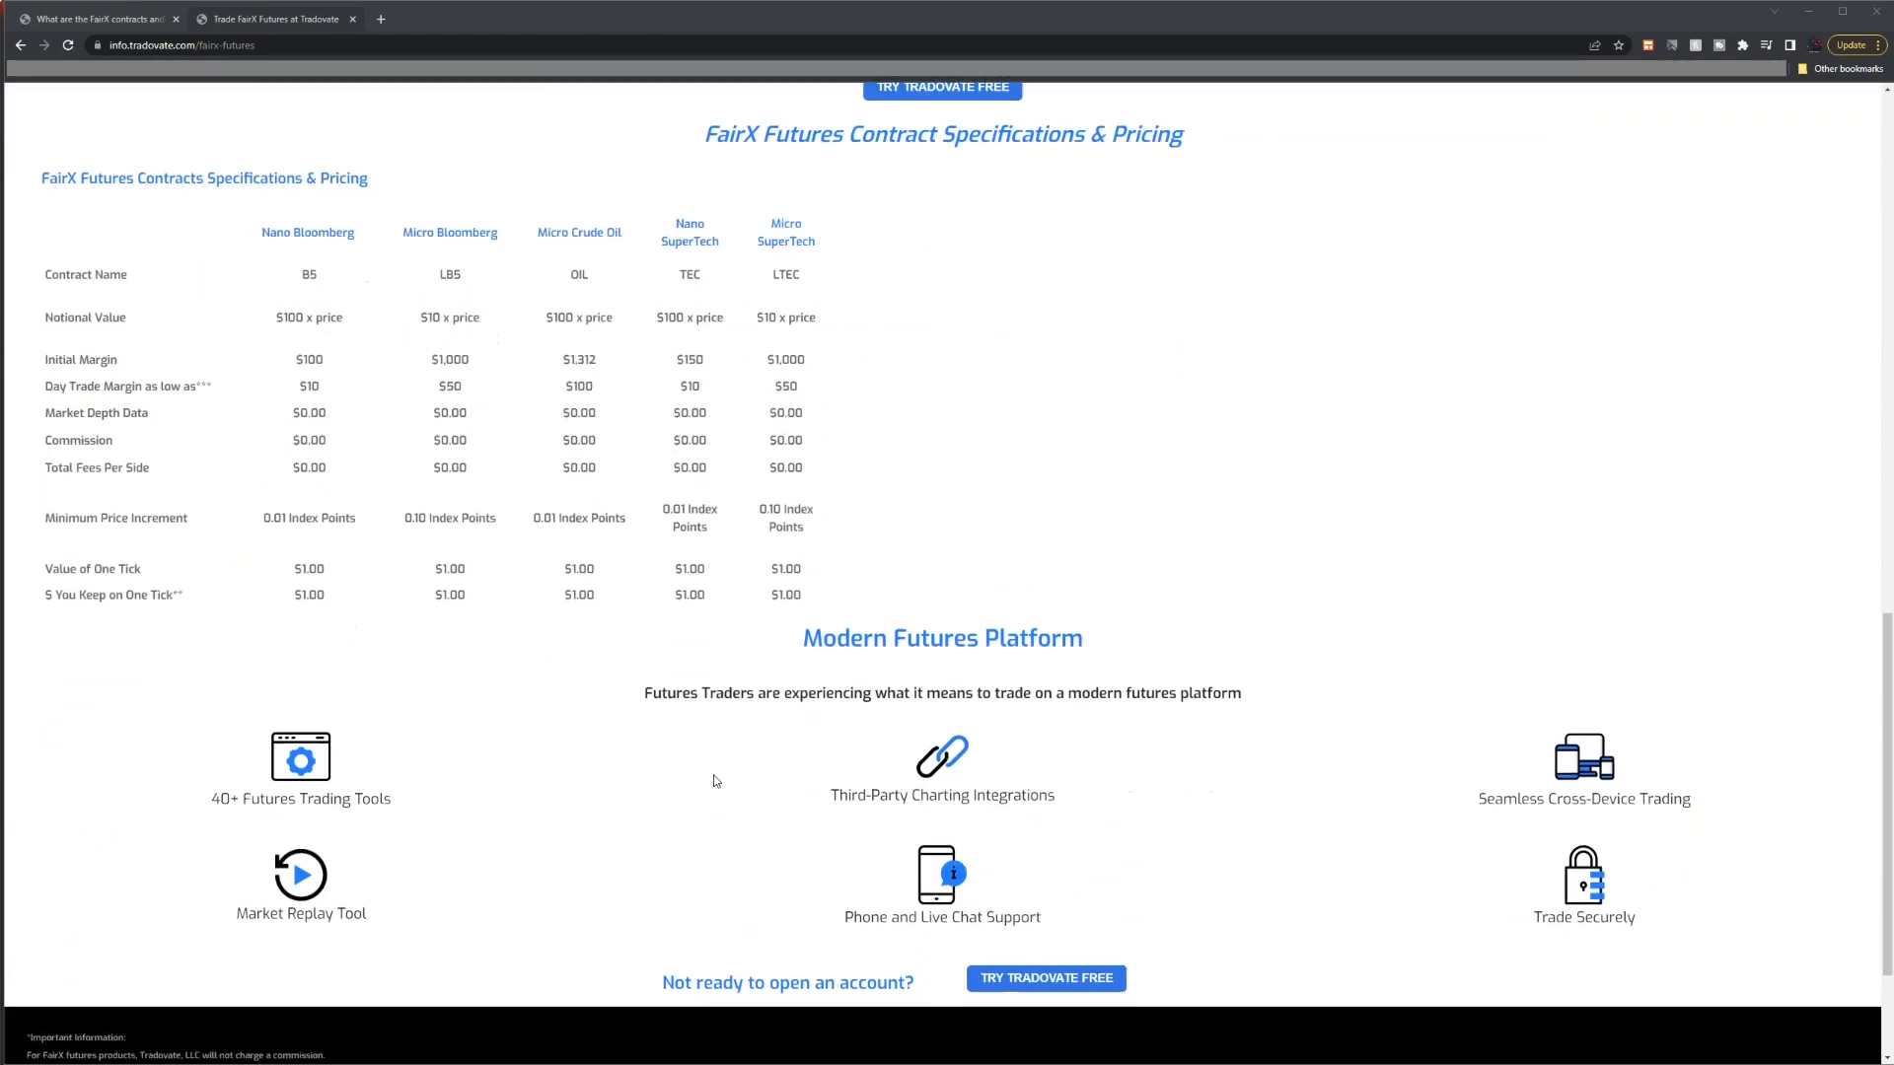
pyautogui.scroll(-3)
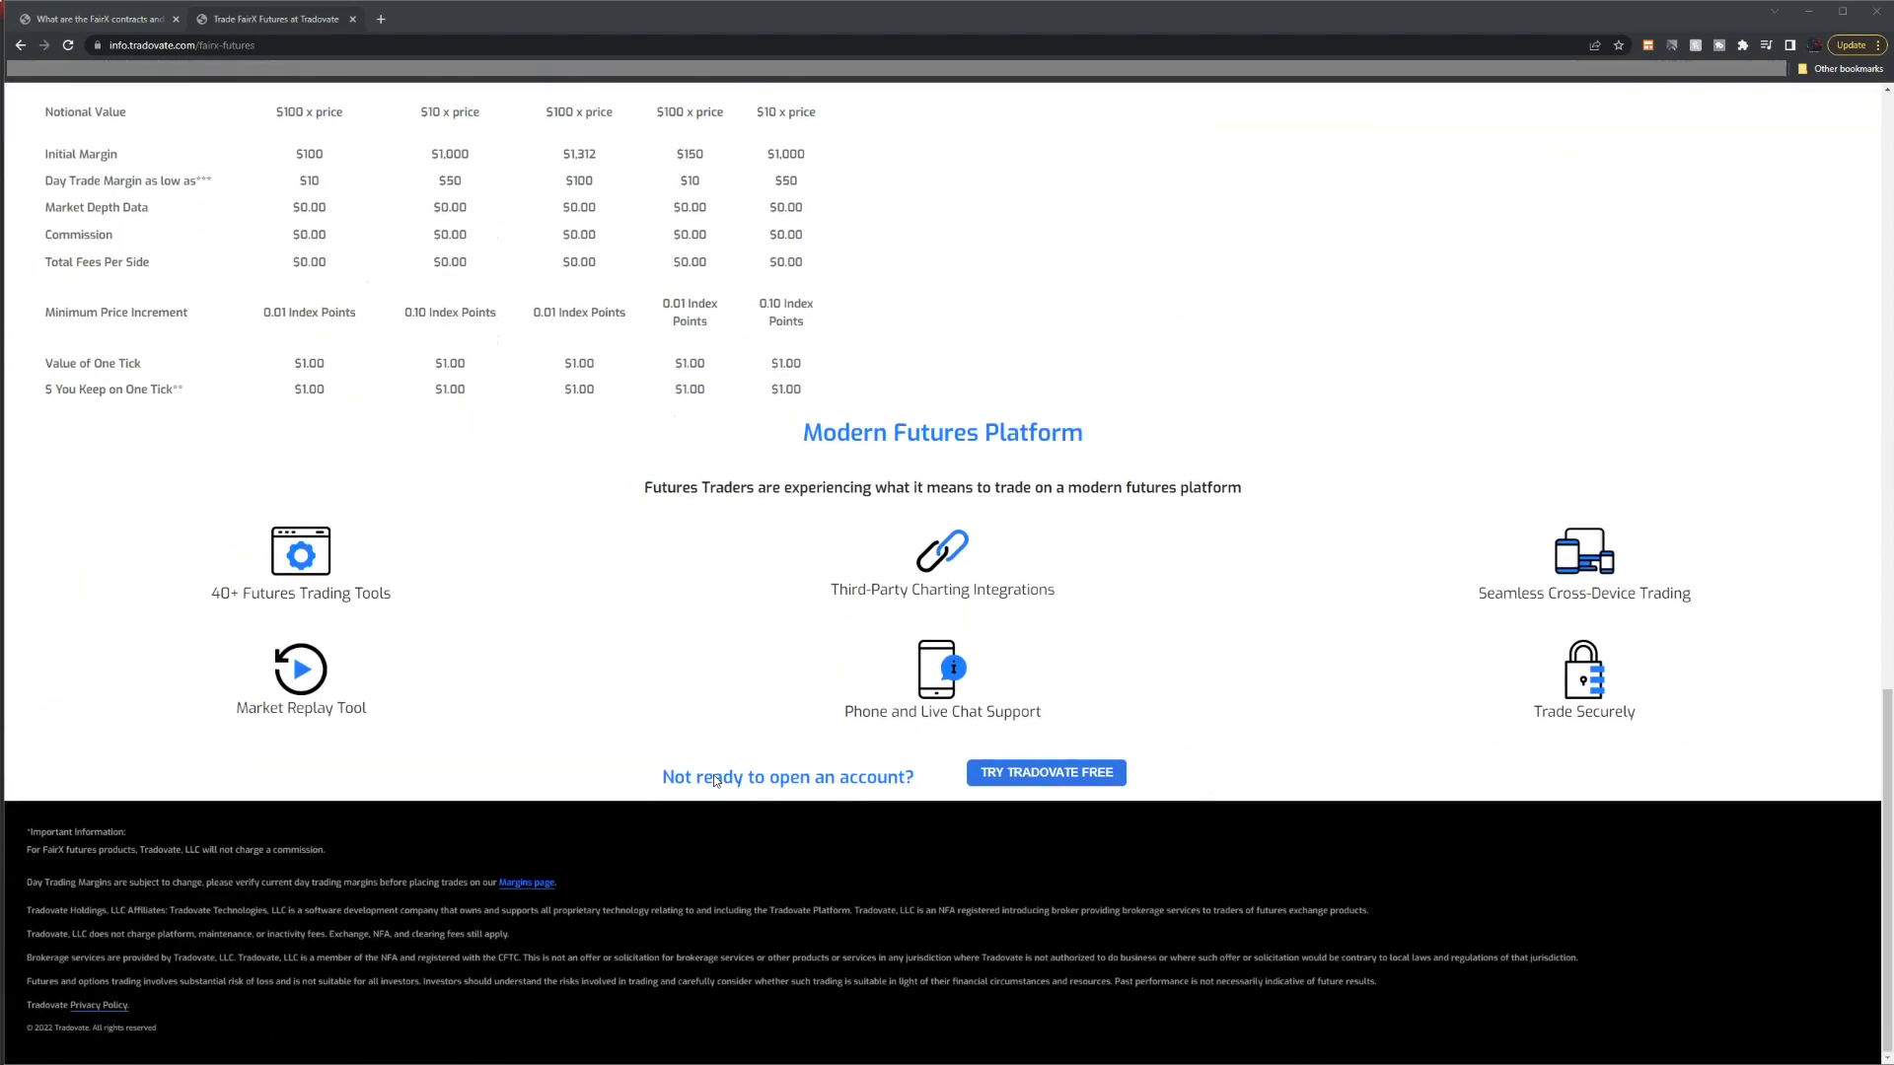
pyautogui.moveTo(66, 1003)
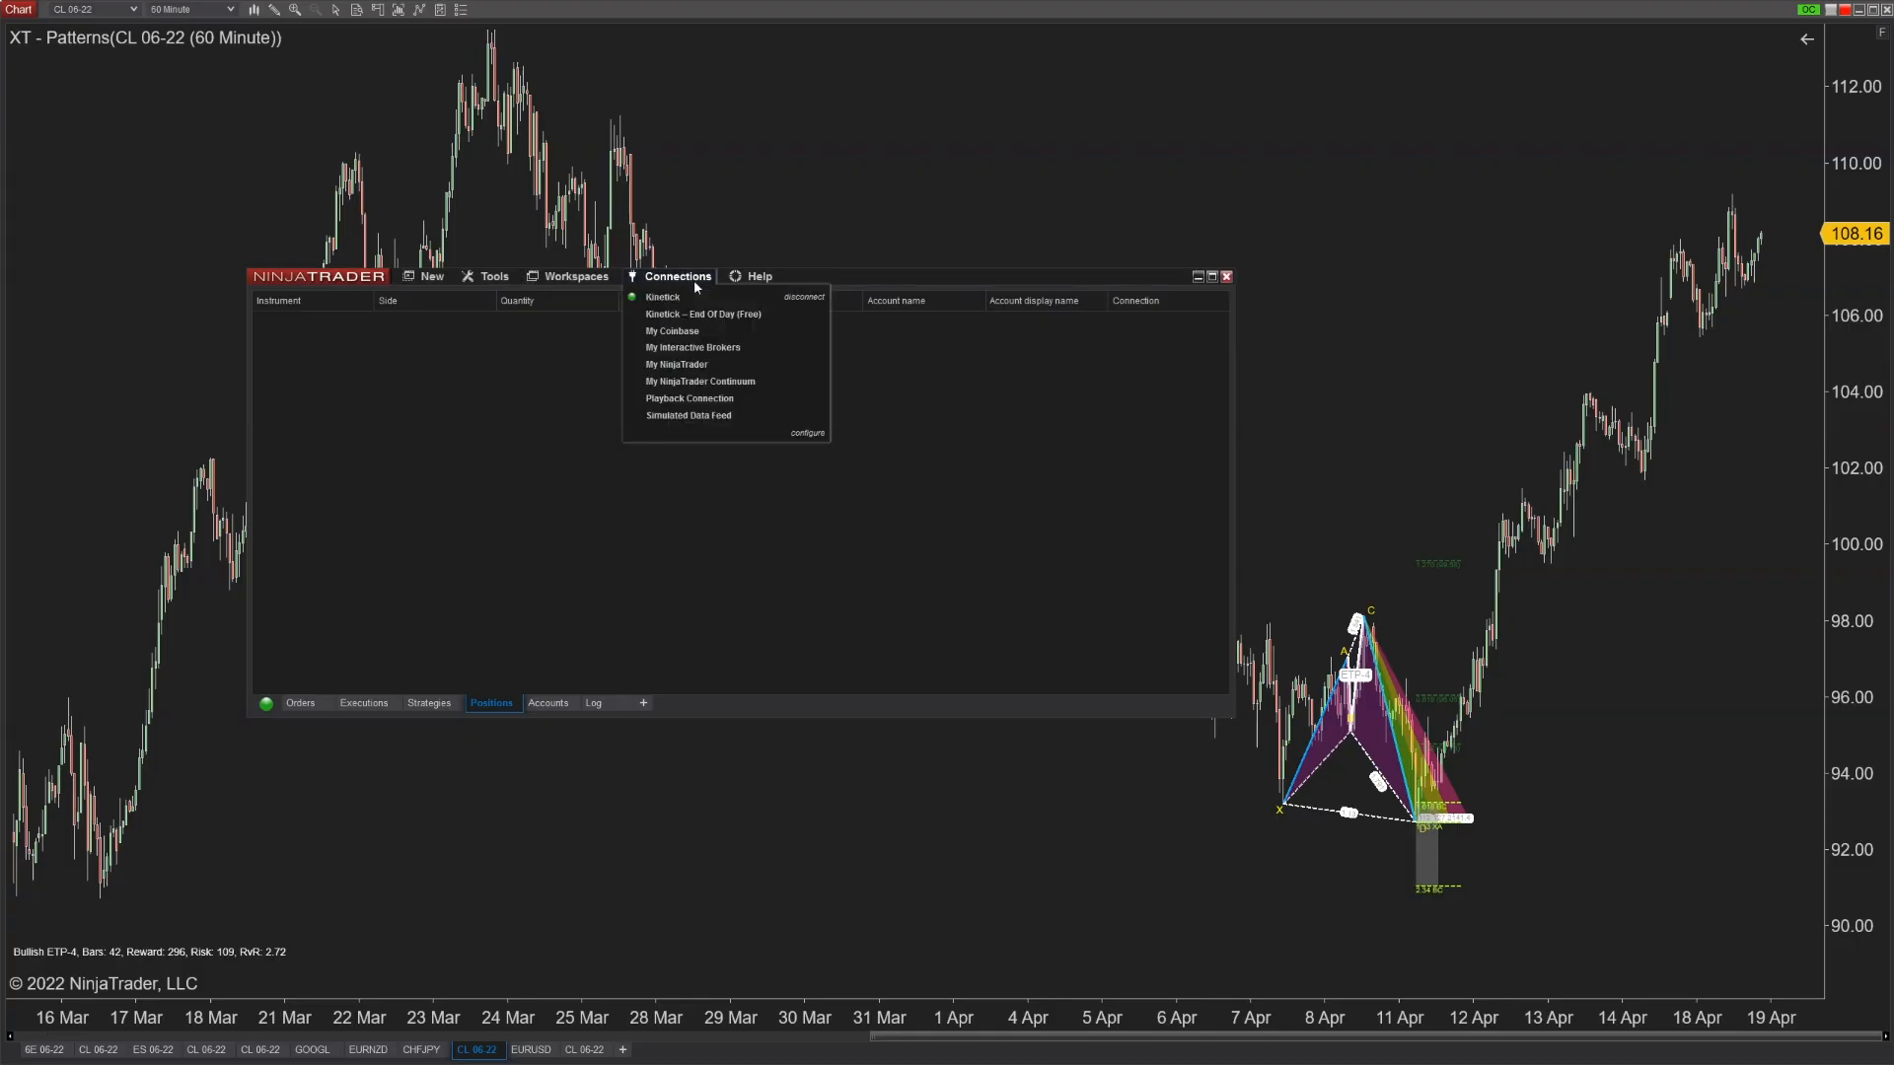
pyautogui.moveTo(805, 431)
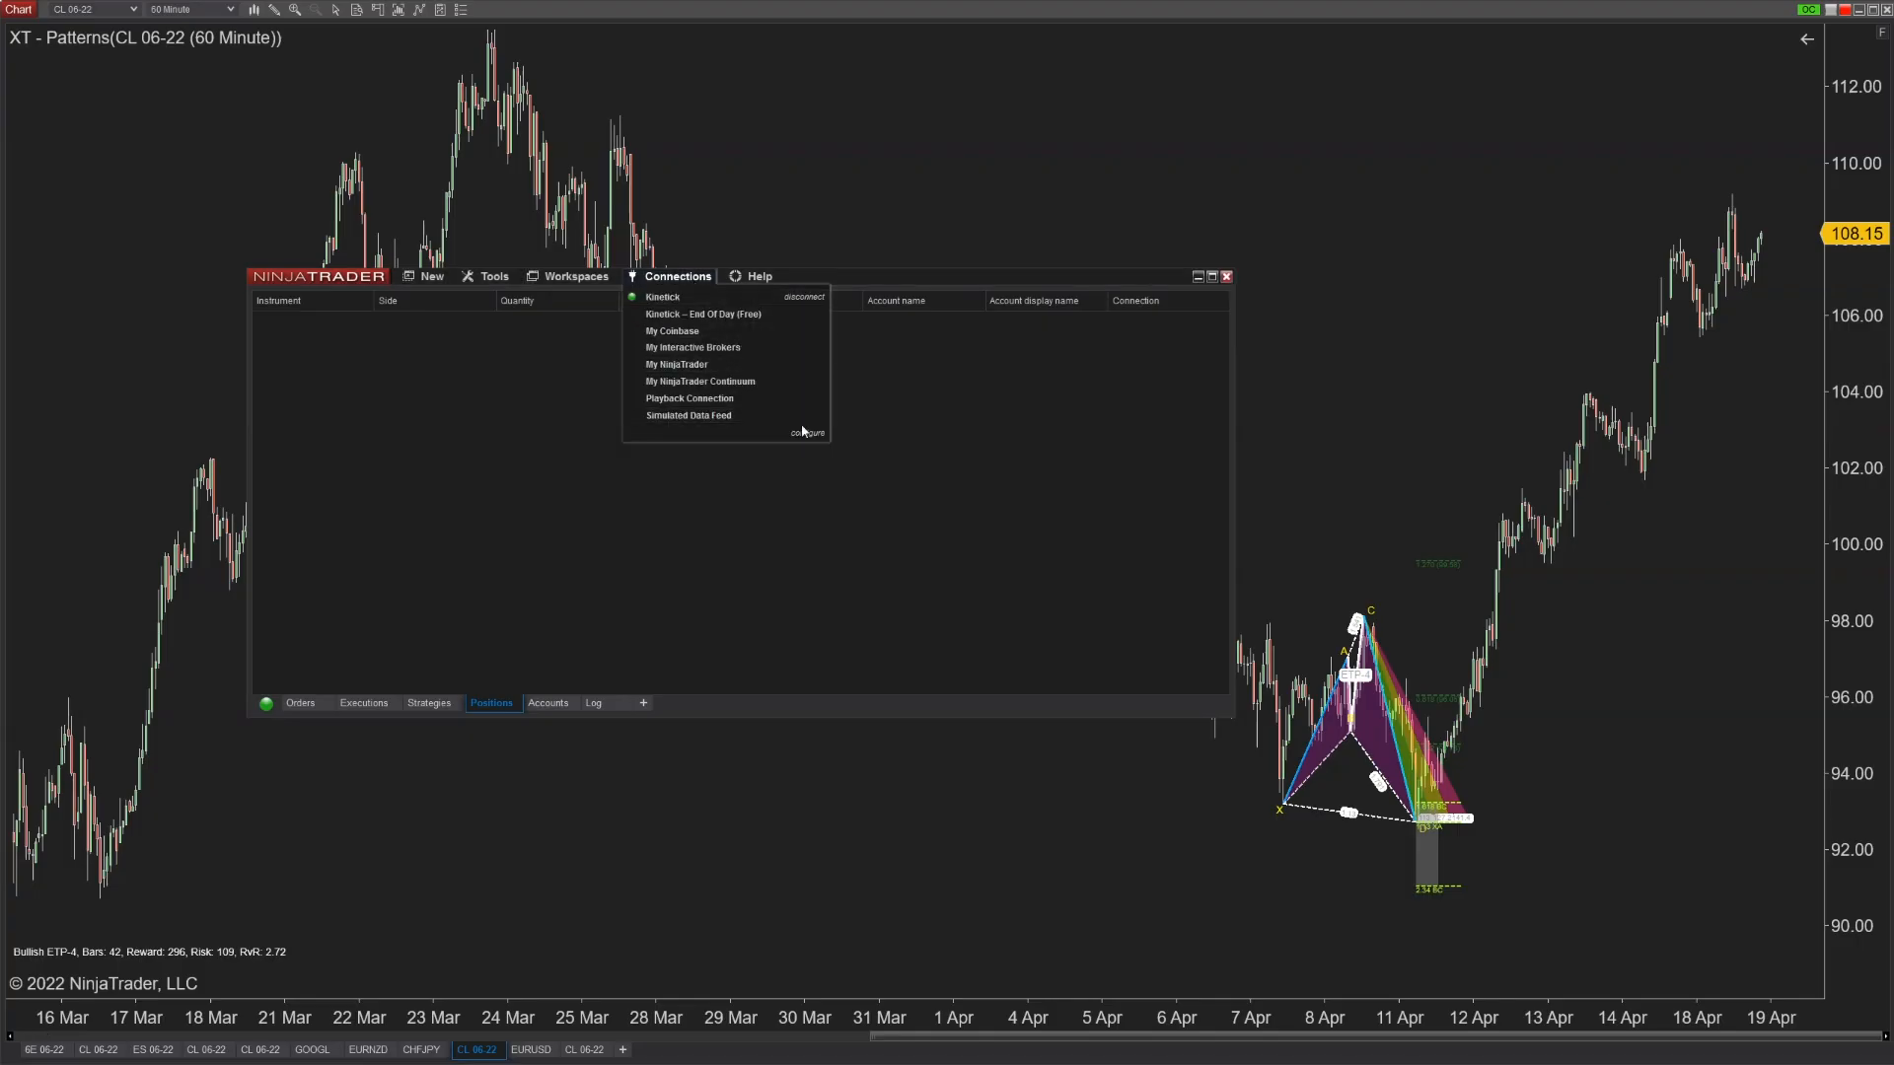
# Configure the My TD AMERITRADE connection and authorize it through the TD Ameritrade log-in.
pyautogui.click(806, 432)
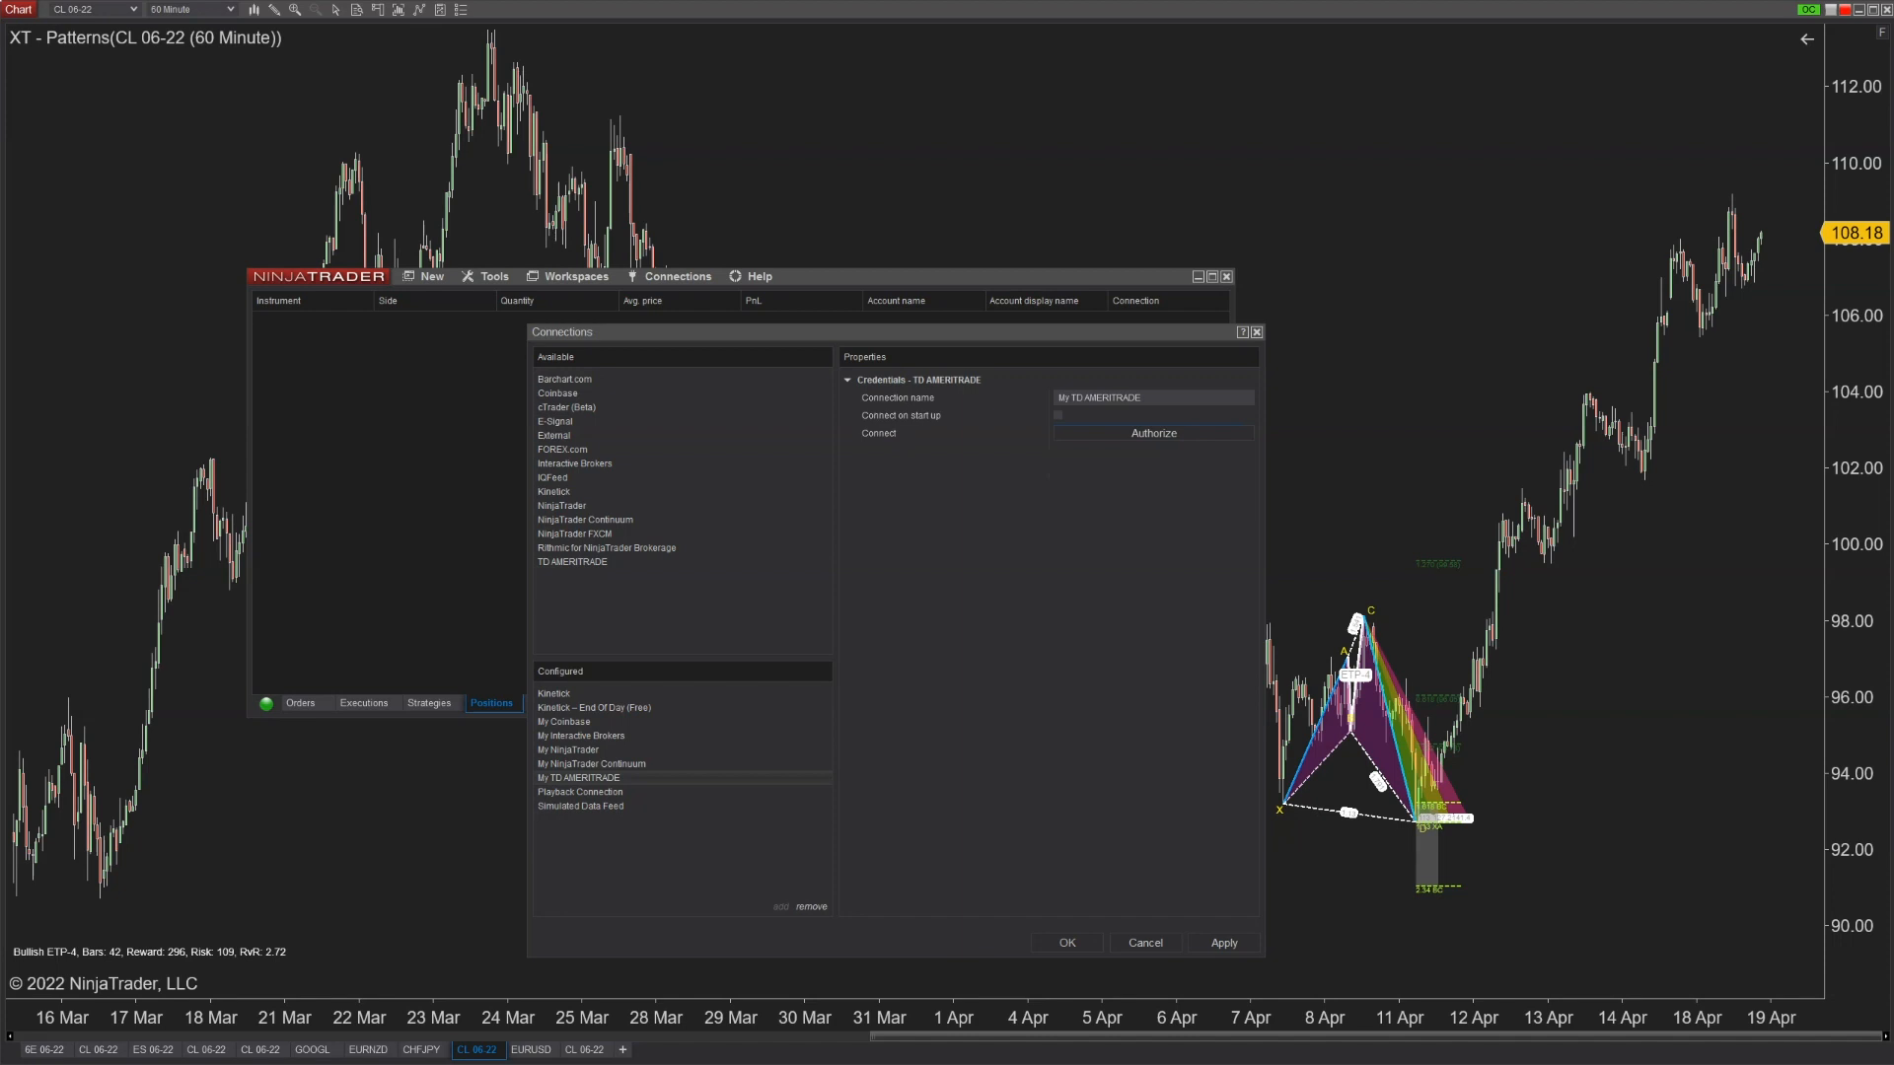
pyautogui.click(1151, 432)
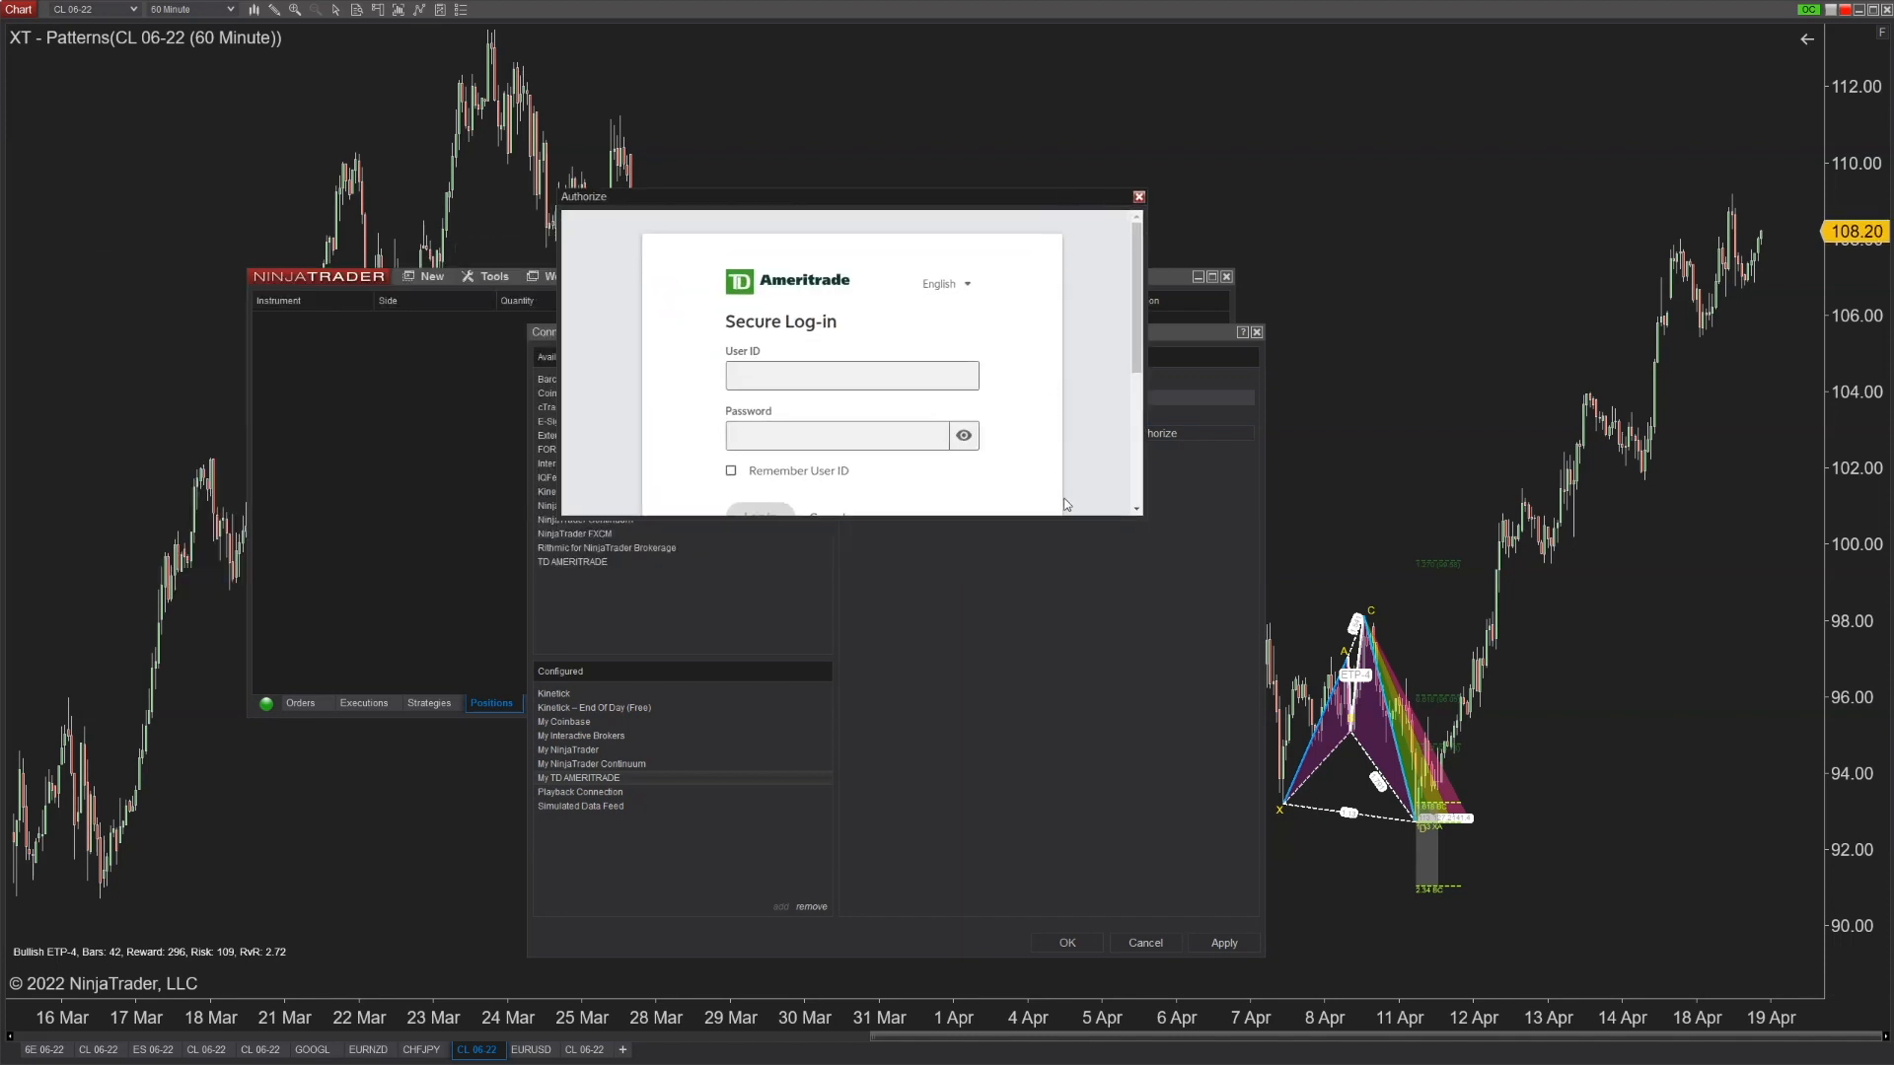
pyautogui.scroll(-3)
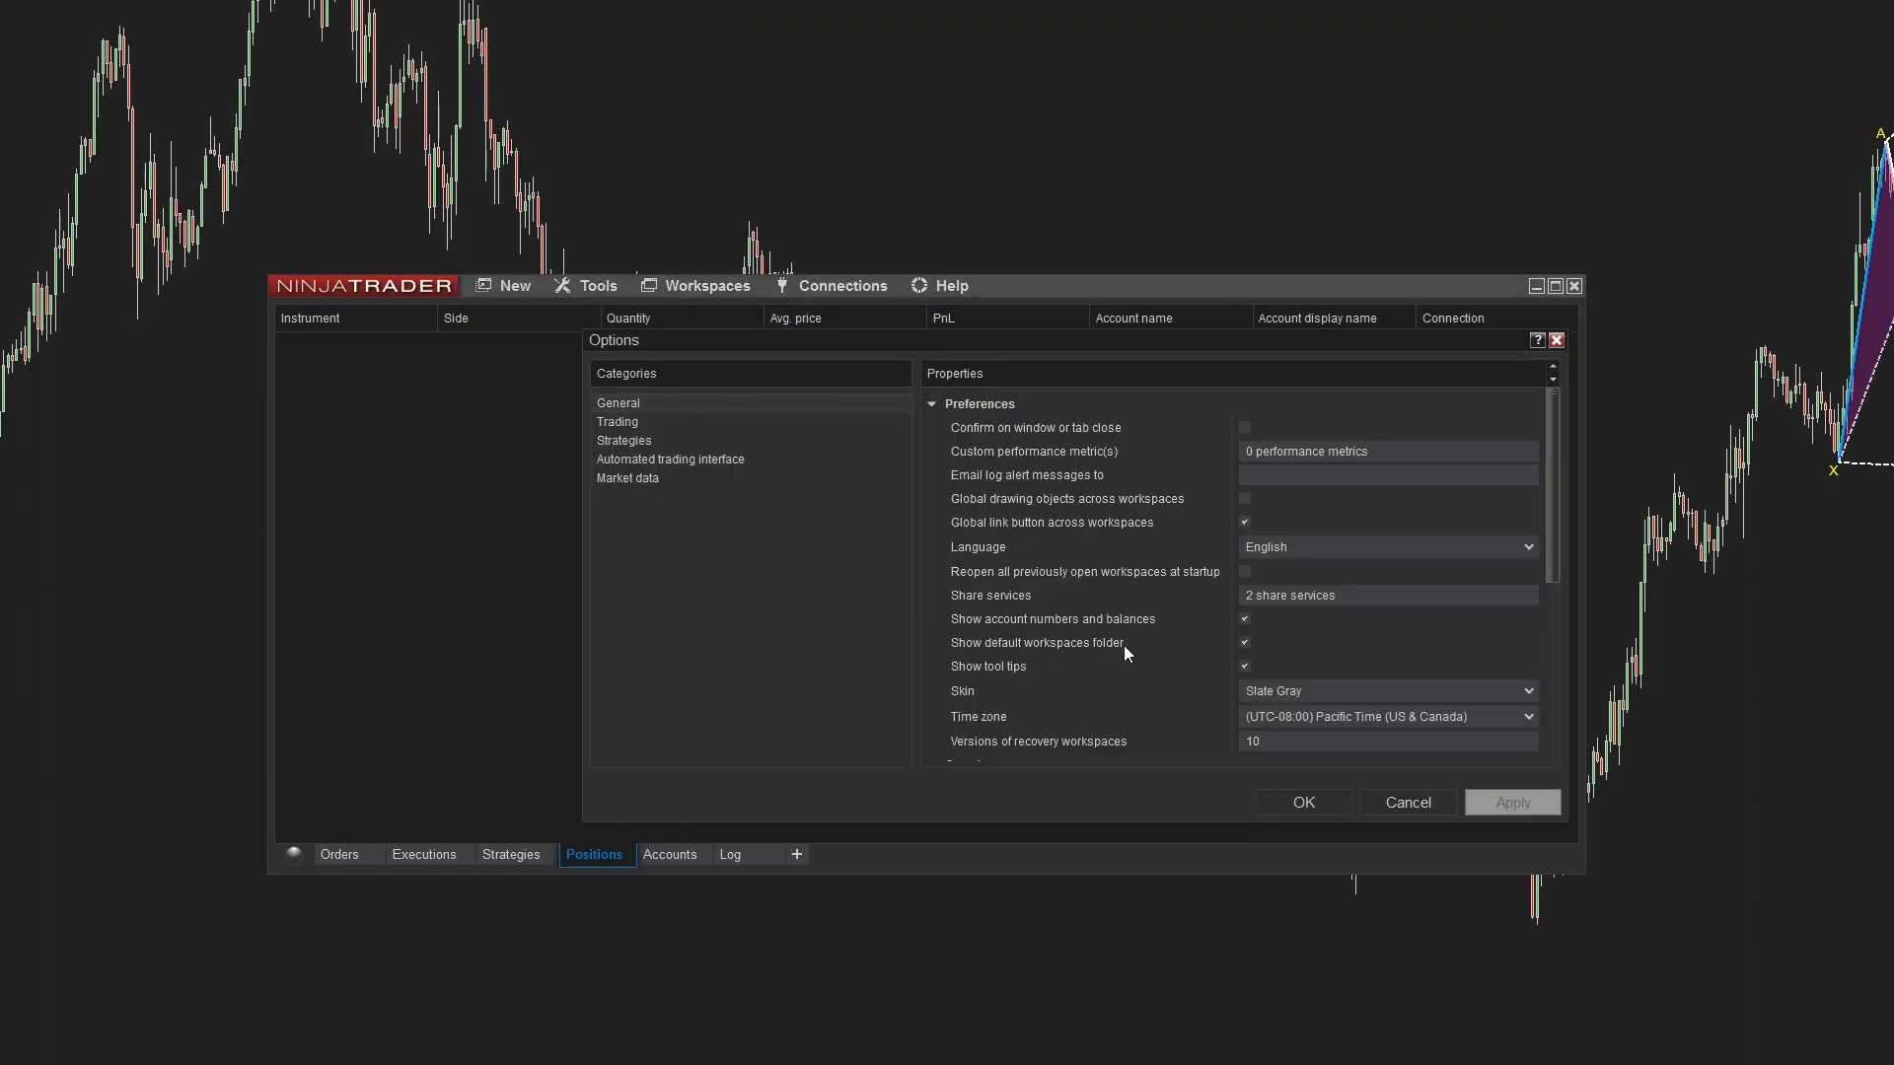
# Show, then hide, the default workspaces folder, checking the Workspaces list, and reopen Options.
pyautogui.click(1242, 641)
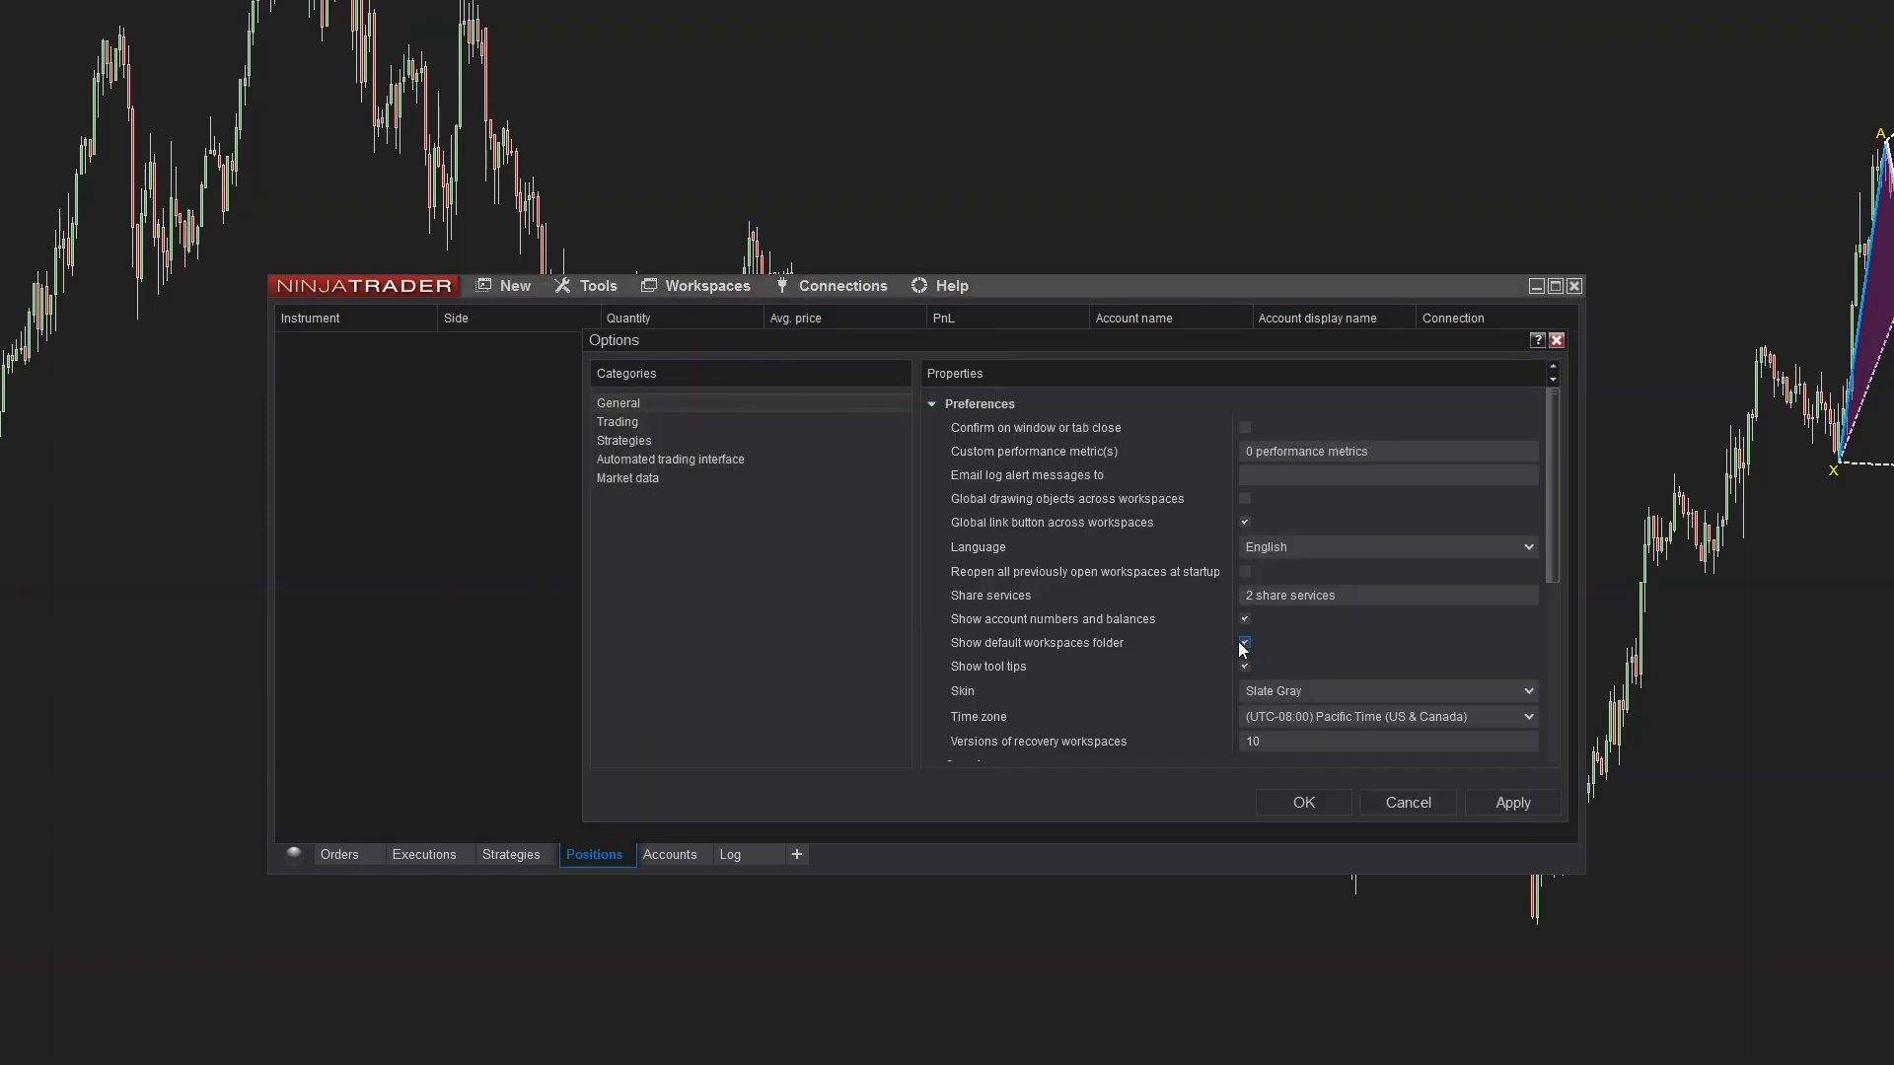
pyautogui.click(708, 285)
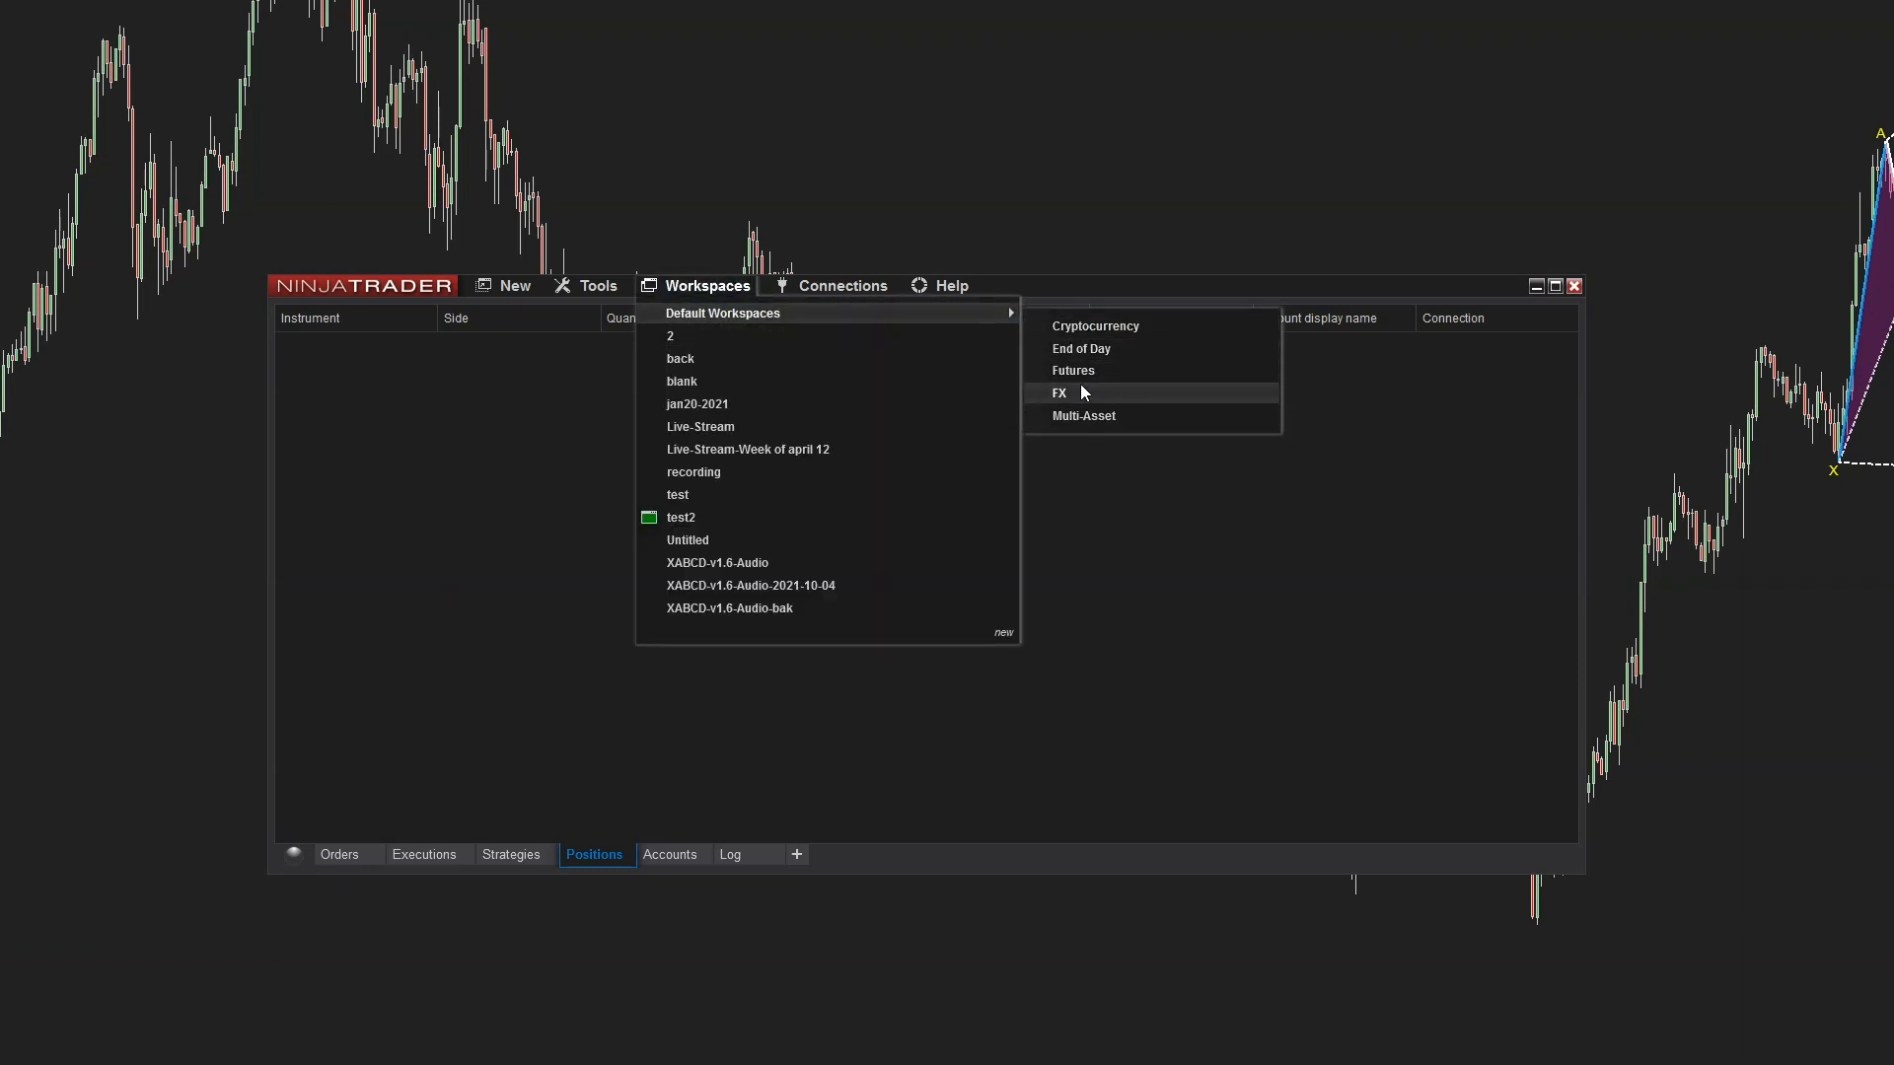
pyautogui.click(598, 285)
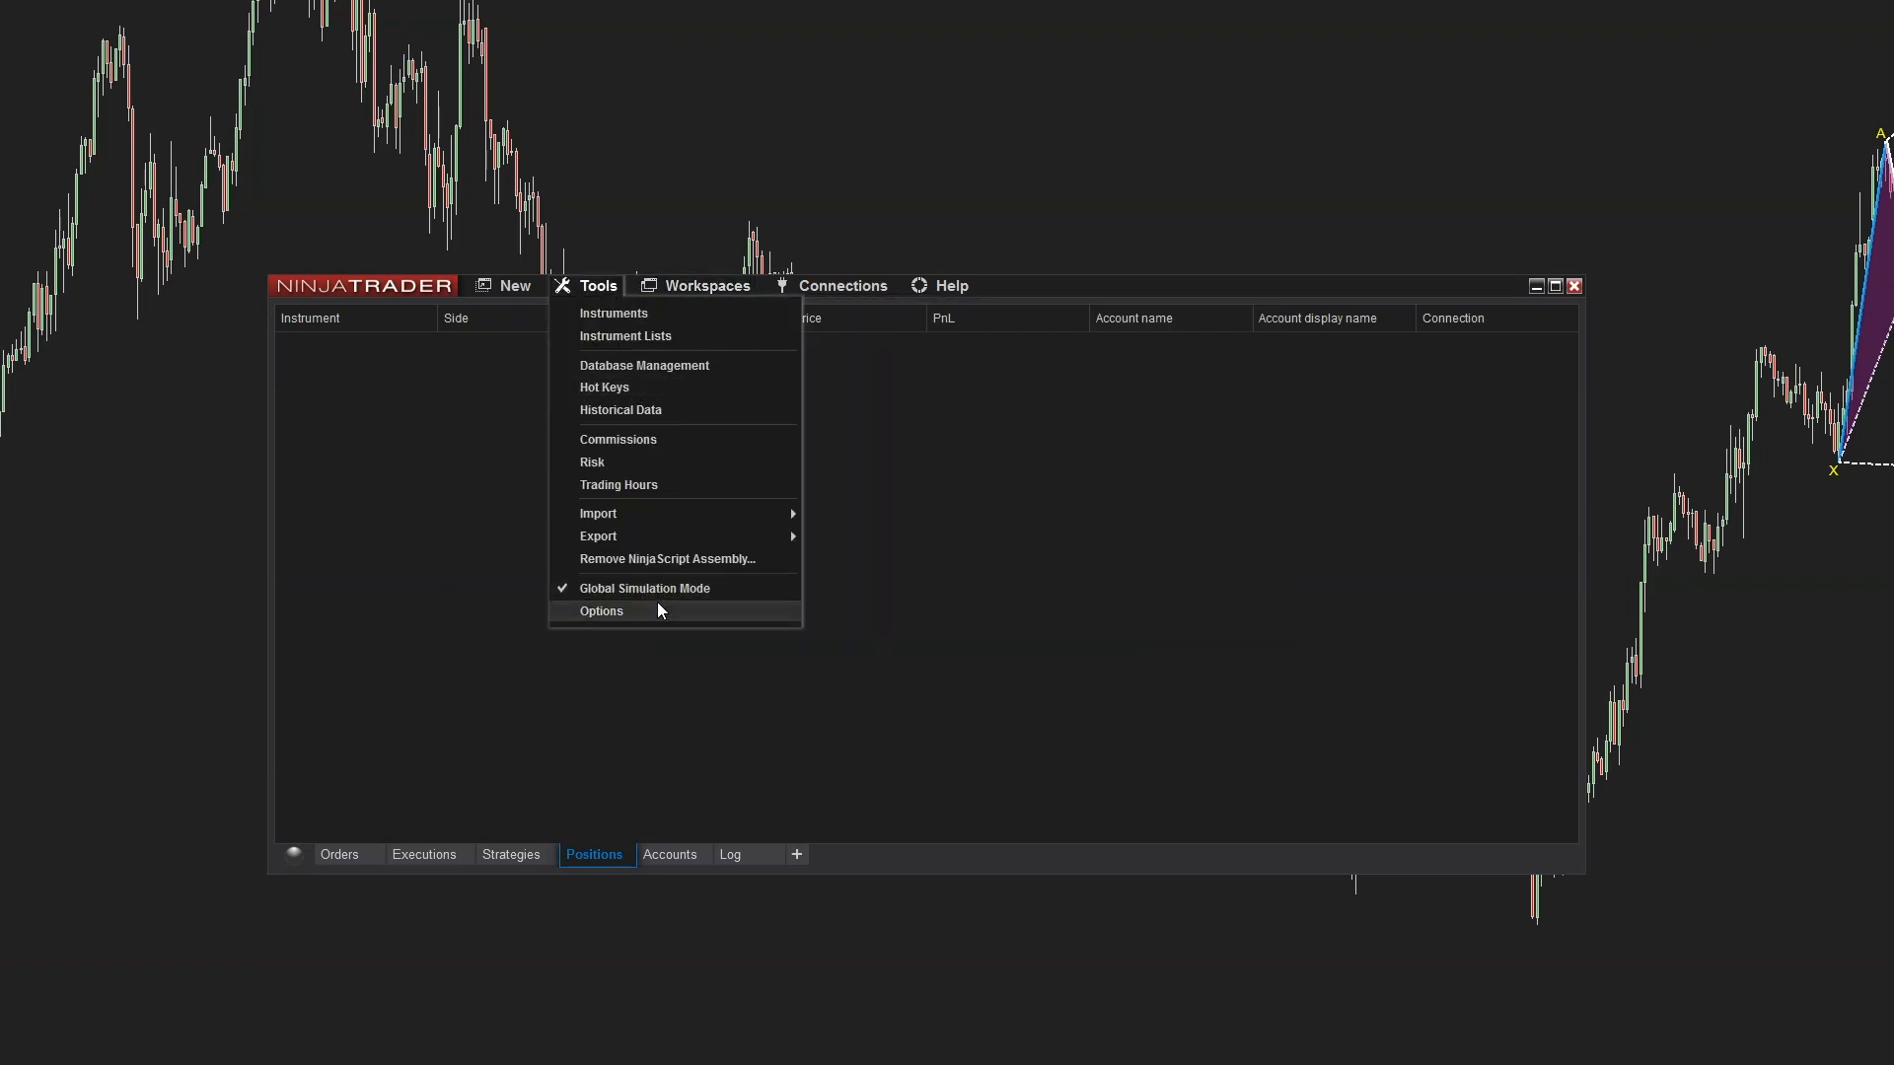
pyautogui.click(601, 610)
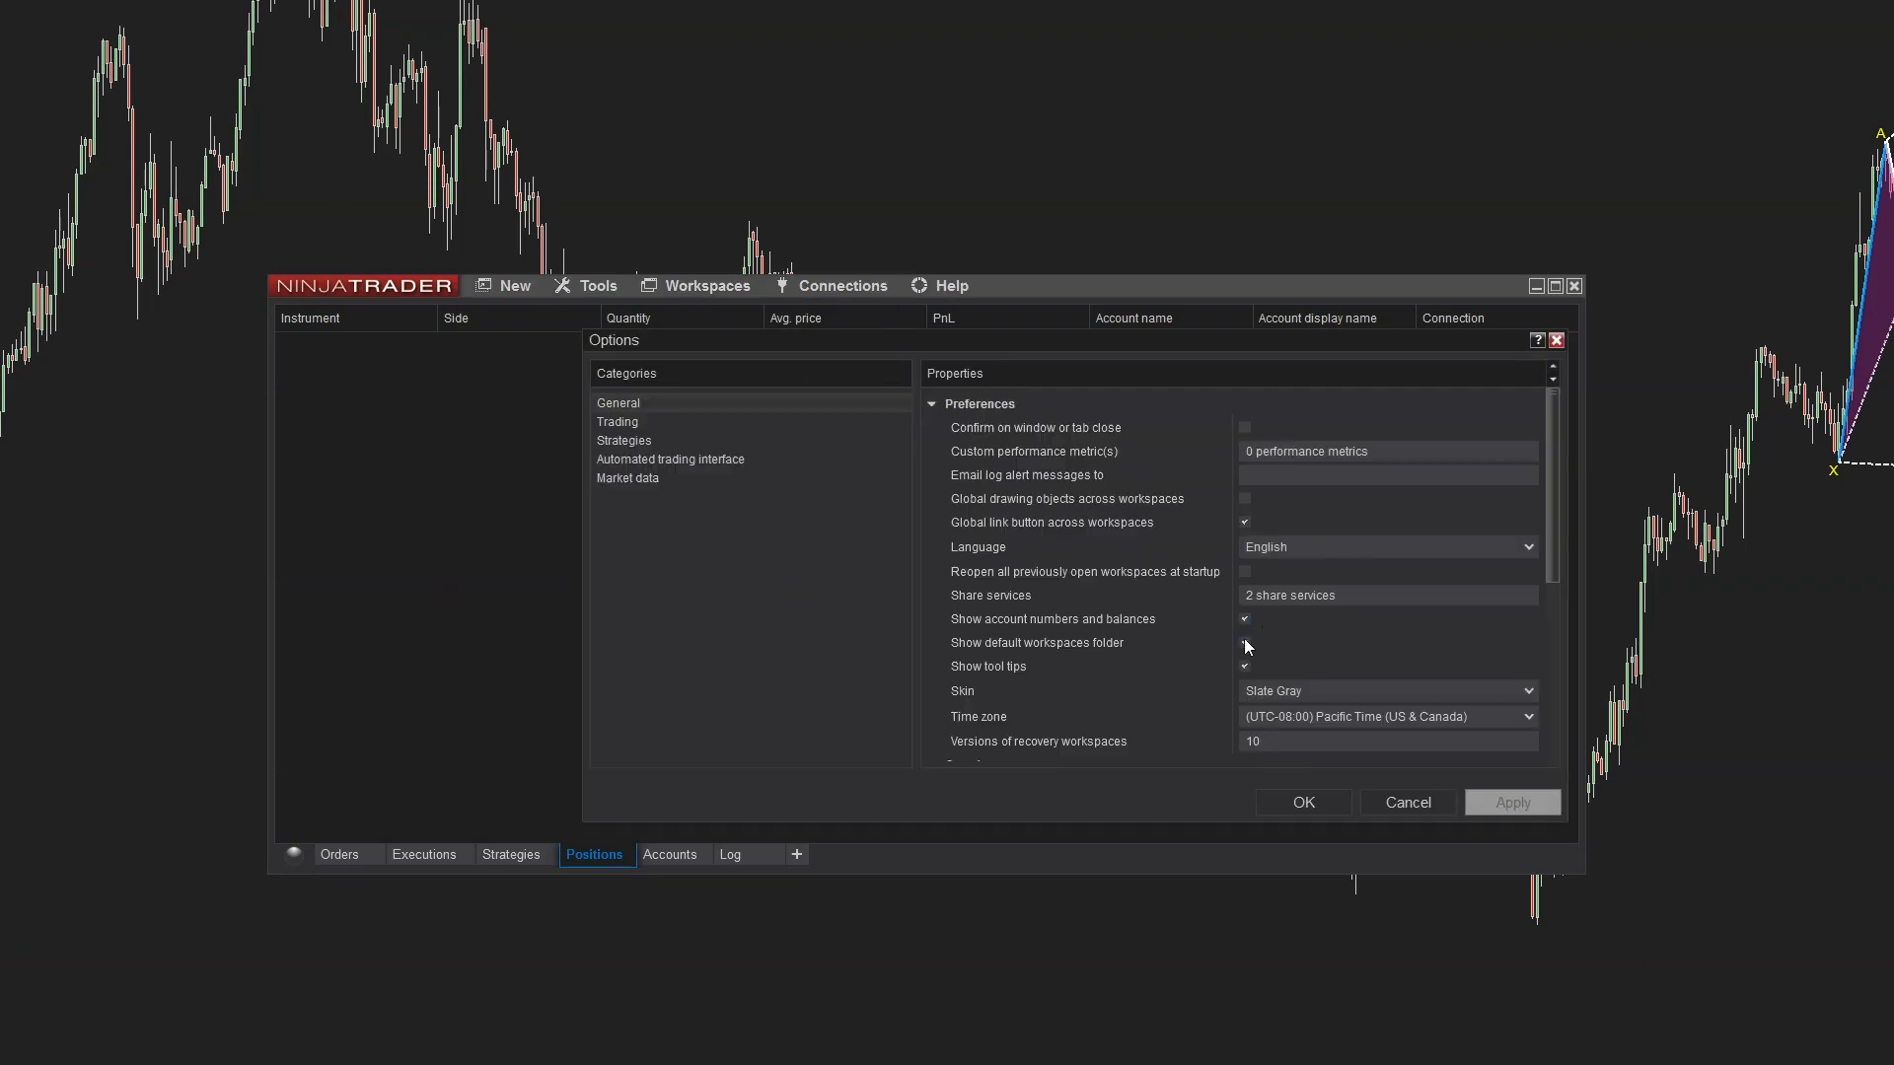
pyautogui.click(706, 285)
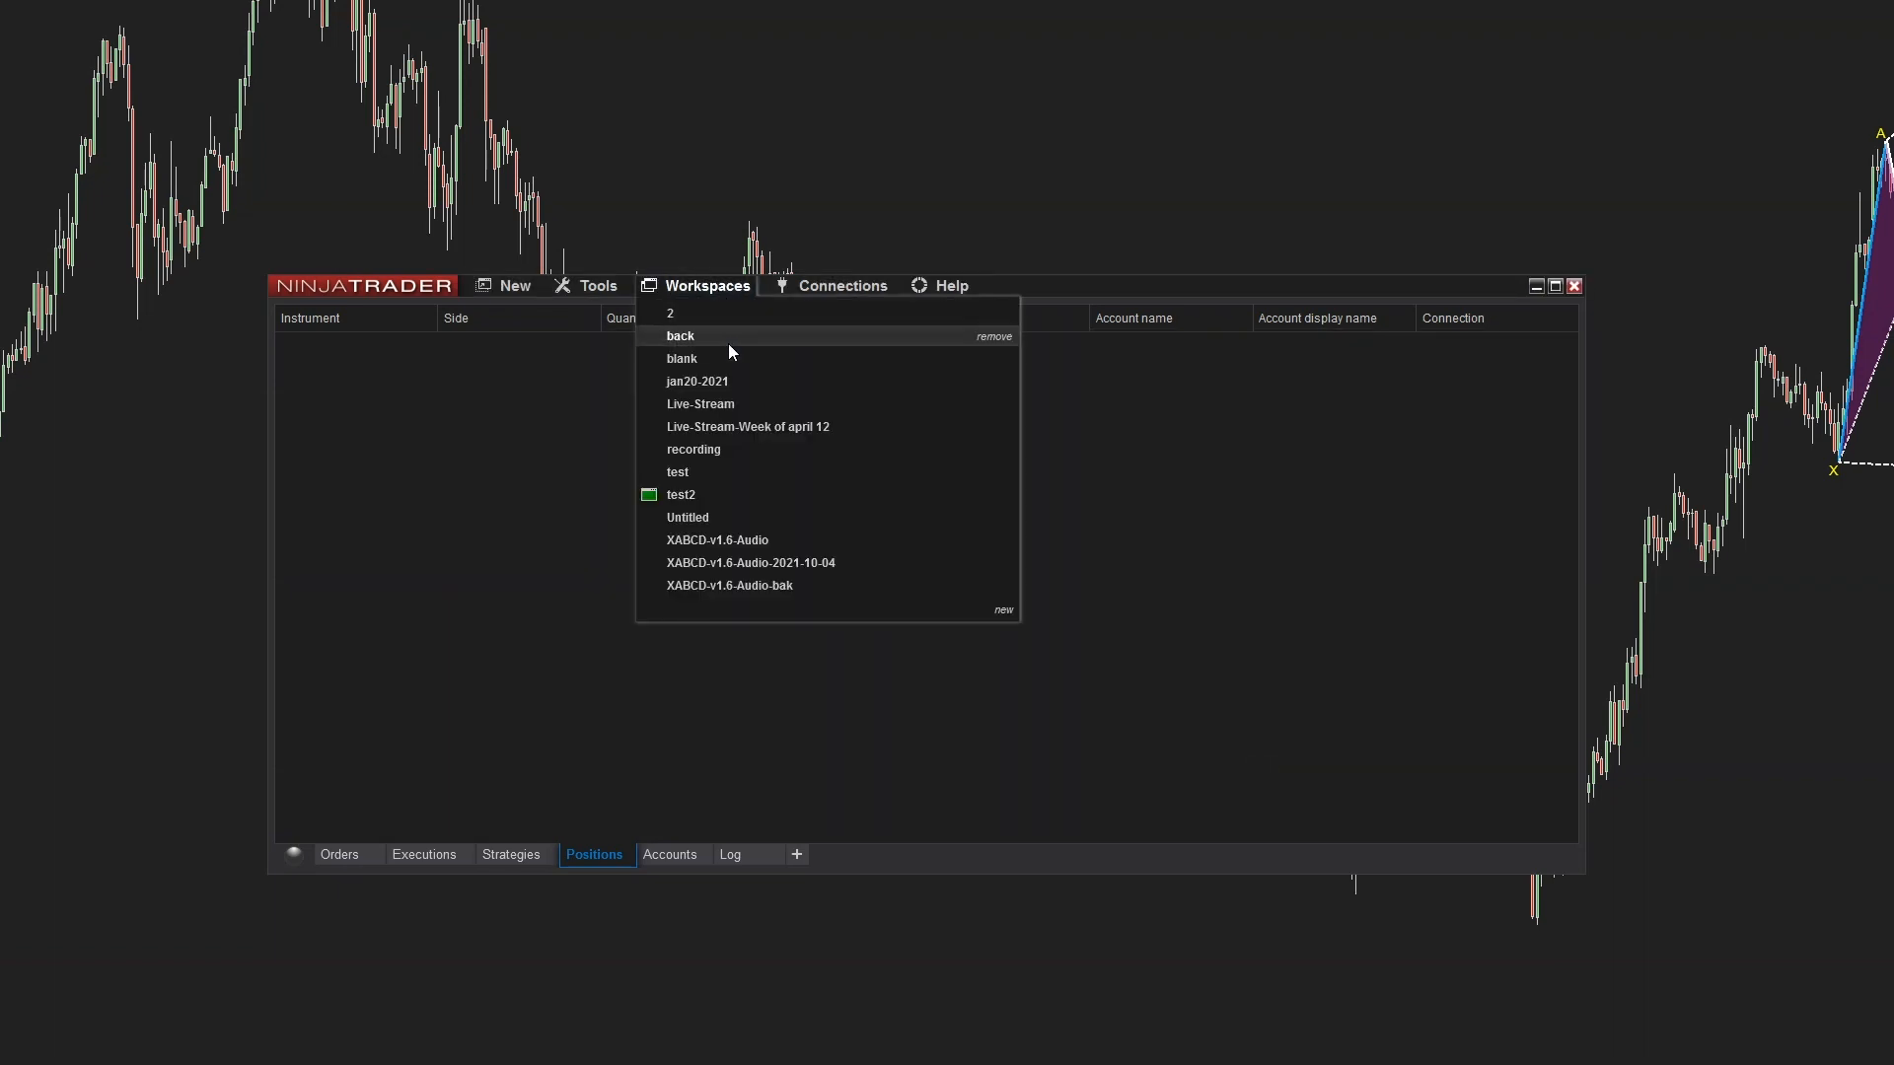
pyautogui.click(1098, 522)
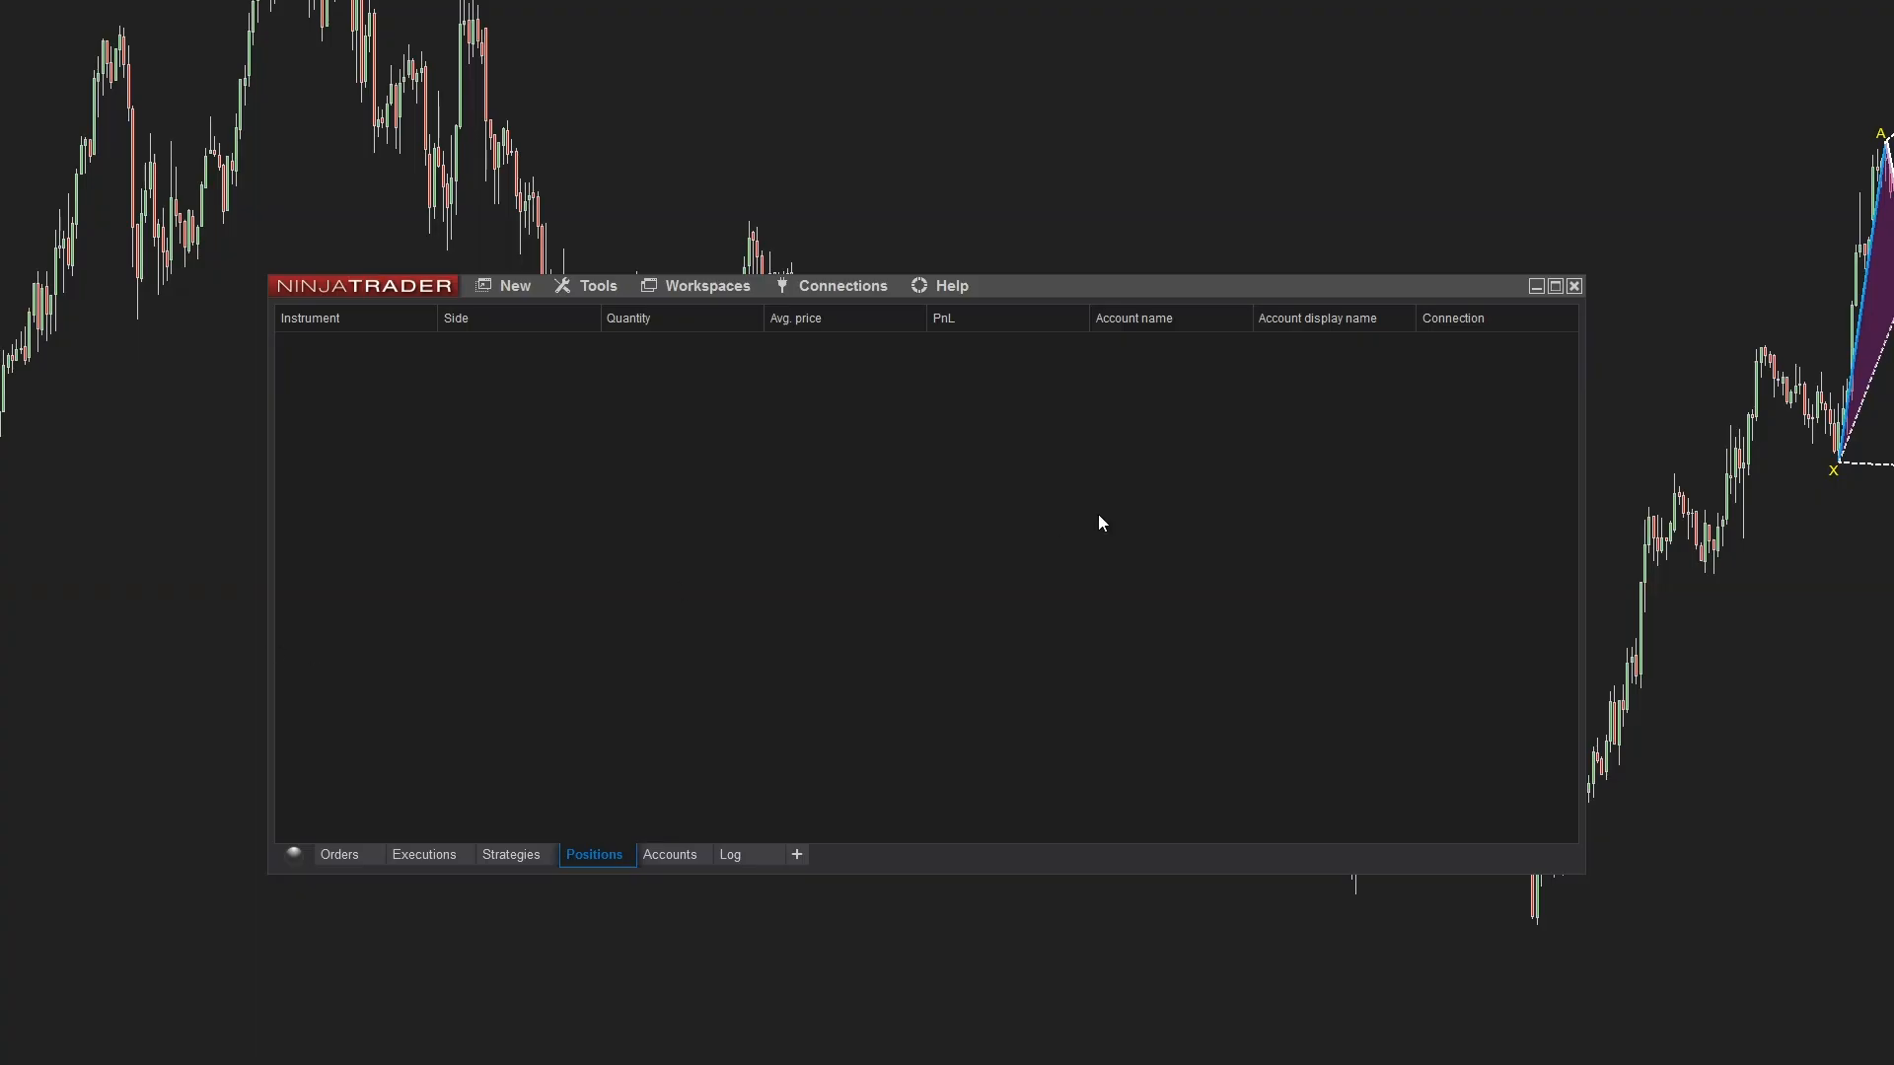
pyautogui.click(597, 285)
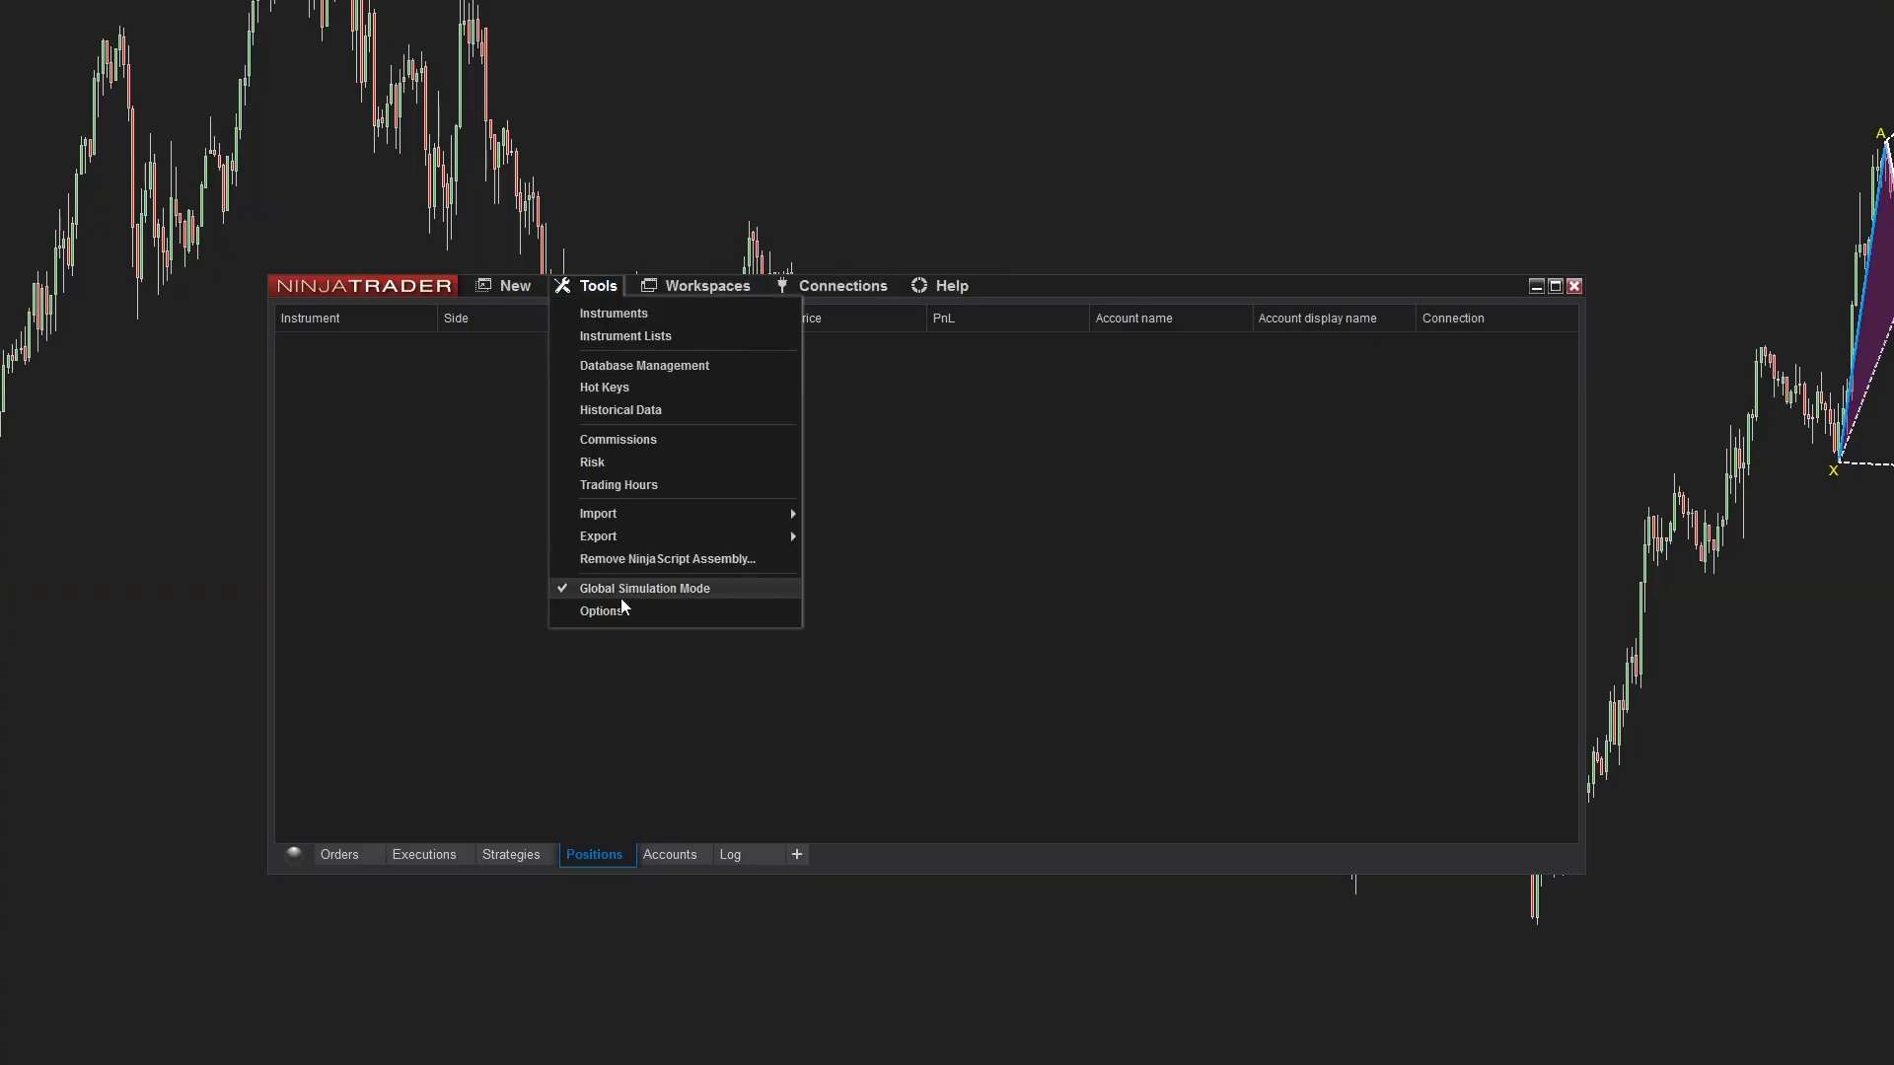
pyautogui.click(603, 612)
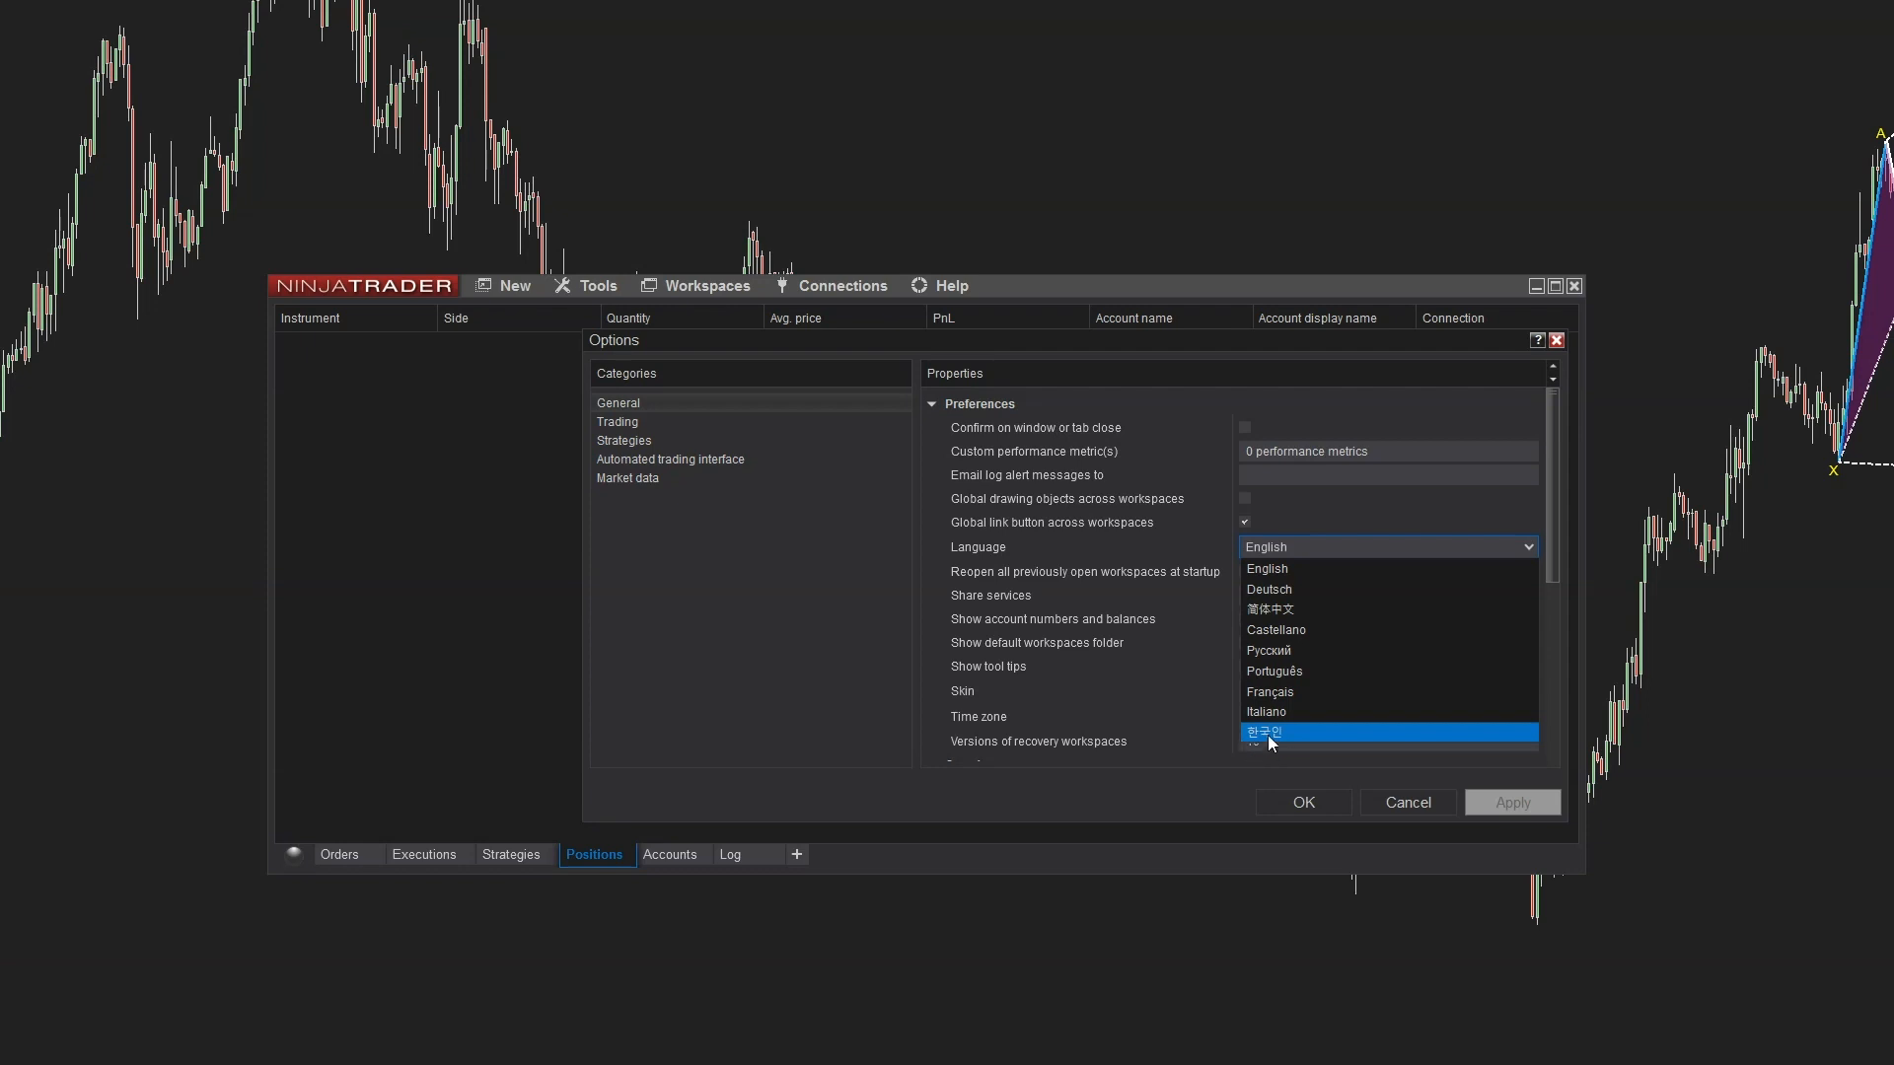
pyautogui.moveTo(1278, 742)
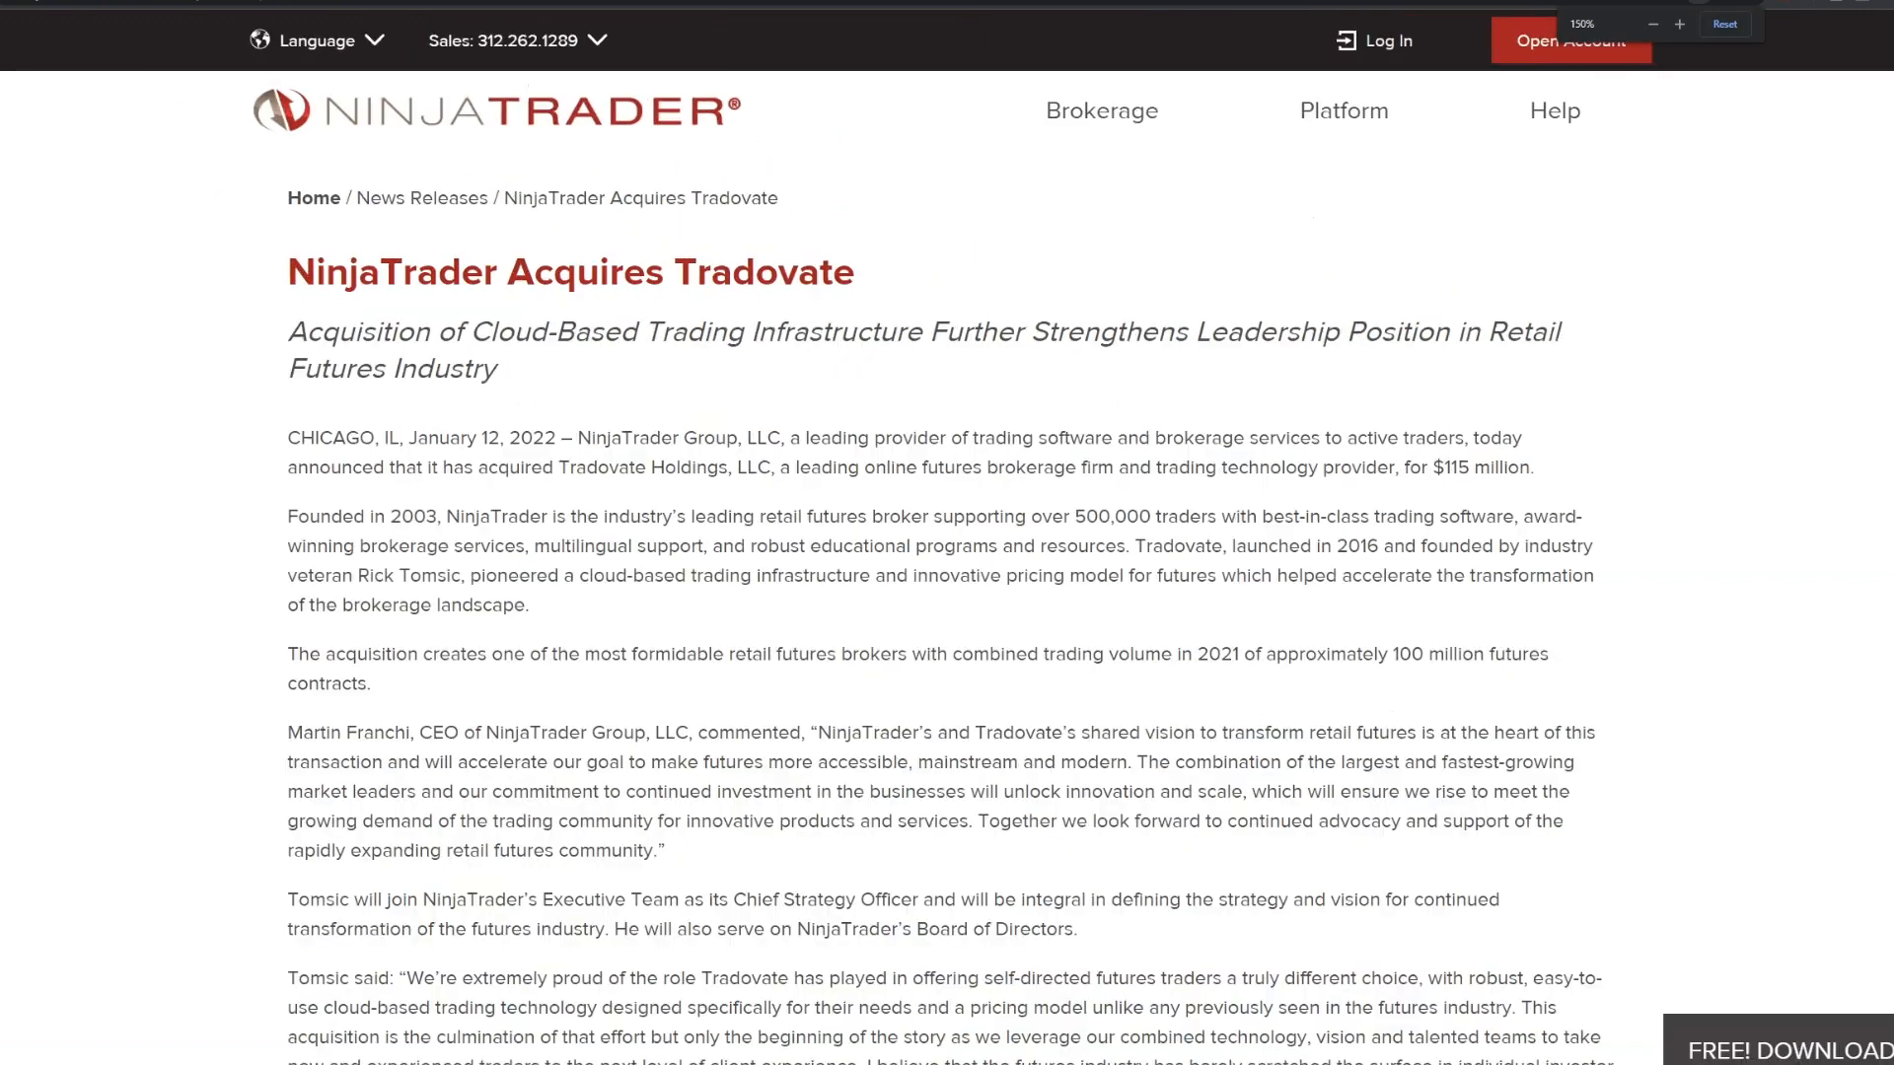
# Zoom in and read the Tradovate release to the media contacts, then return to the $115 million summary.
pyautogui.click(1677, 24)
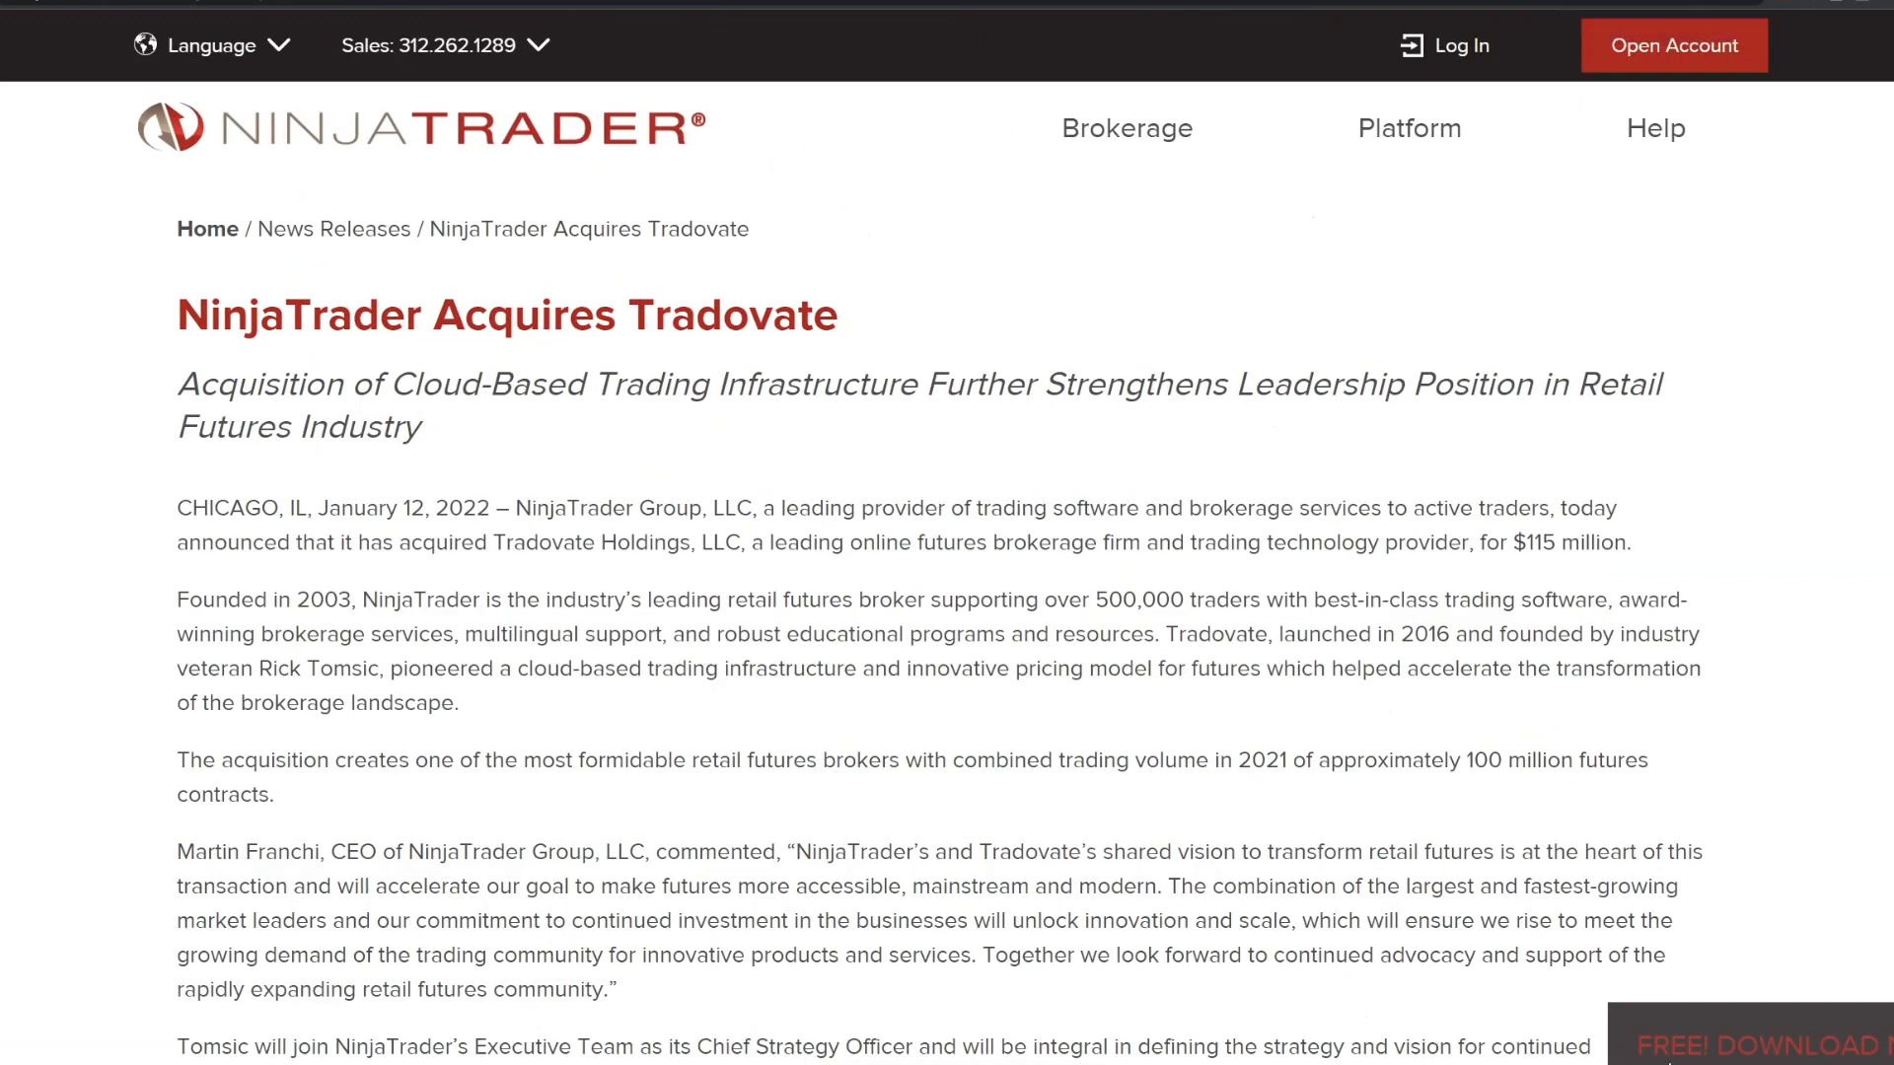
pyautogui.scroll(-3)
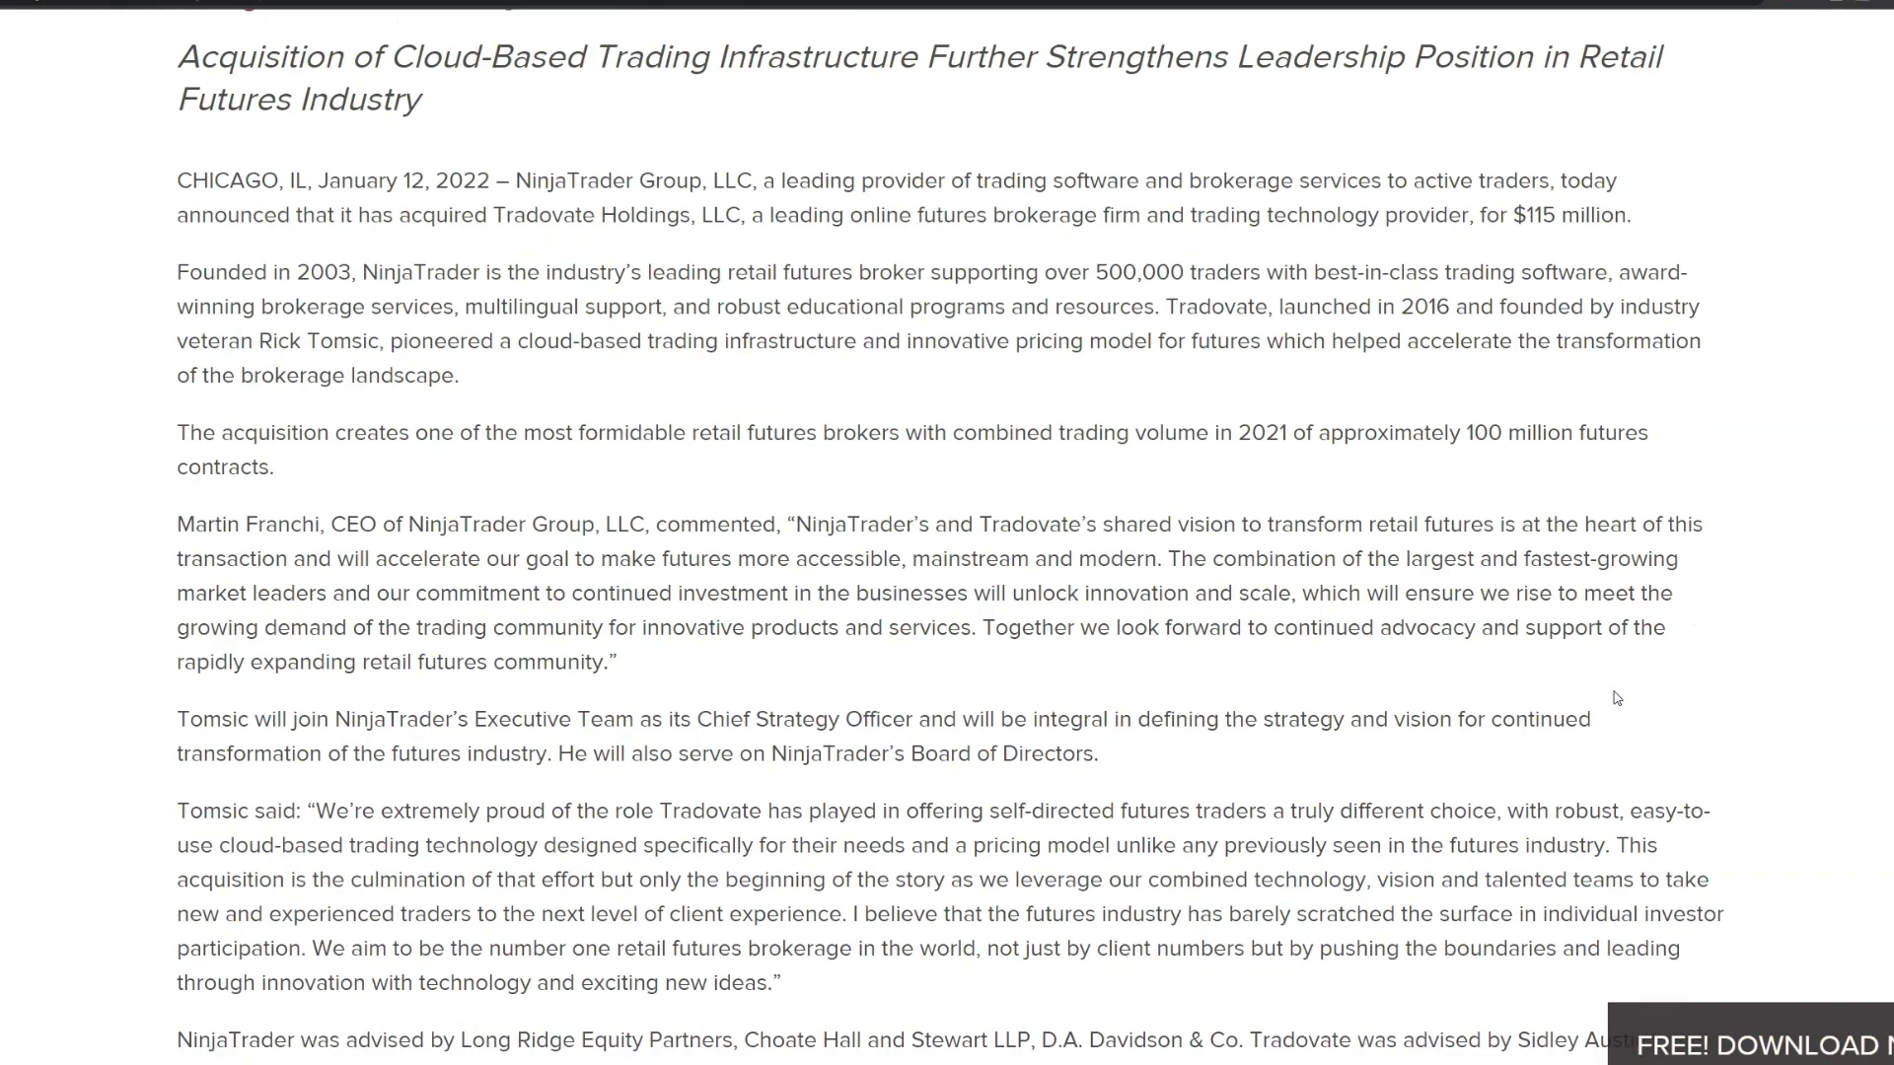
pyautogui.moveTo(1659, 239)
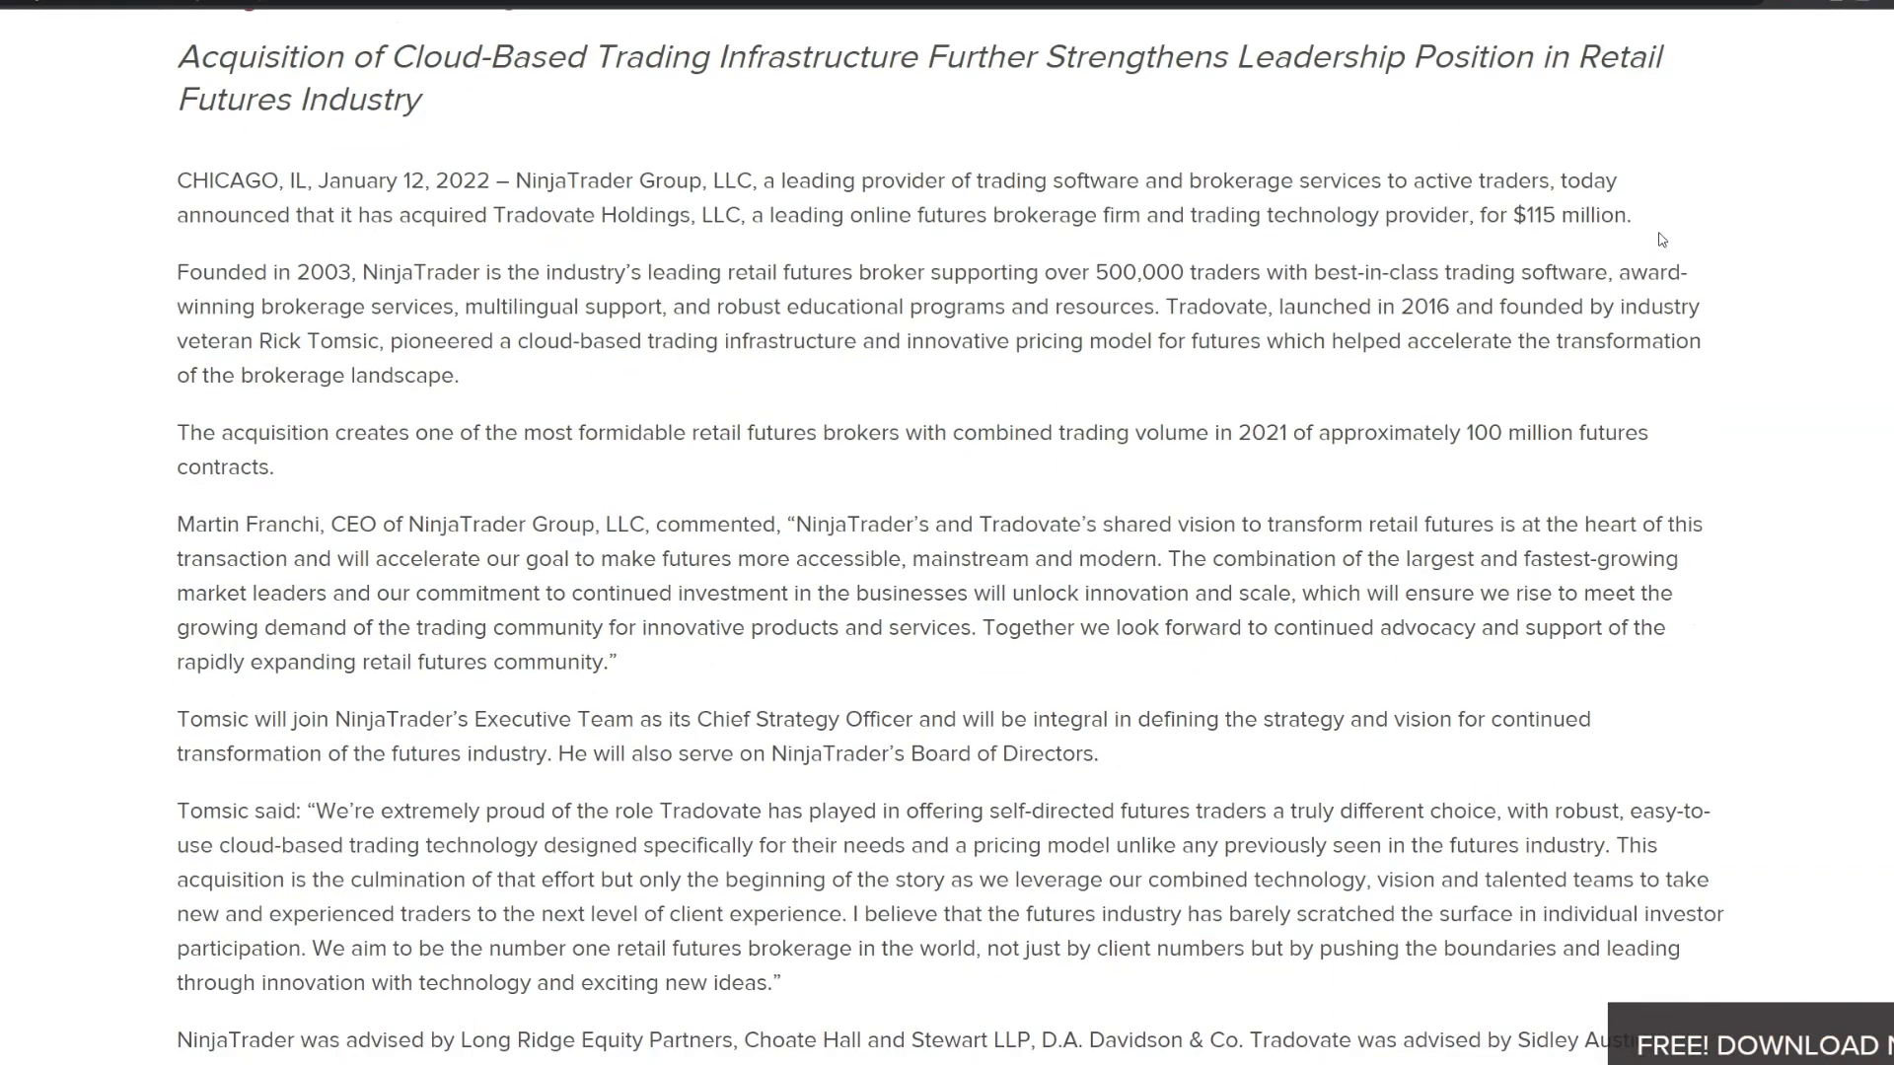
pyautogui.scroll(-3)
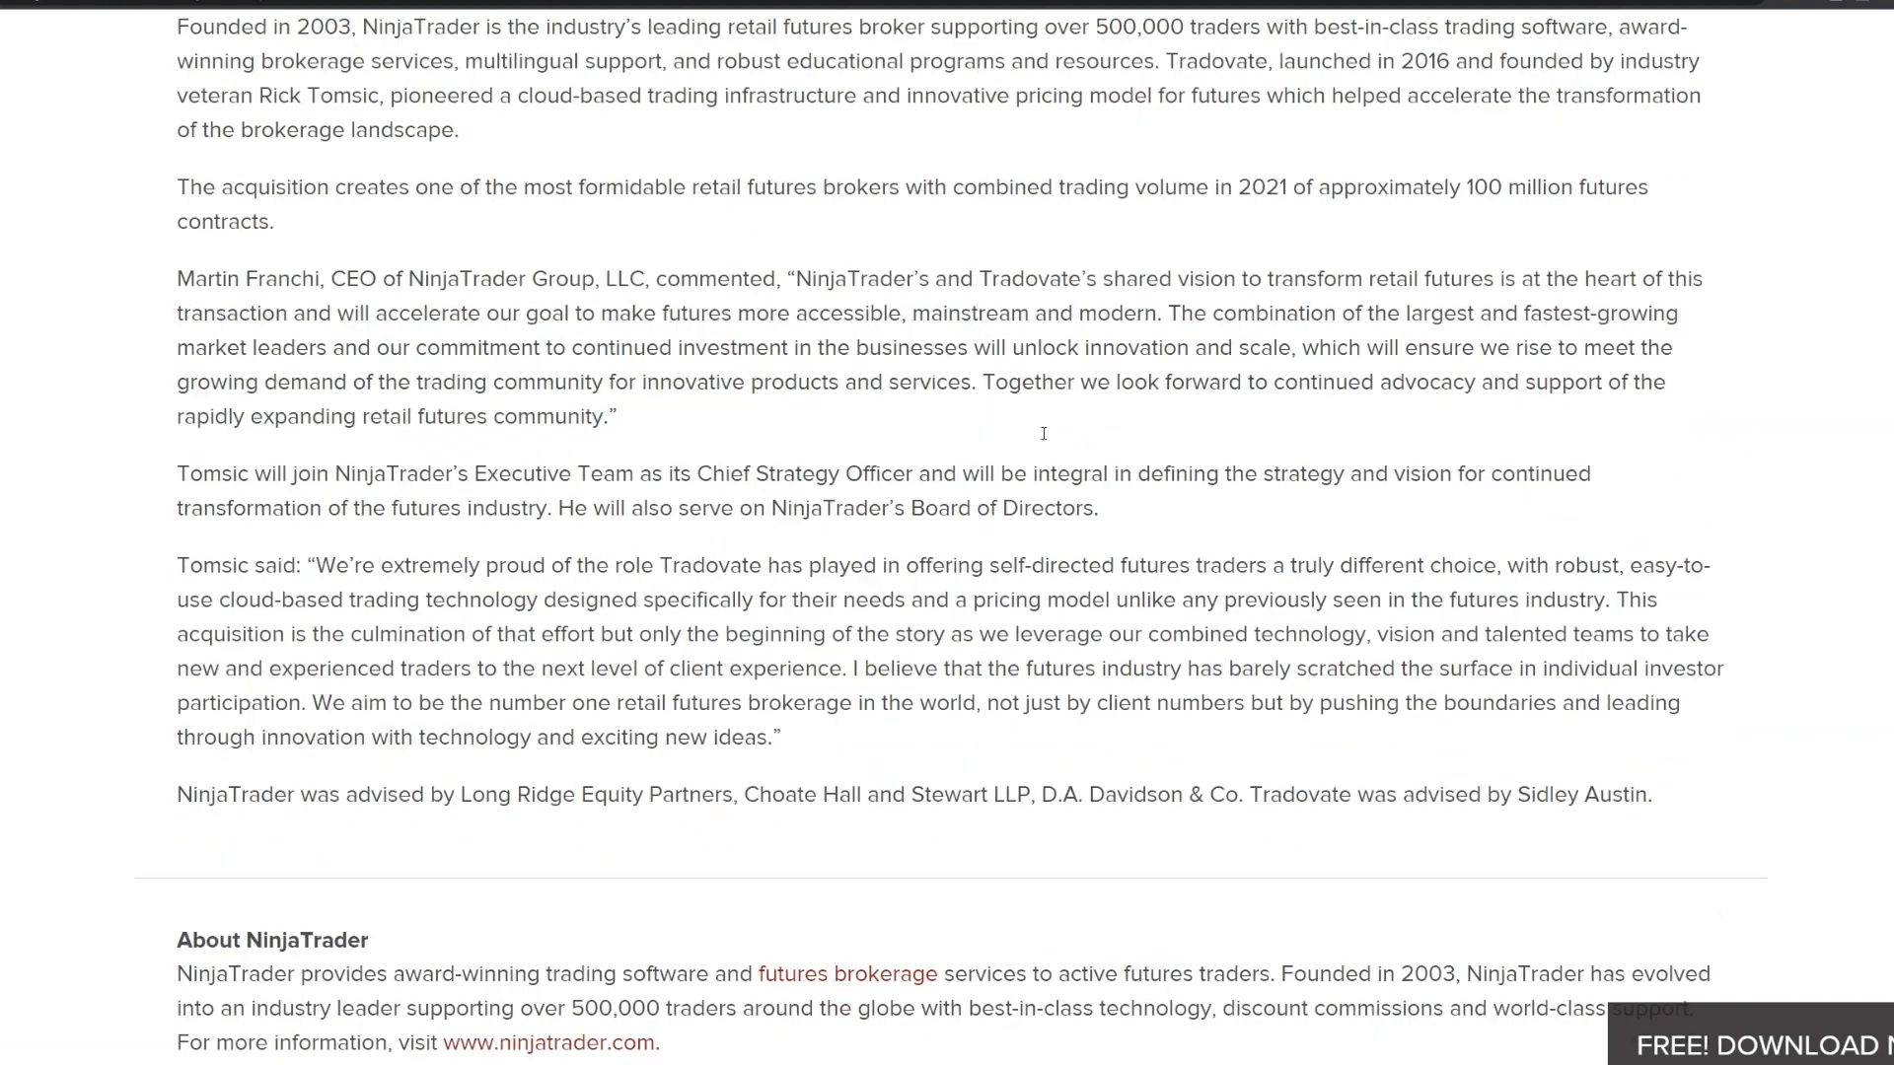
pyautogui.scroll(-3)
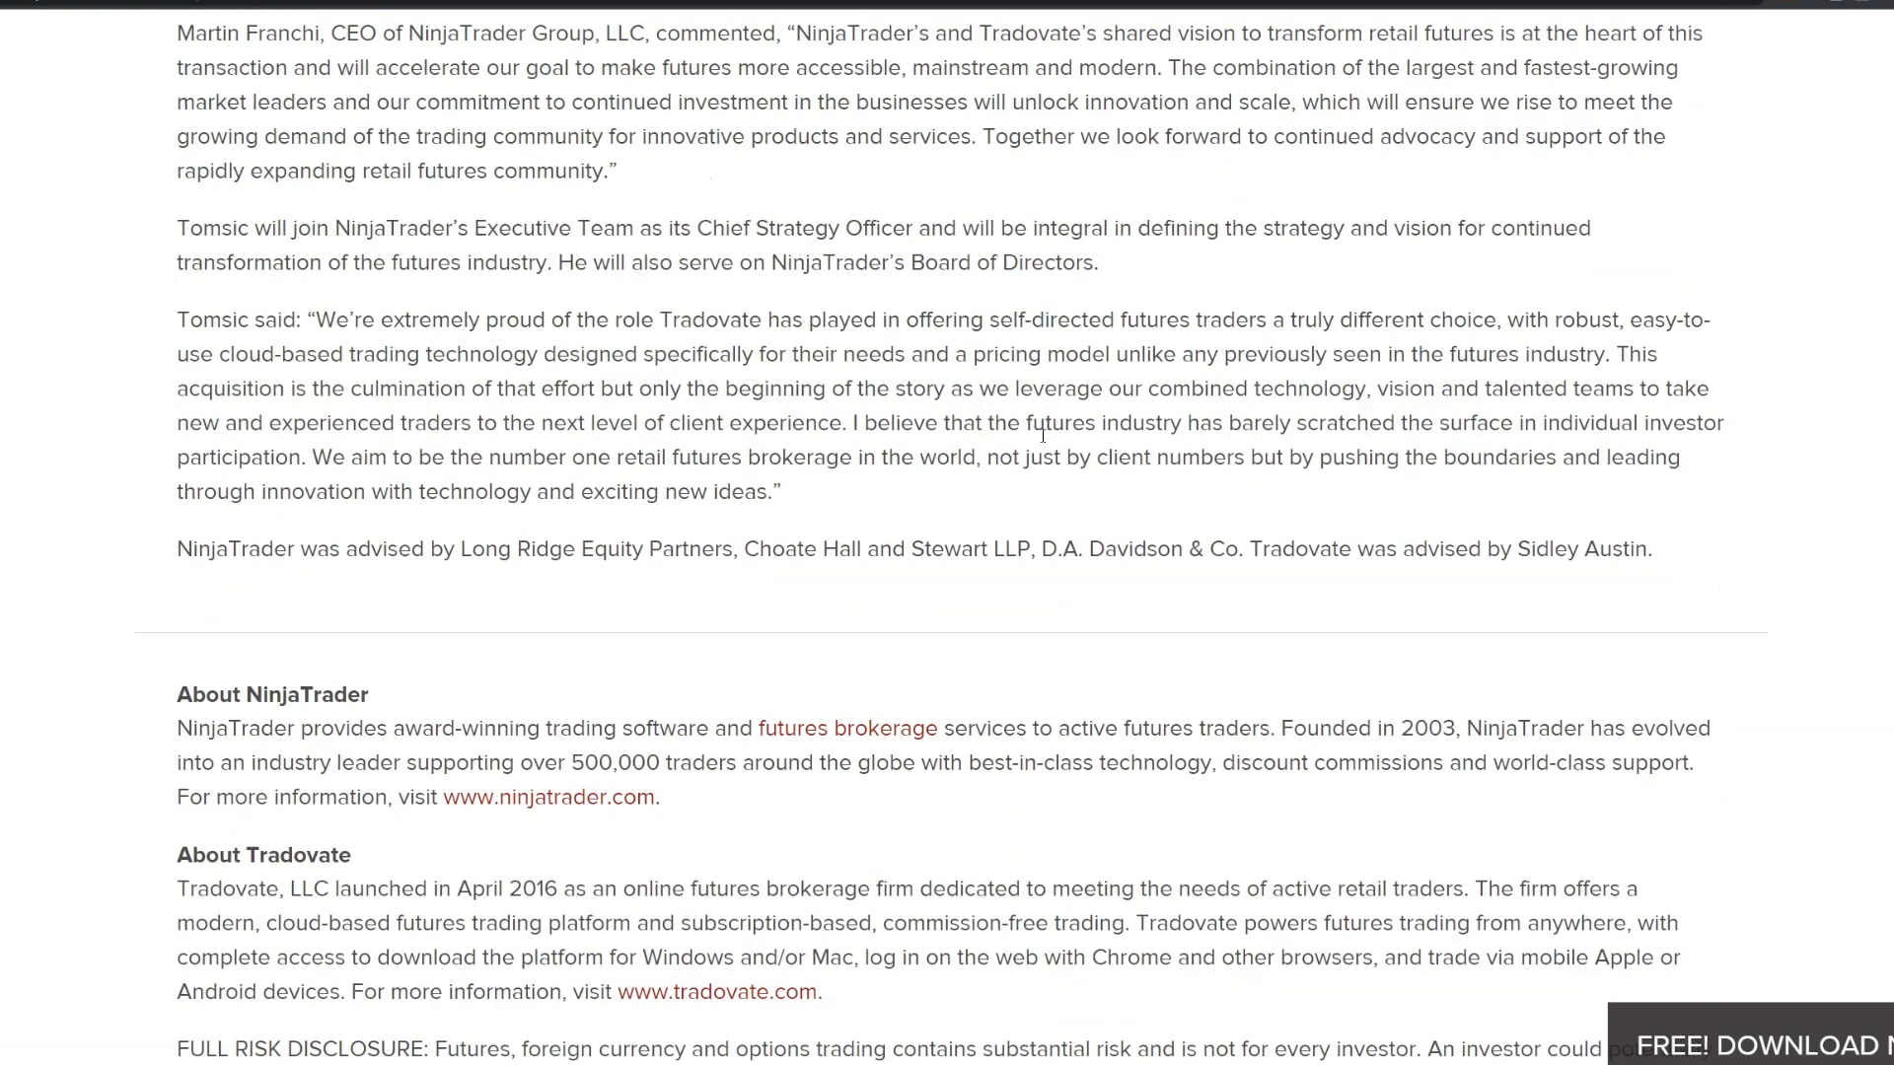
pyautogui.scroll(-3)
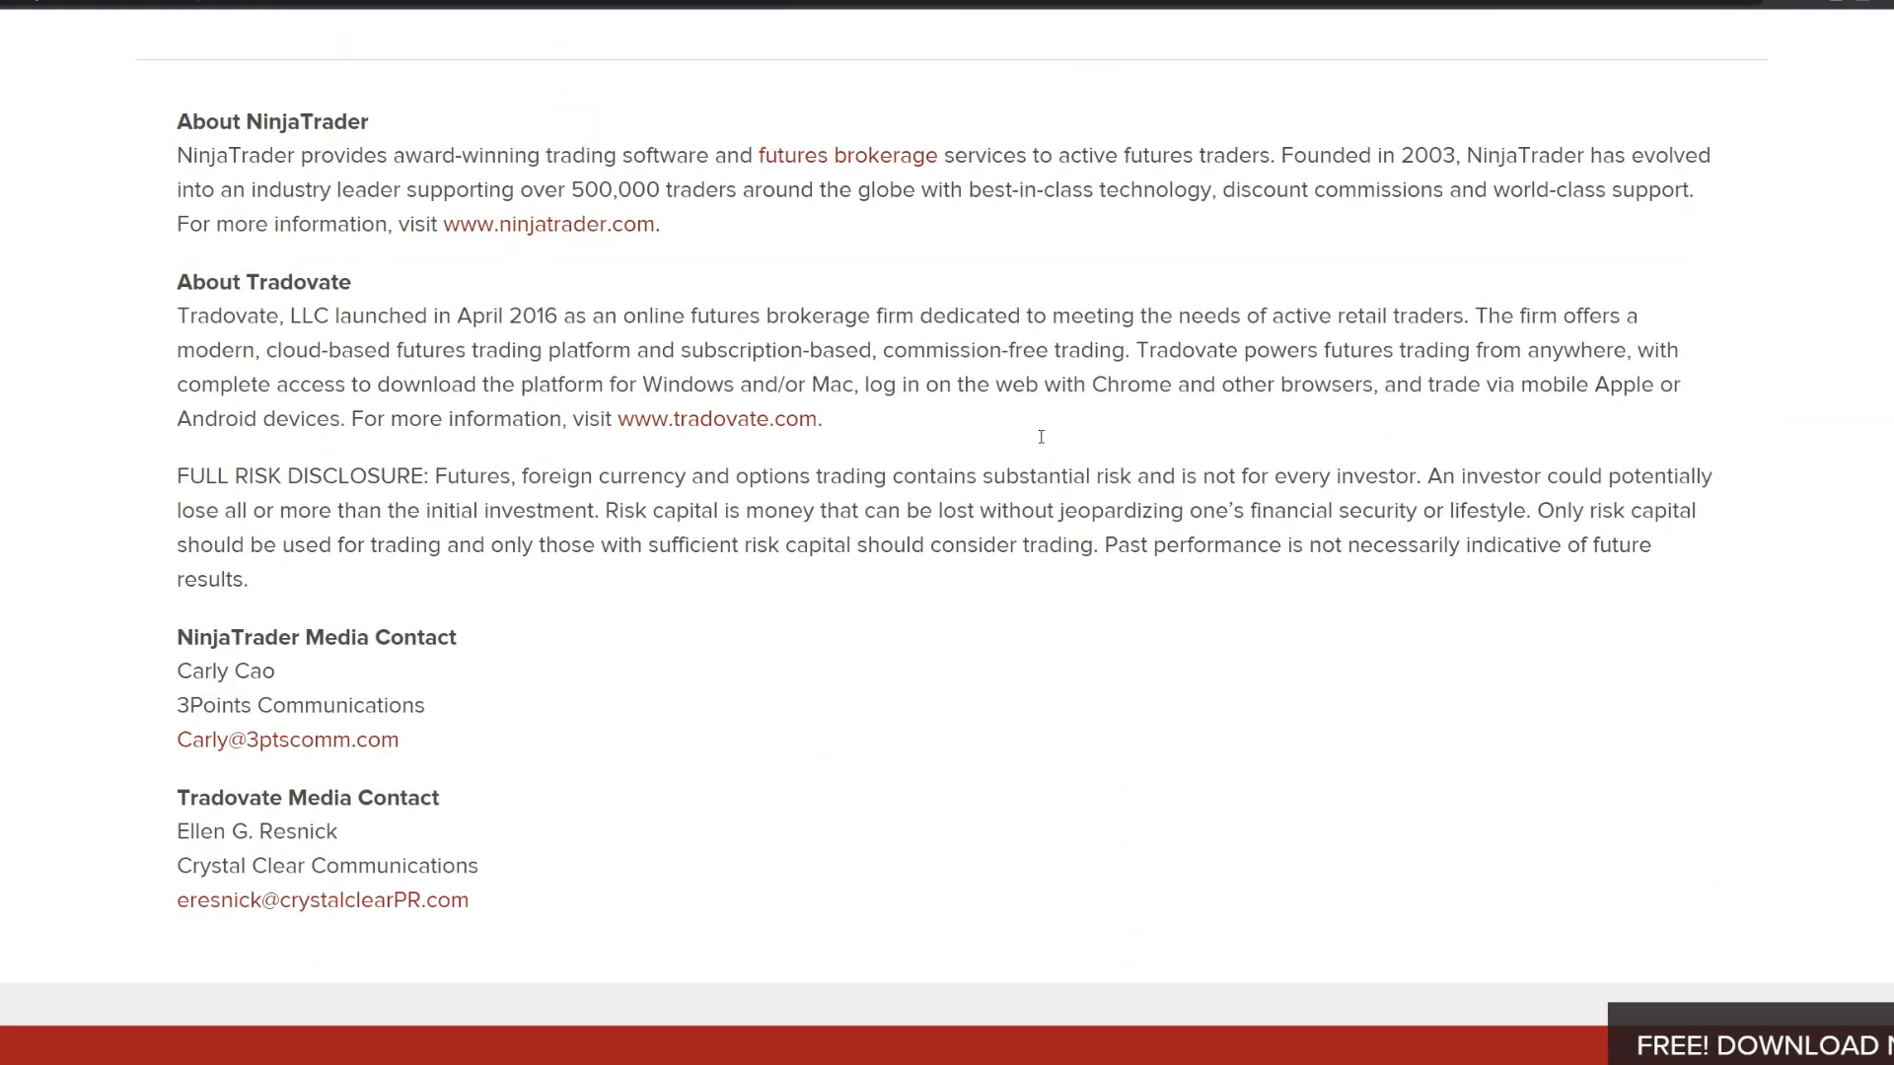
pyautogui.scroll(3)
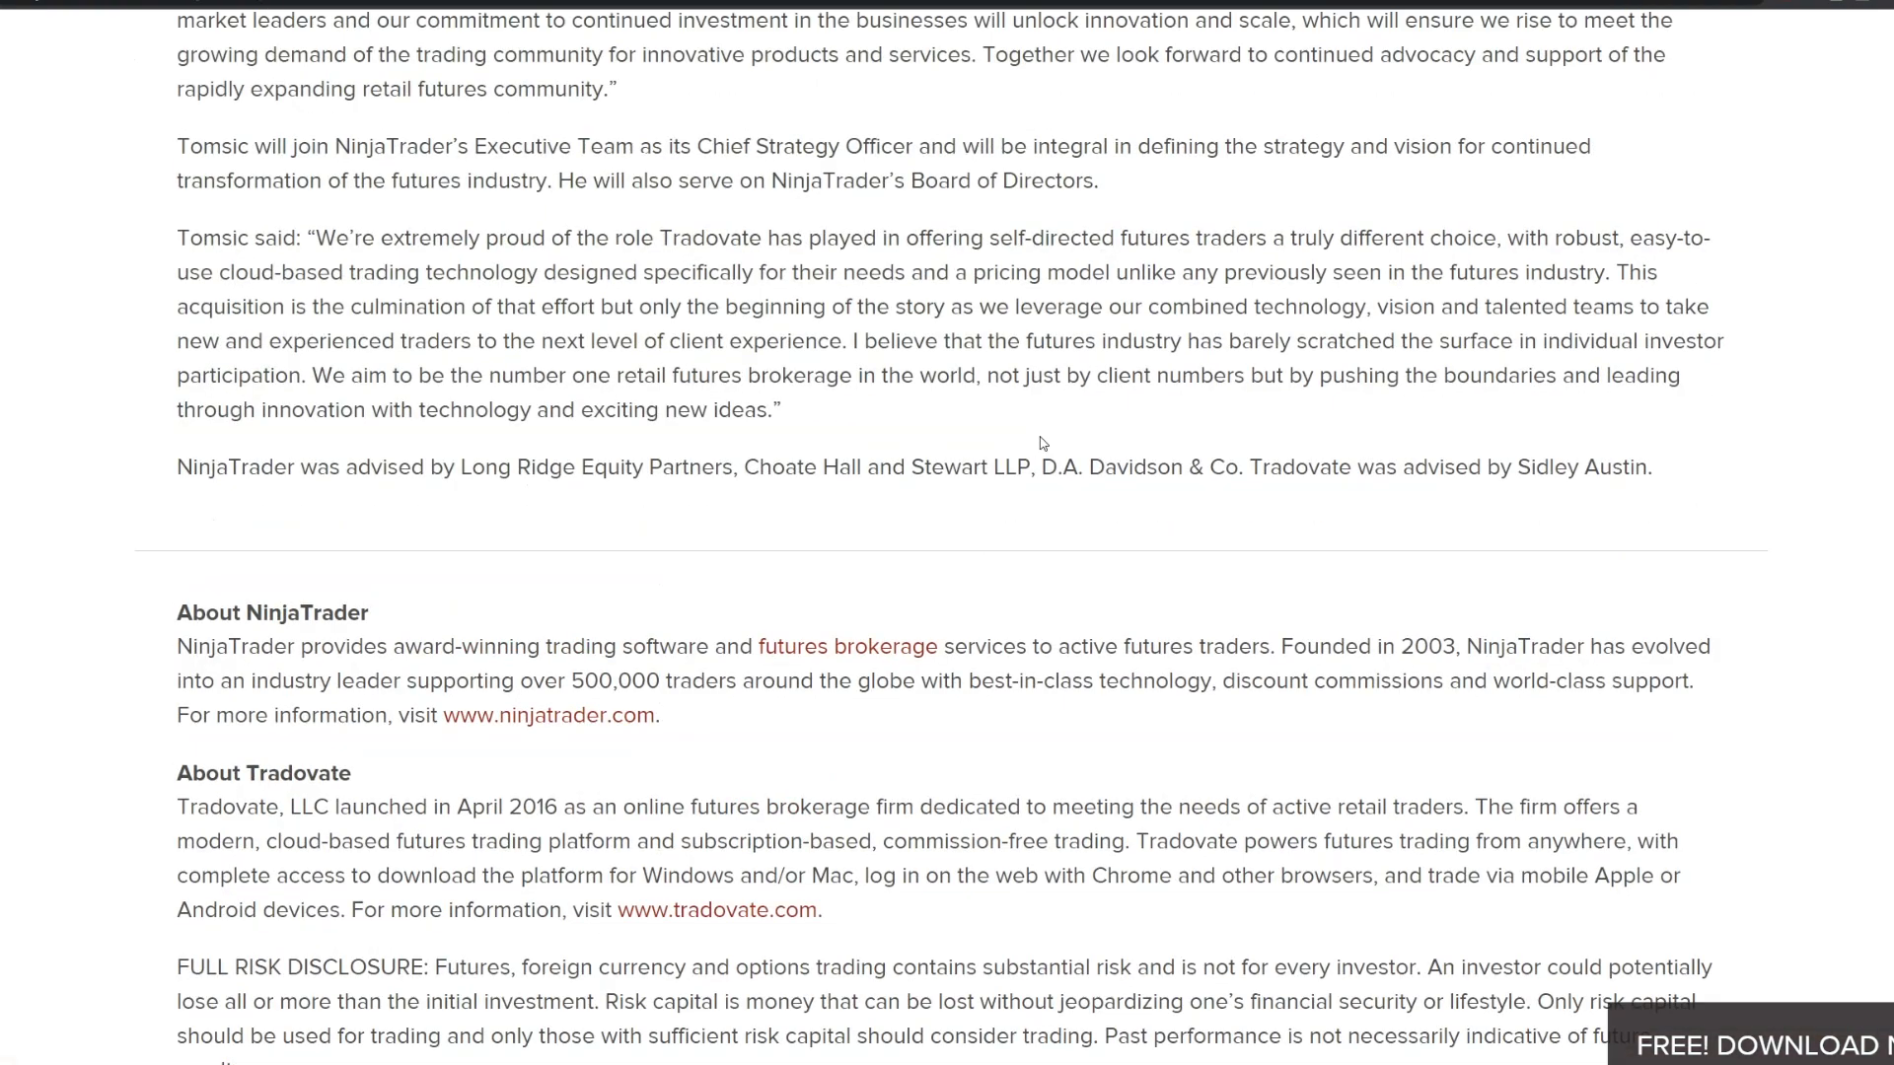
pyautogui.scroll(3)
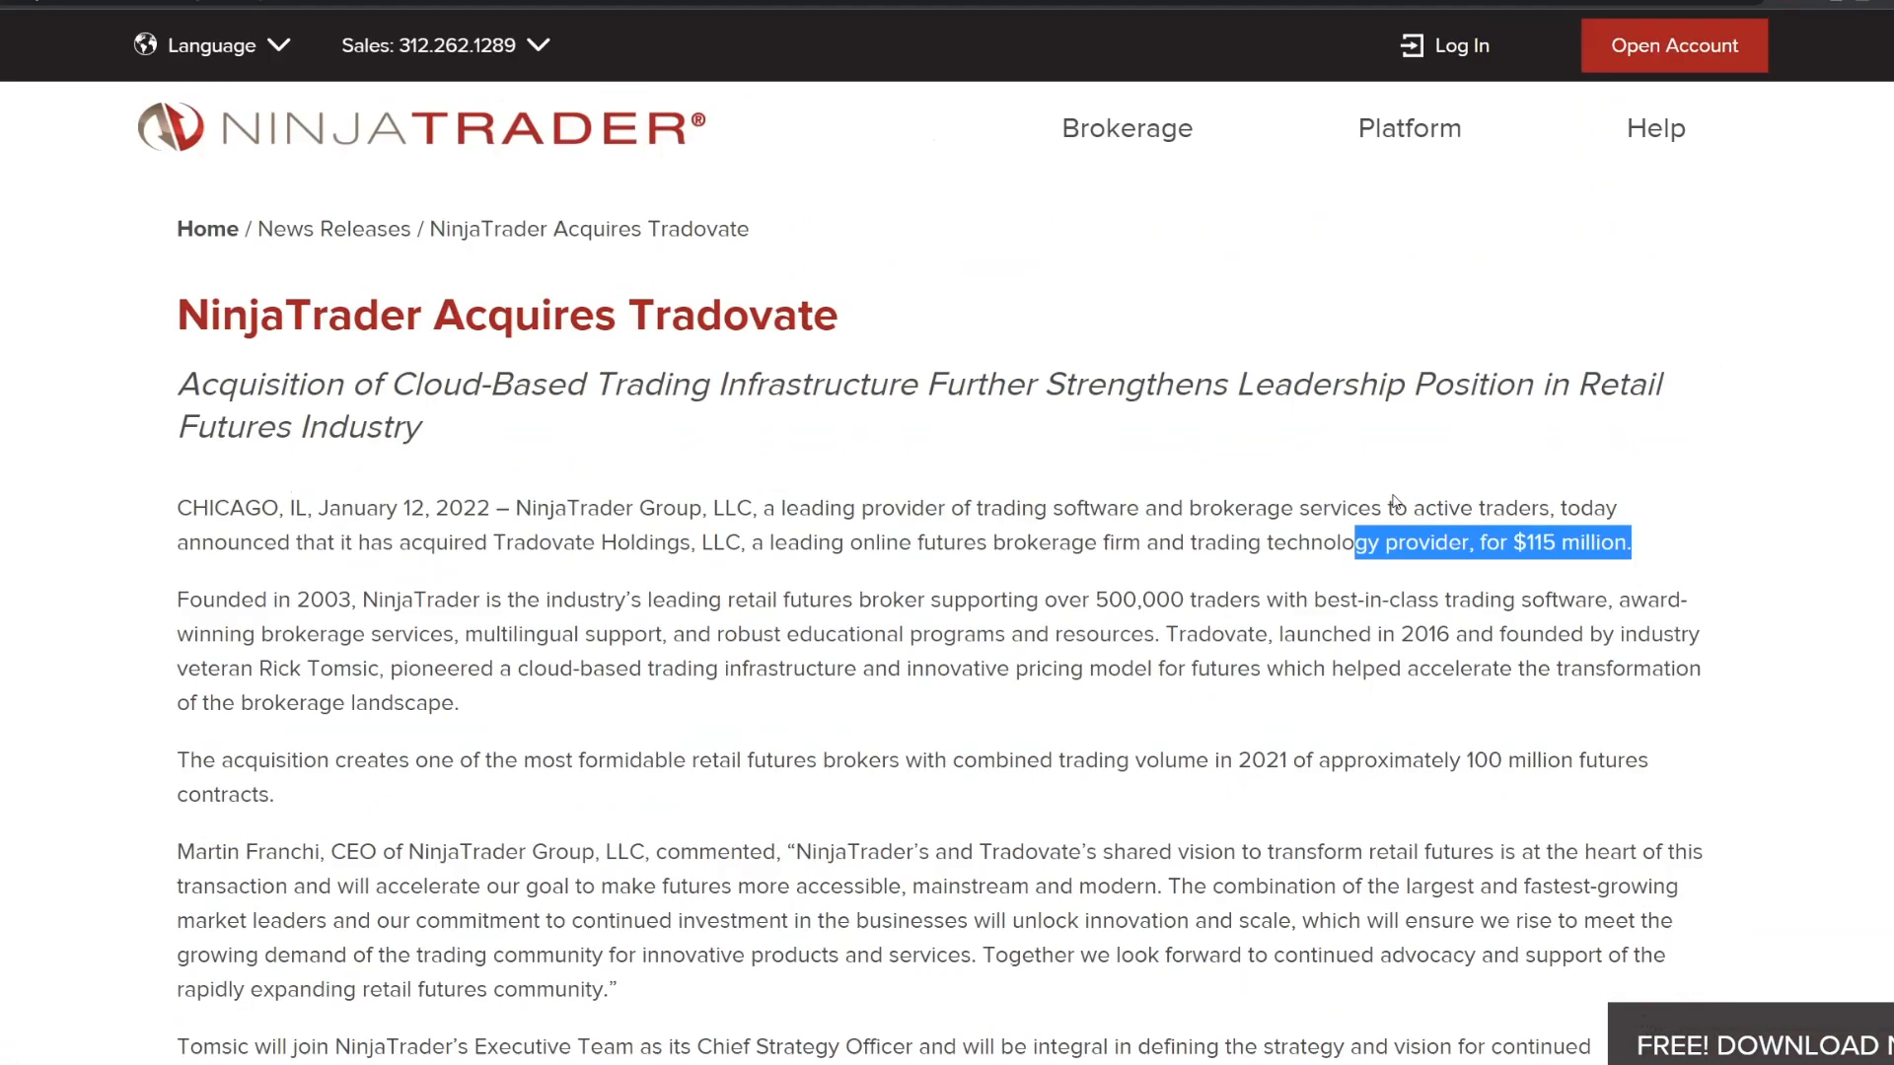
pyautogui.moveTo(1403, 630)
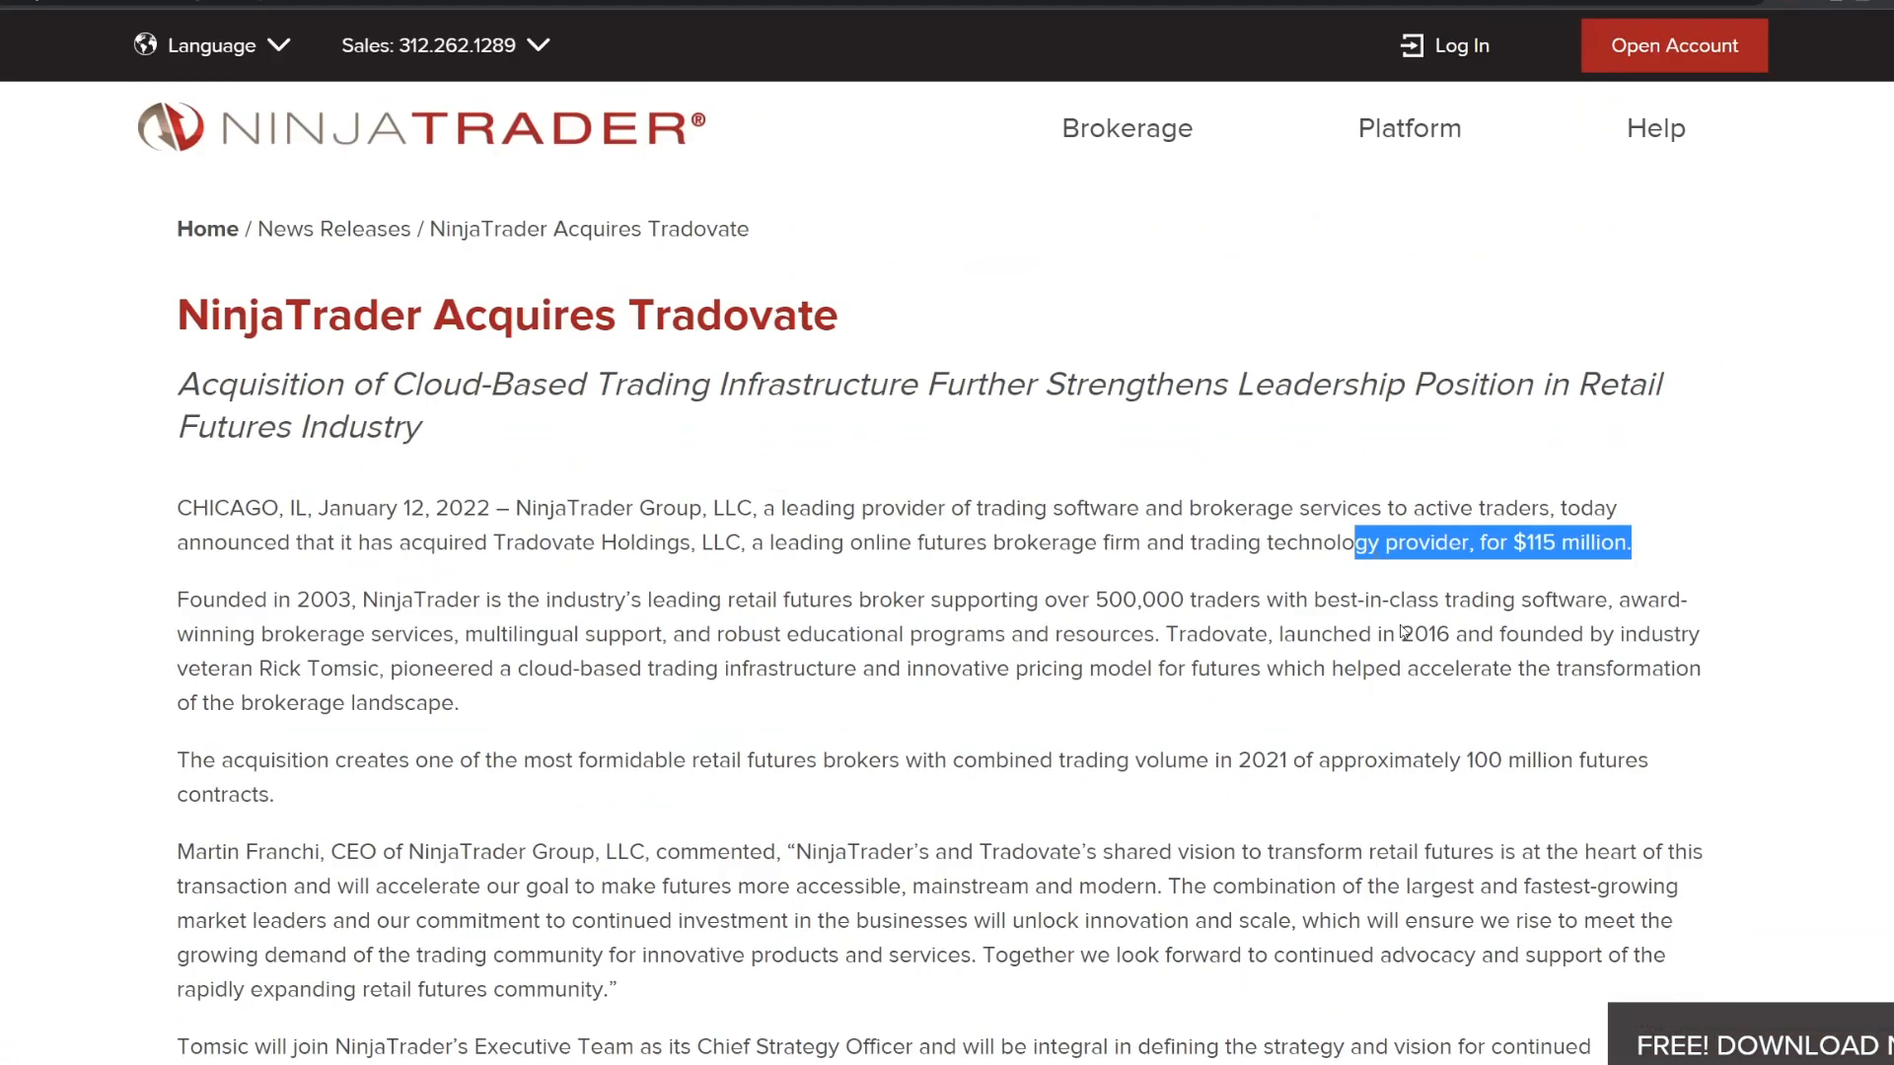